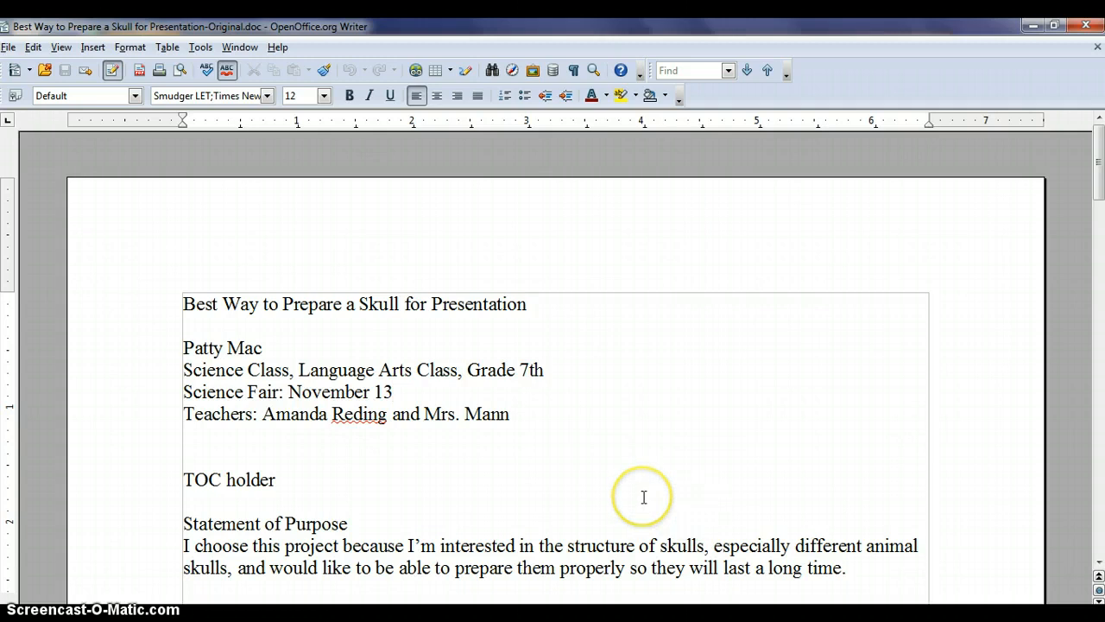
# - Scroll through the report and switch the zoom to whole pages, then back to page width
pyautogui.scroll(-3)
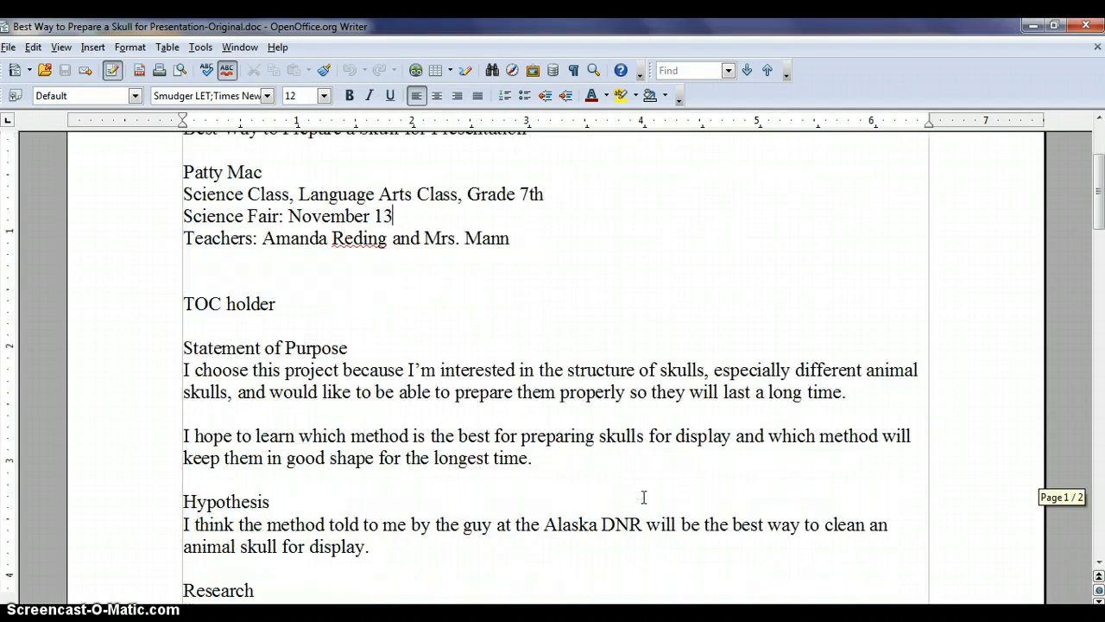
pyautogui.scroll(-3)
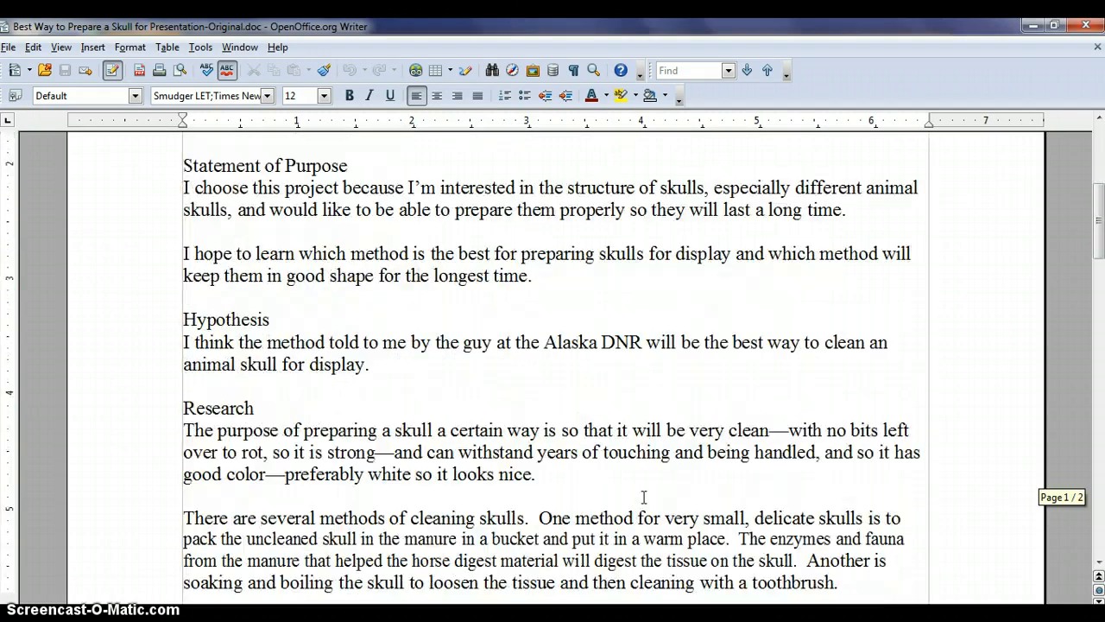
pyautogui.scroll(-3)
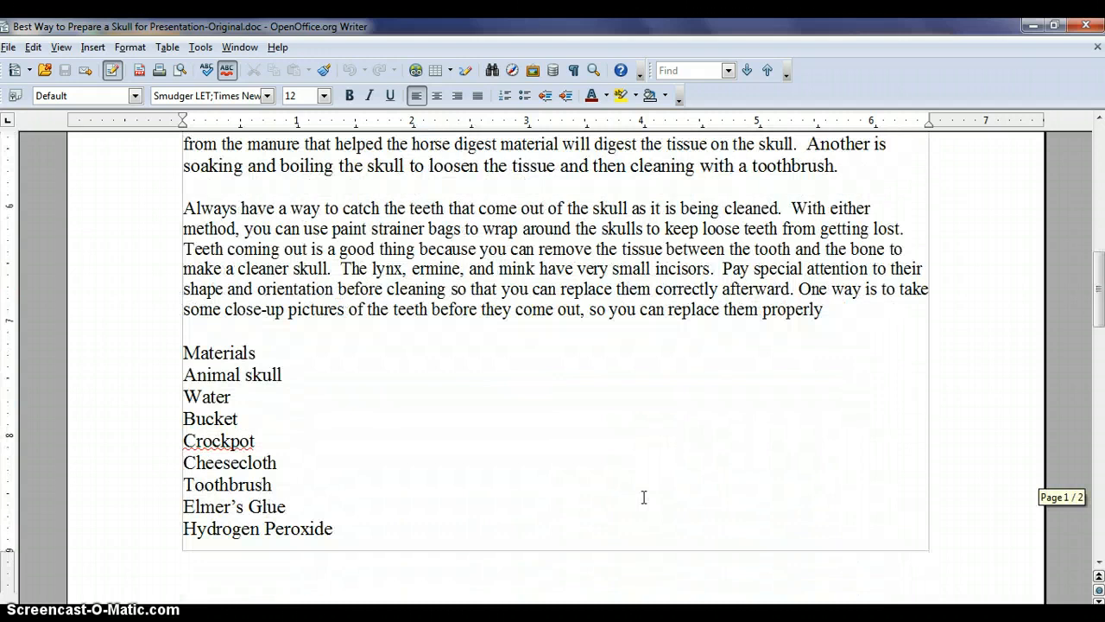
pyautogui.scroll(-3)
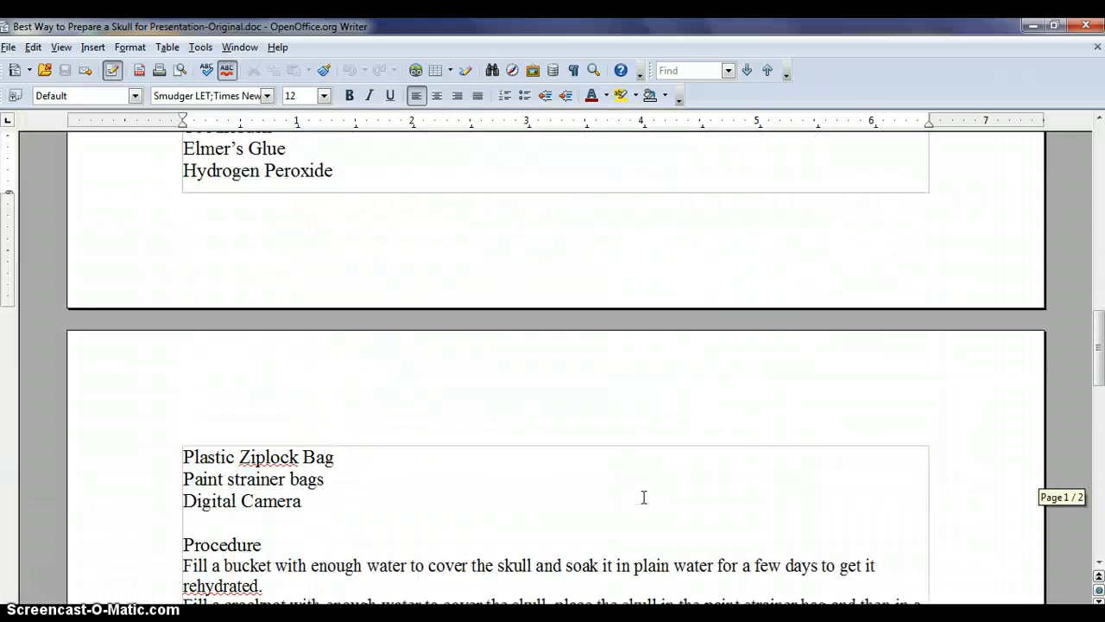
pyautogui.scroll(-3)
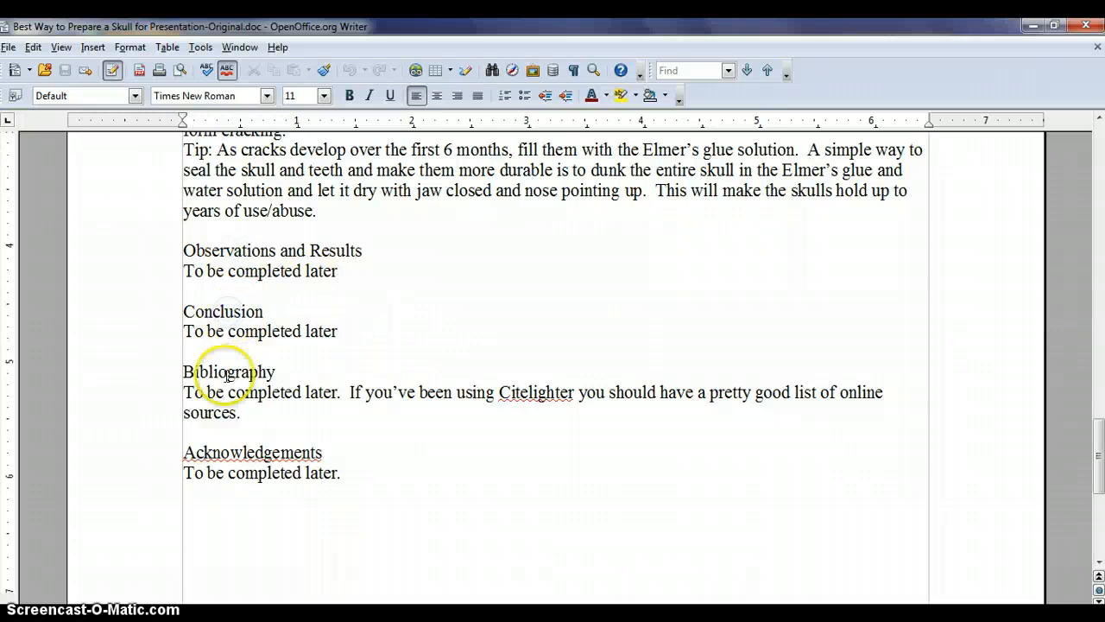
pyautogui.moveTo(530, 470)
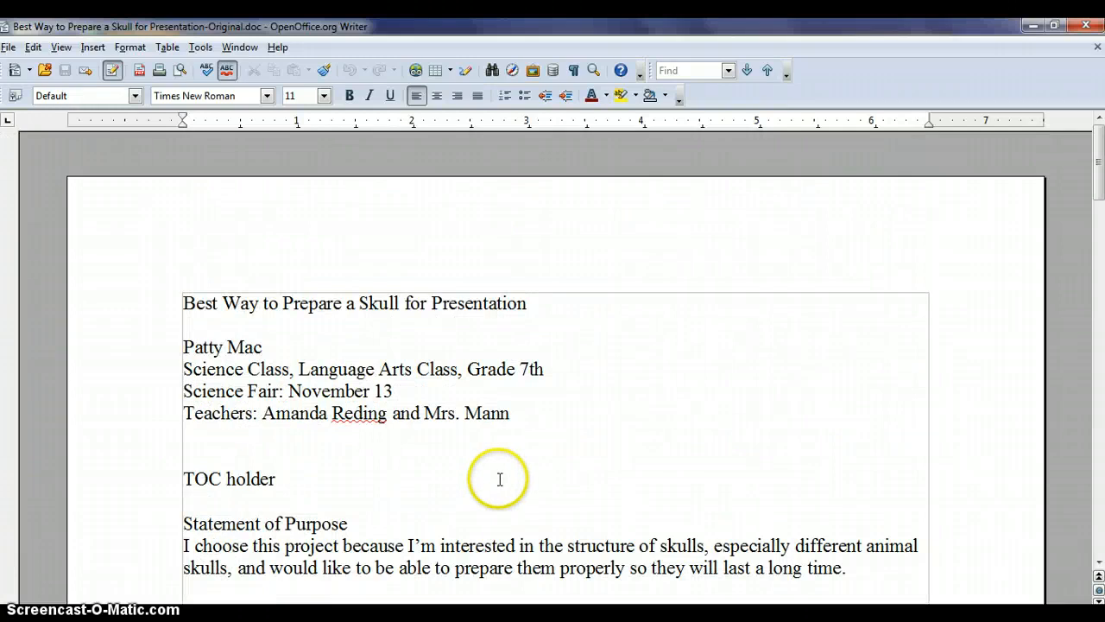
pyautogui.moveTo(494, 466)
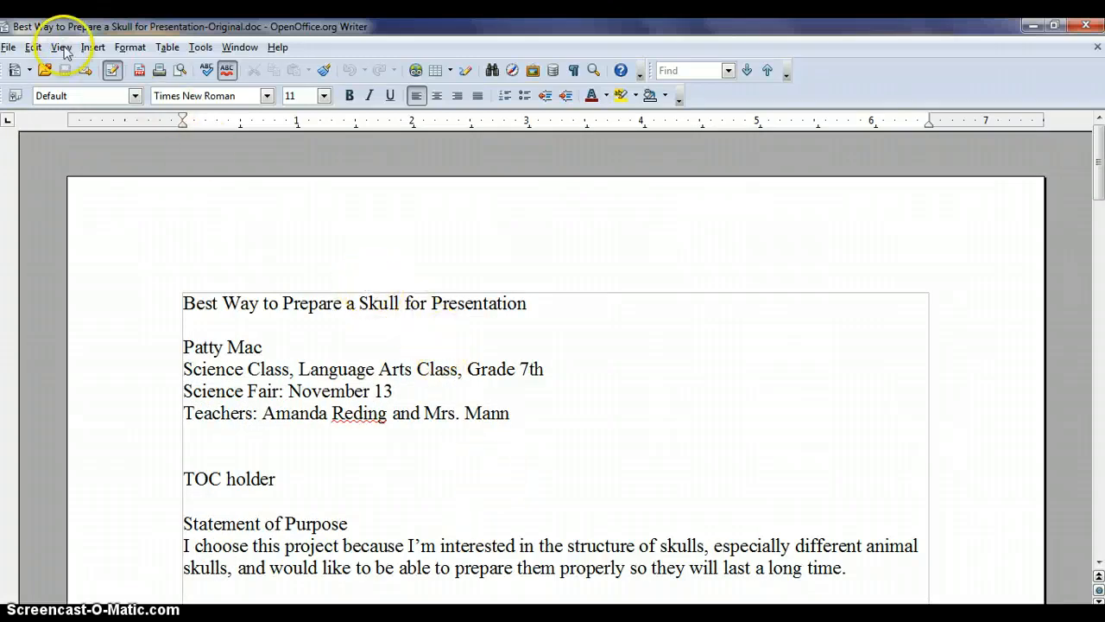
pyautogui.click(60, 47)
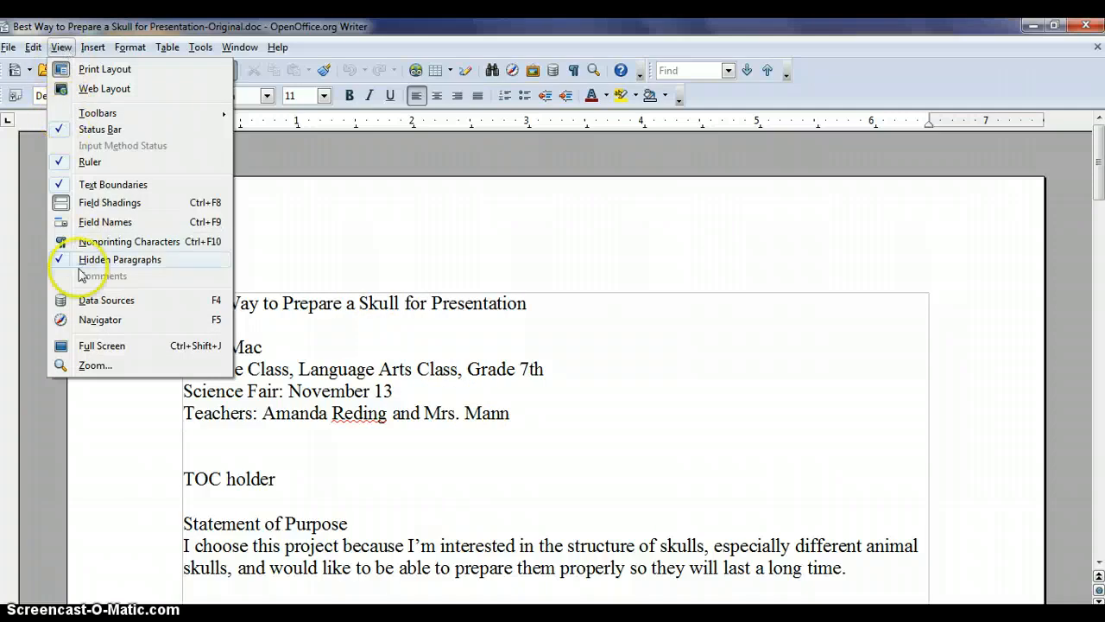
pyautogui.click(95, 366)
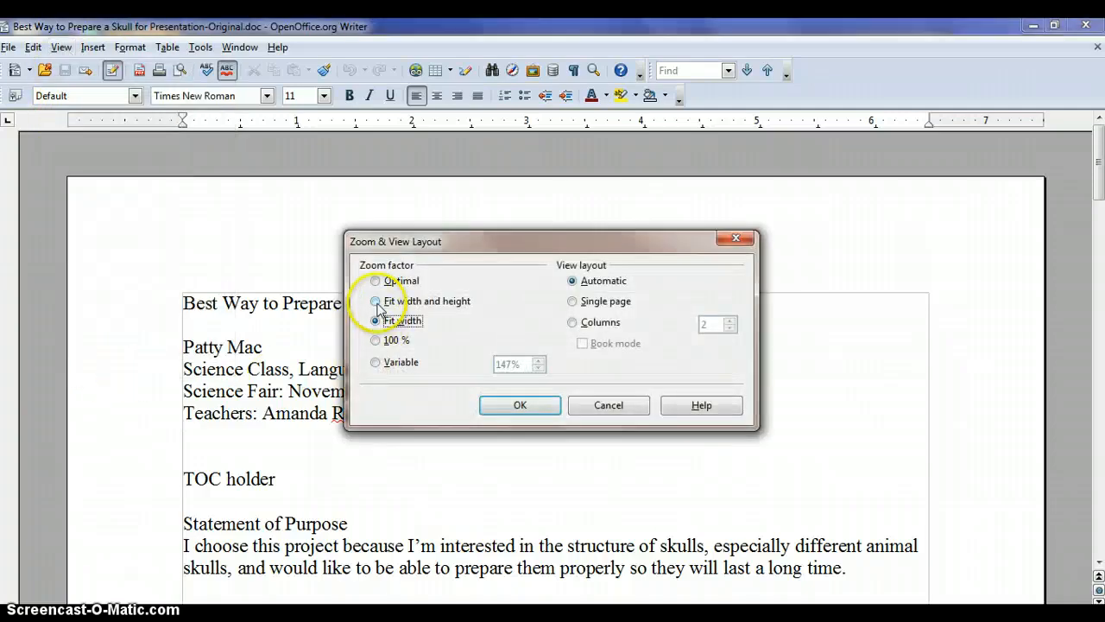
pyautogui.click(376, 300)
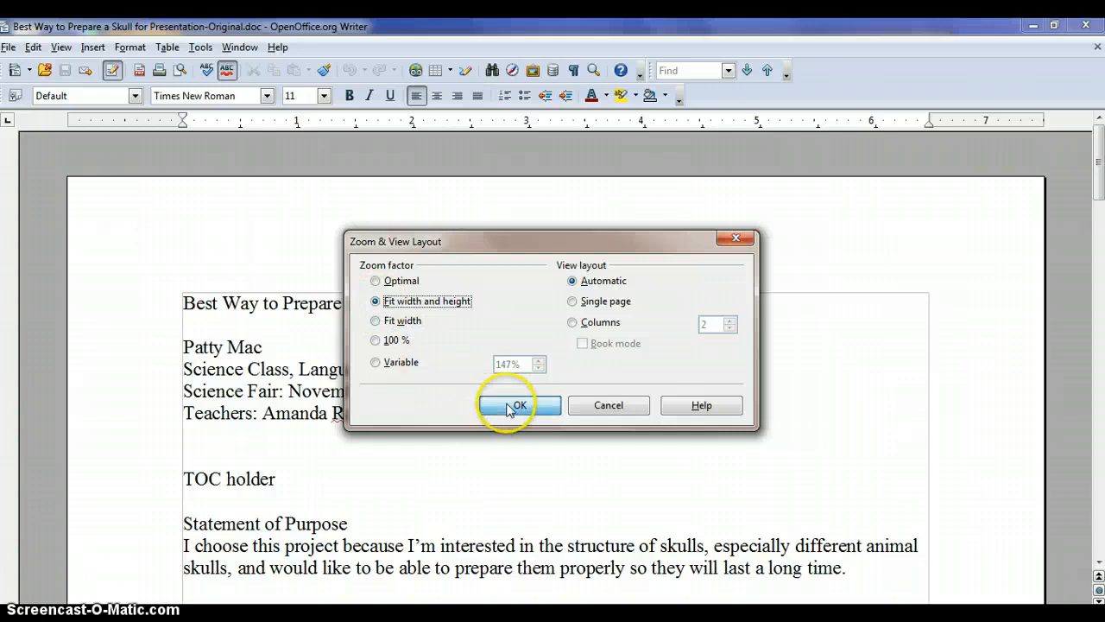
pyautogui.click(518, 404)
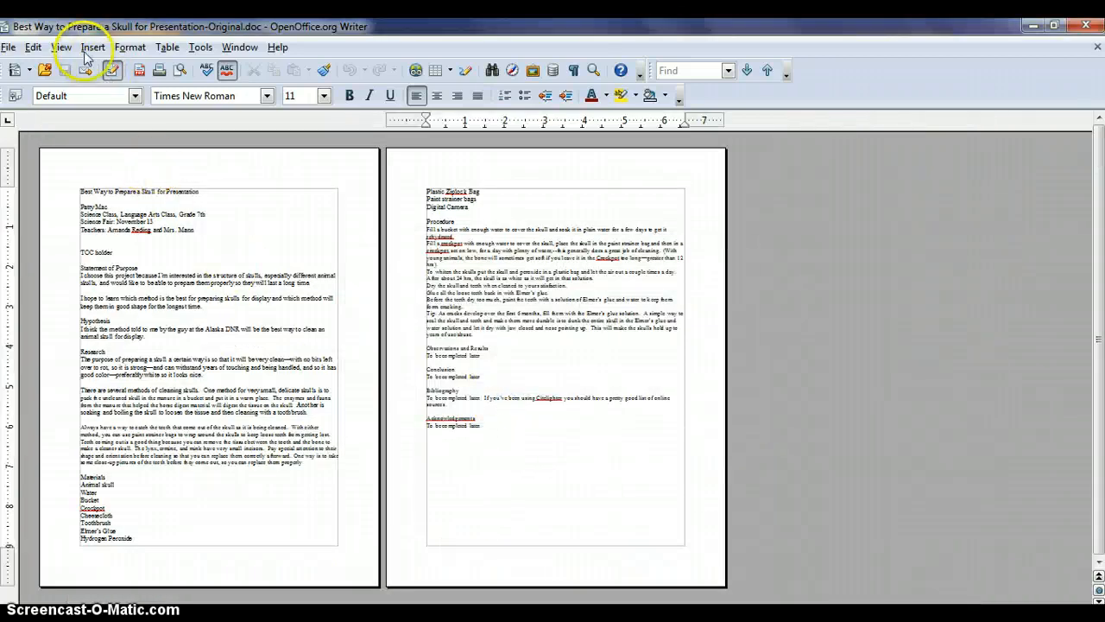
pyautogui.click(60, 47)
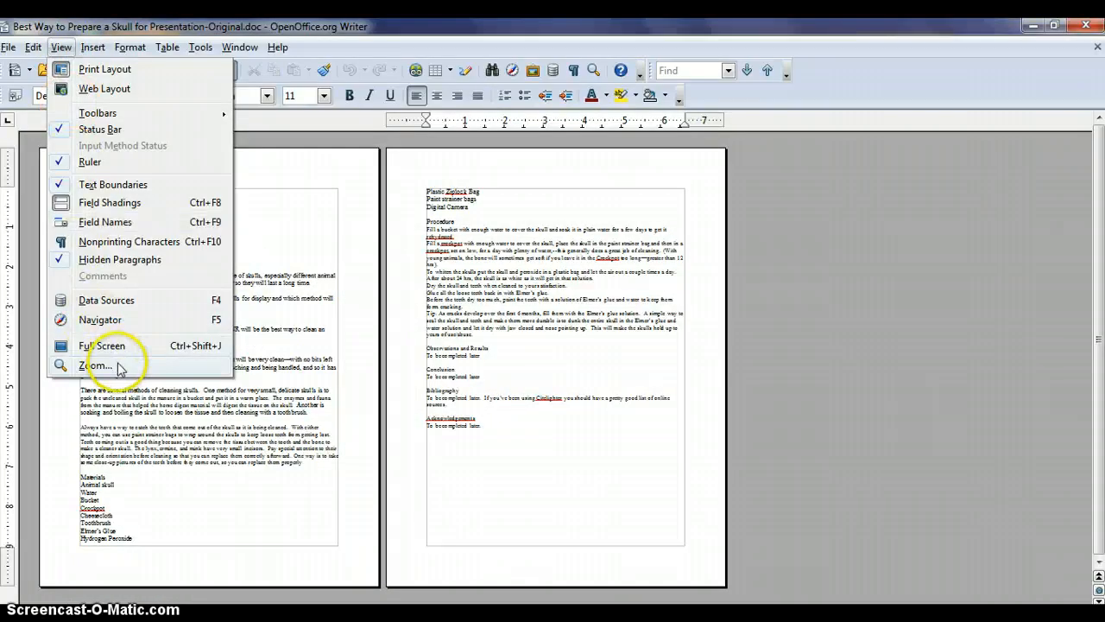
pyautogui.click(96, 366)
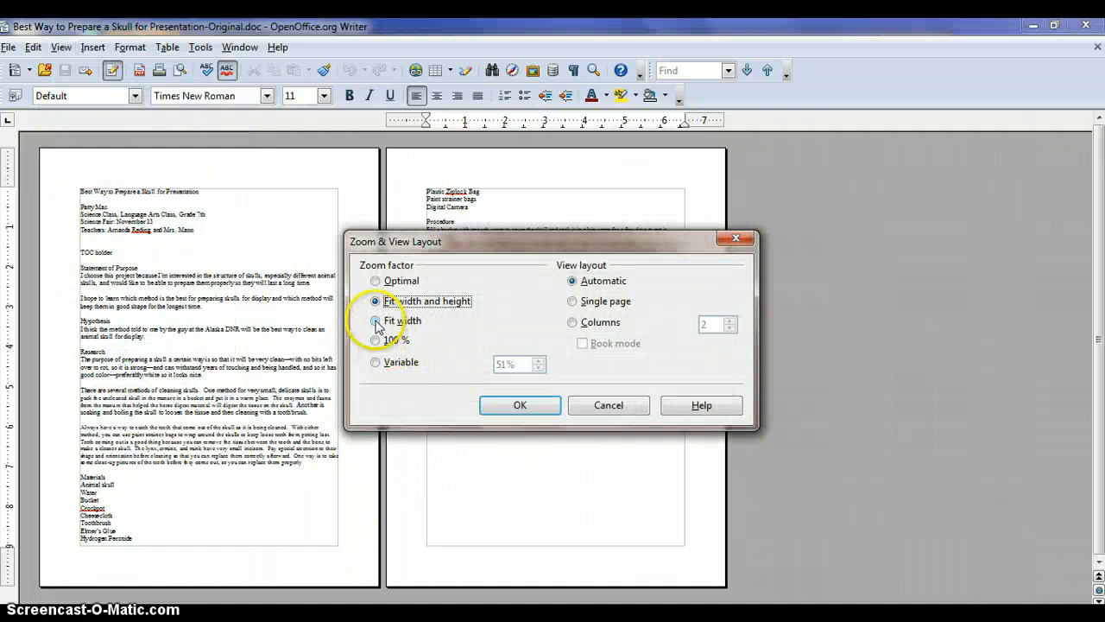
pyautogui.click(517, 404)
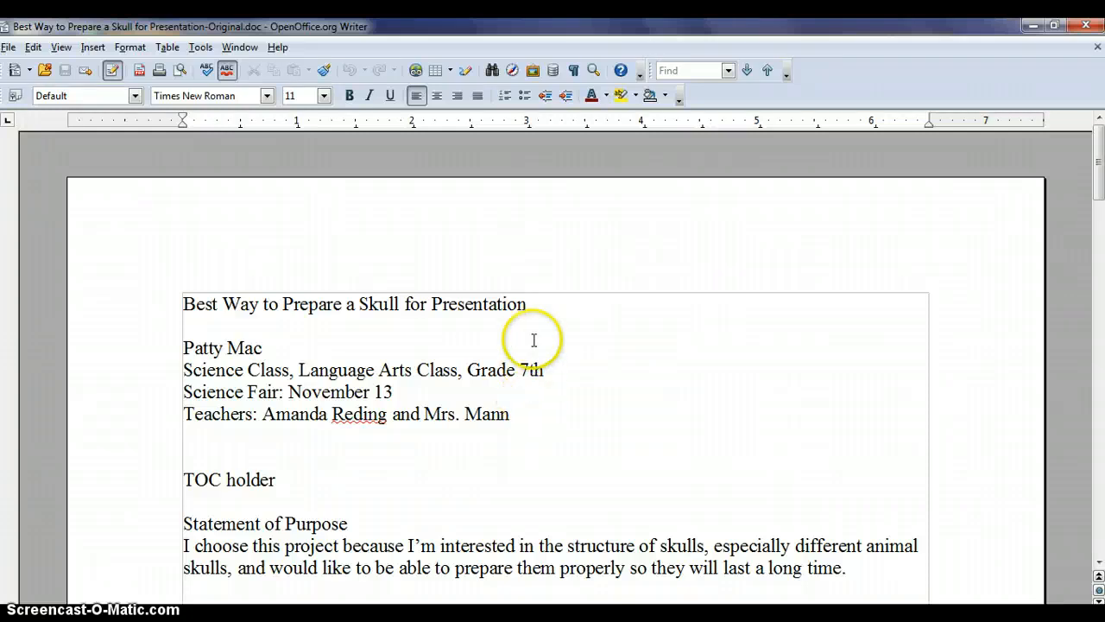
pyautogui.moveTo(574, 69)
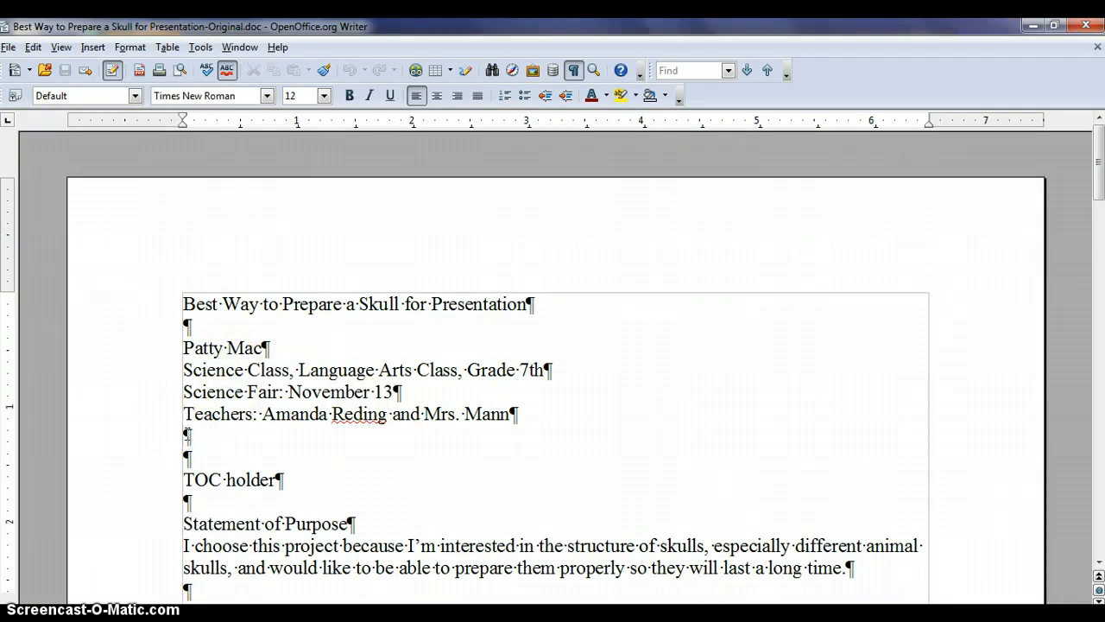
# - Select from TOC holder to the end and set it in Times New Roman, 12 point
pyautogui.press('Tab')
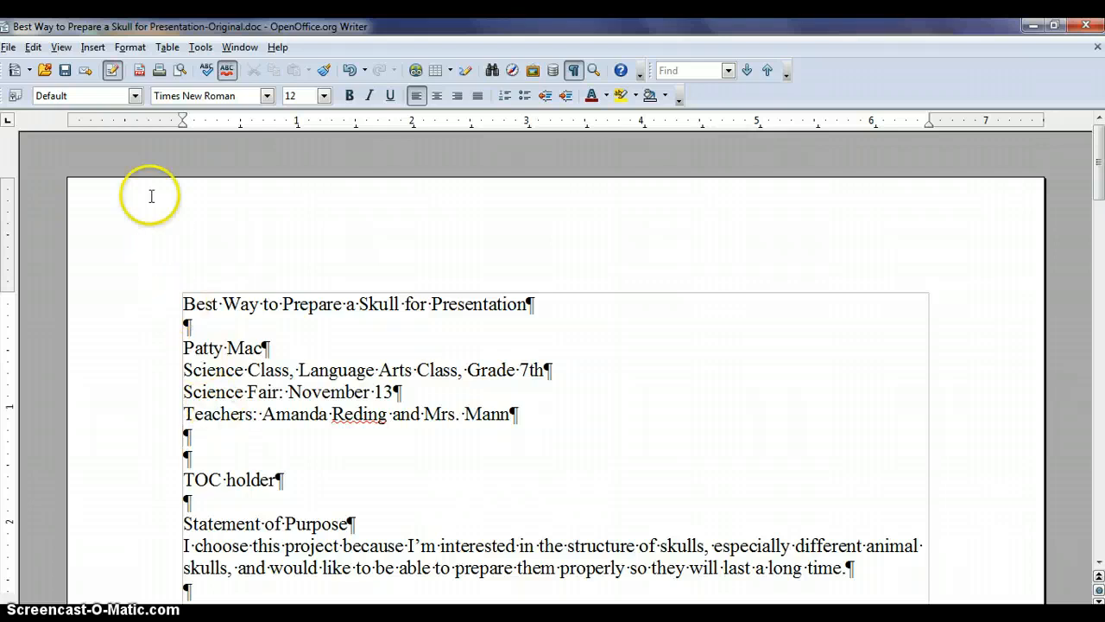
pyautogui.click(60, 47)
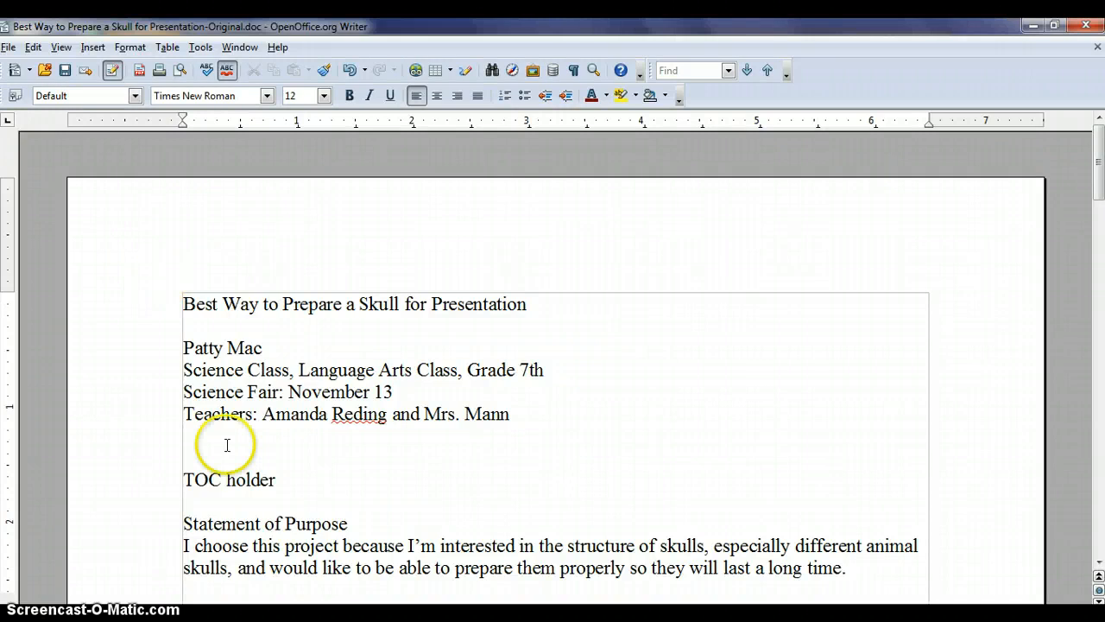
pyautogui.doubleClick(228, 480)
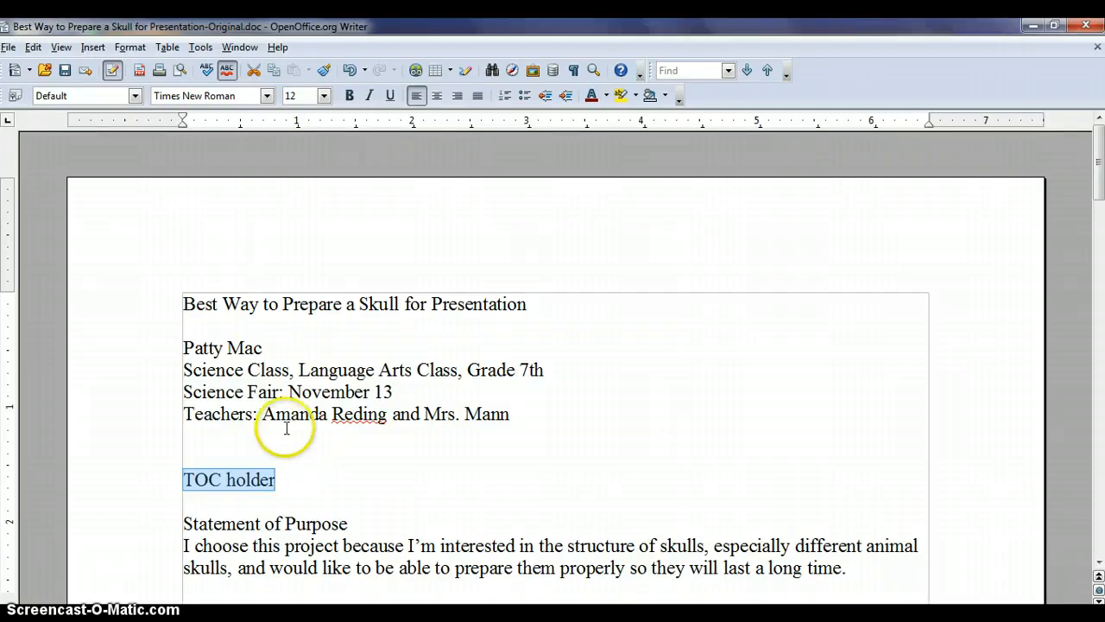
pyautogui.moveTo(211, 95)
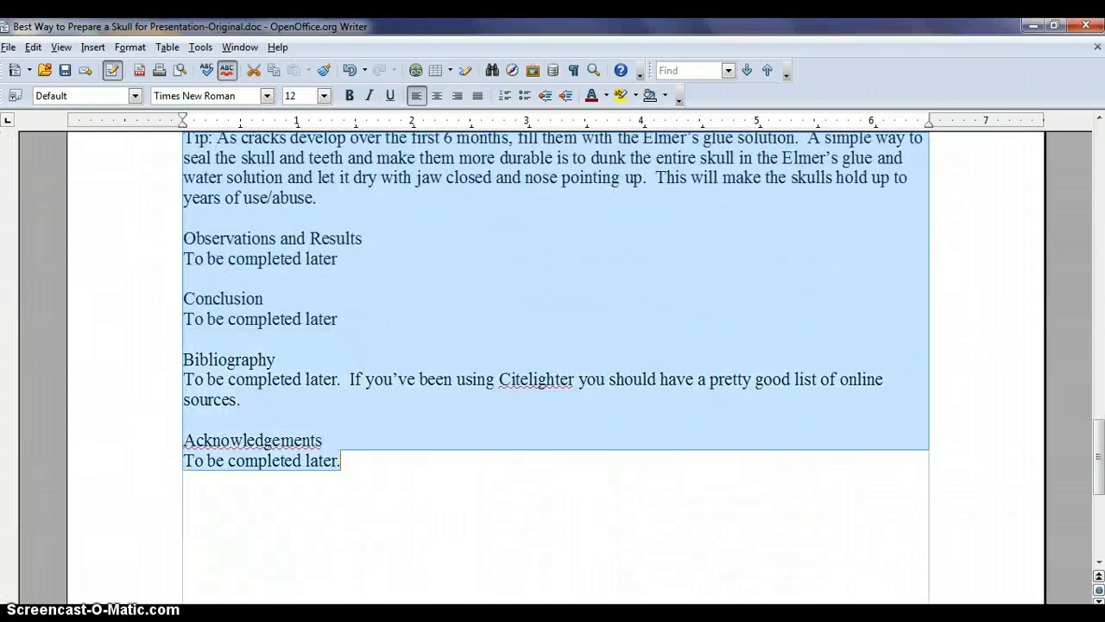
pyautogui.click(265, 95)
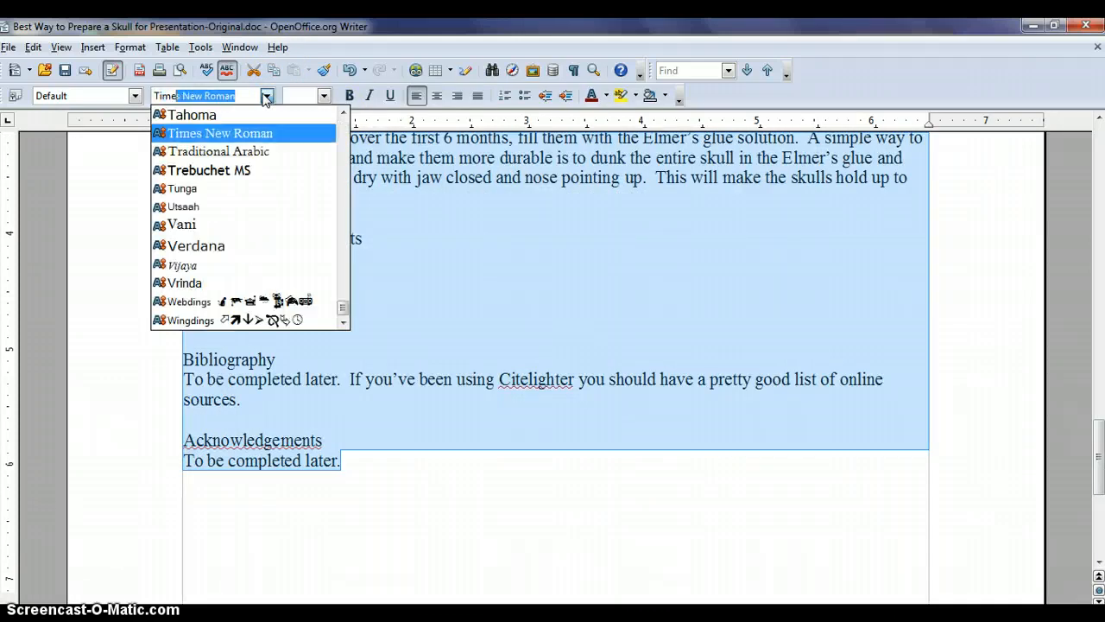
pyautogui.click(219, 133)
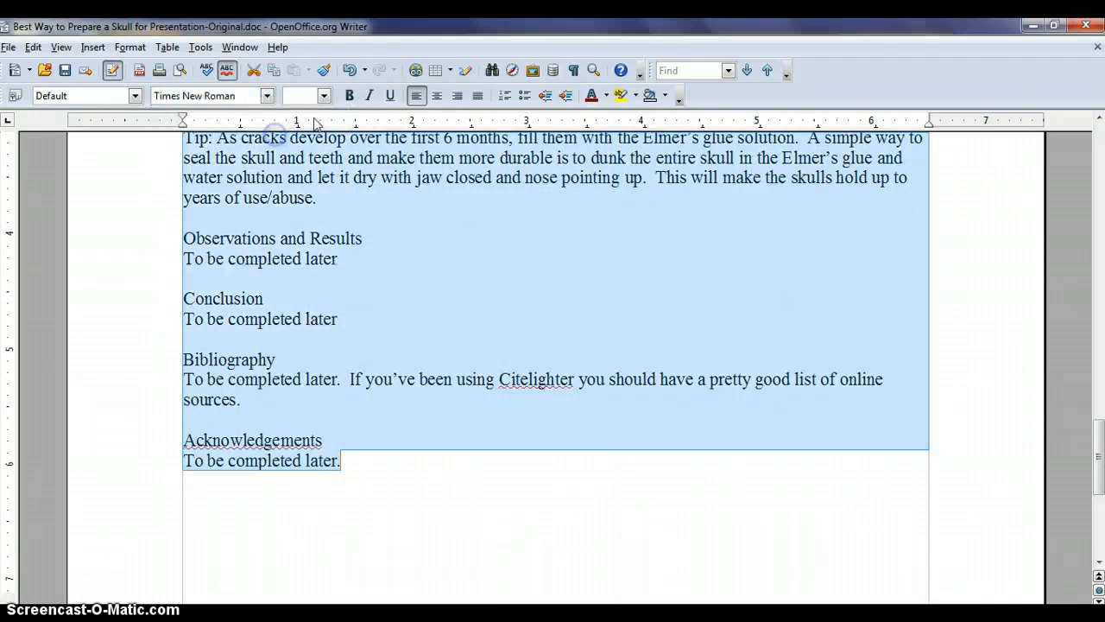
pyautogui.click(323, 95)
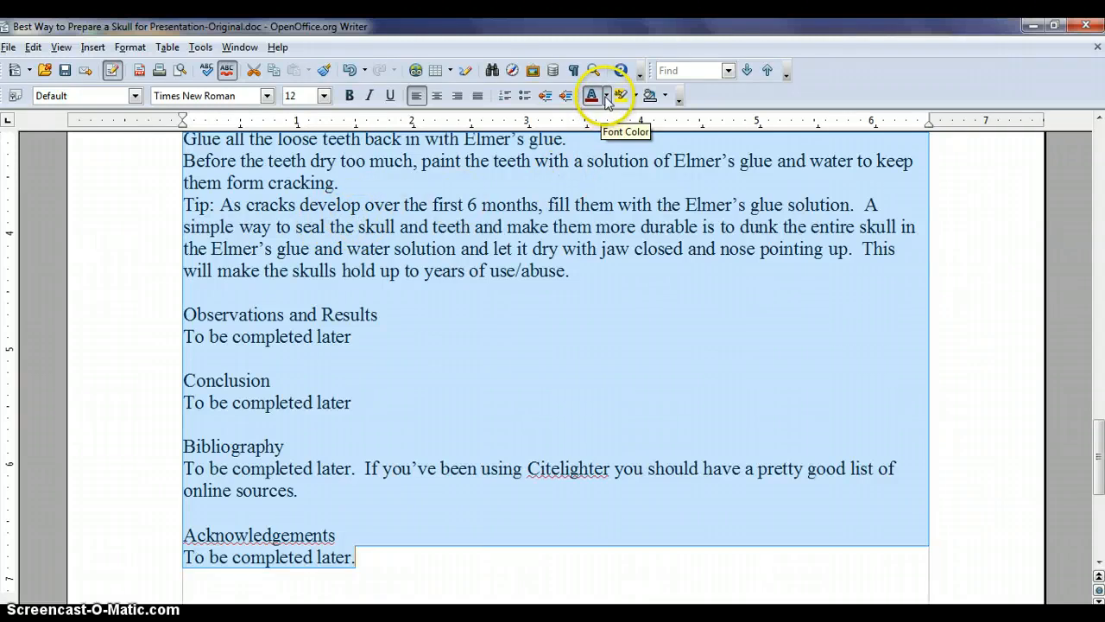
pyautogui.click(608, 95)
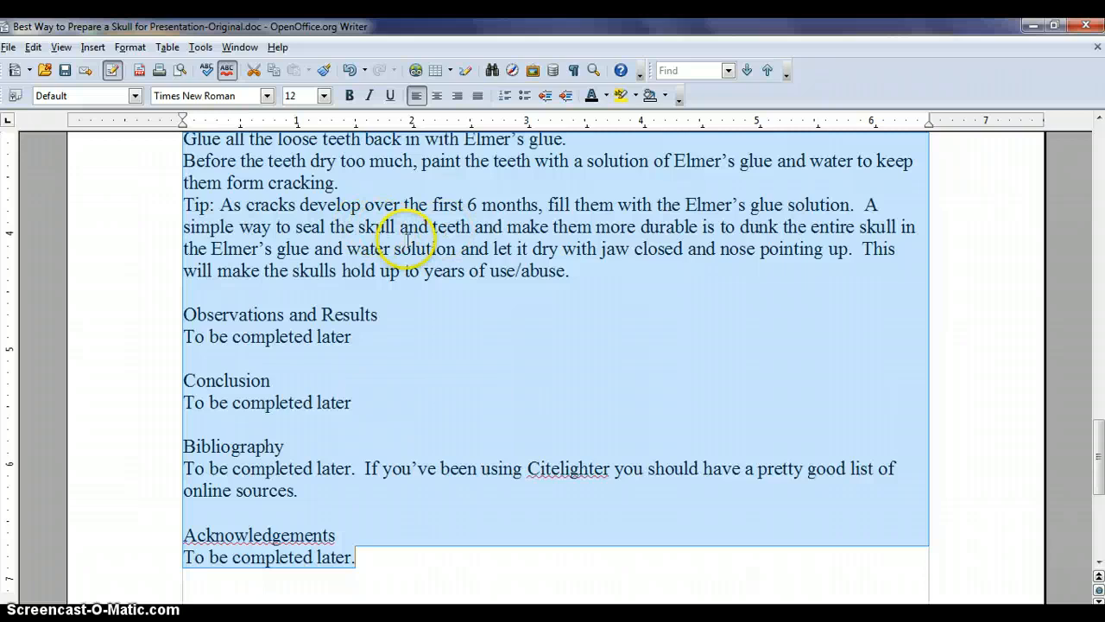
# - Apply double line spacing to the selected body text, then undo it
pyautogui.rightClick(405, 245)
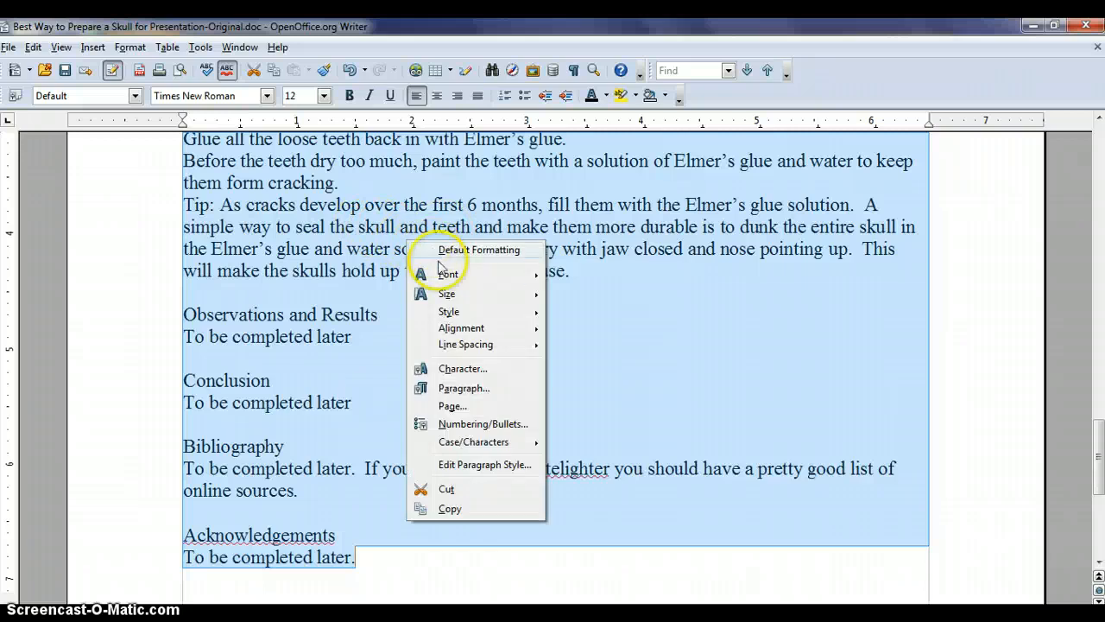
pyautogui.moveTo(466, 345)
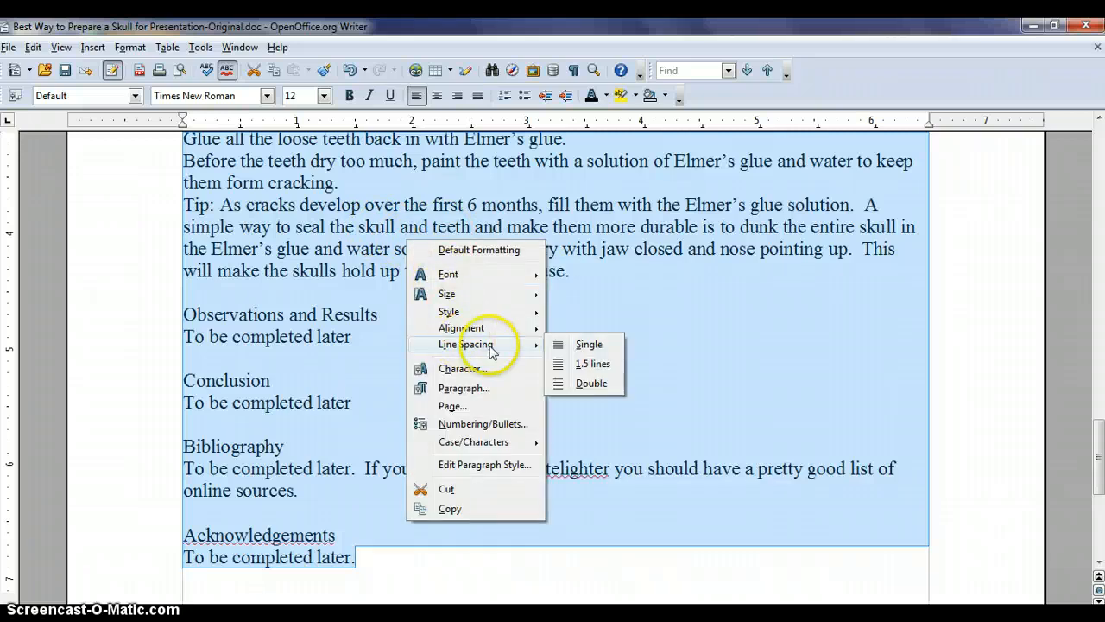
pyautogui.moveTo(590, 383)
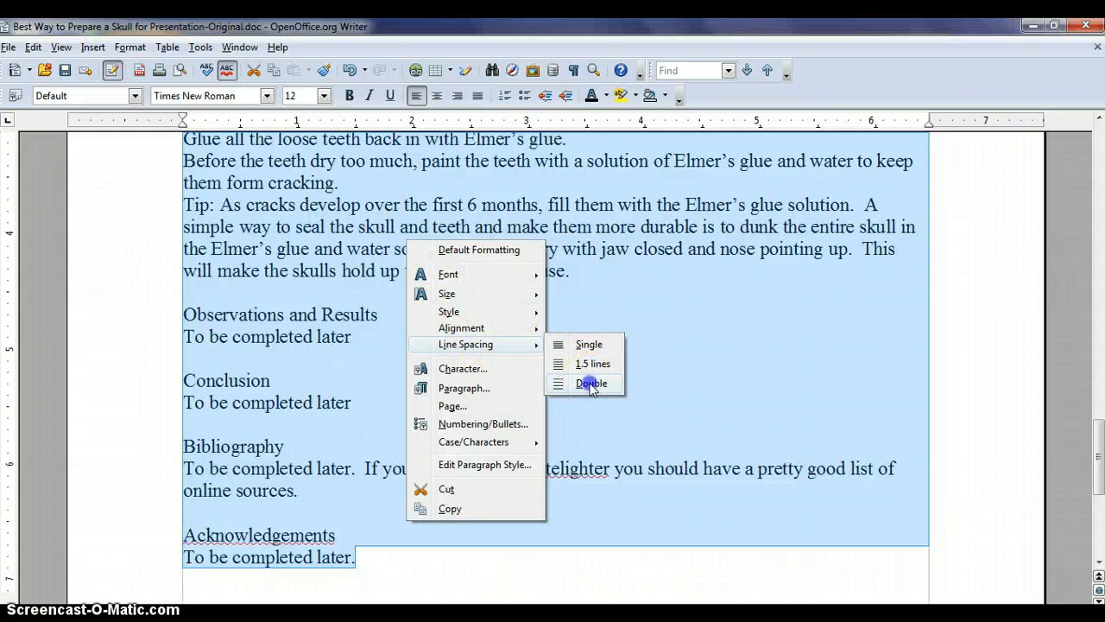
pyautogui.click(590, 383)
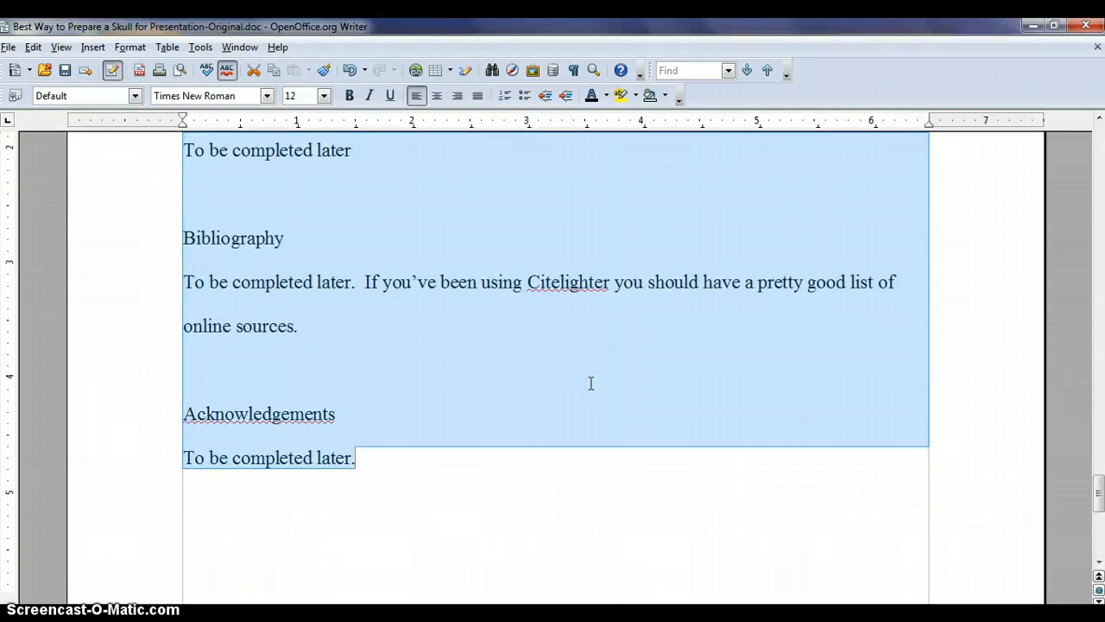
pyautogui.click(33, 47)
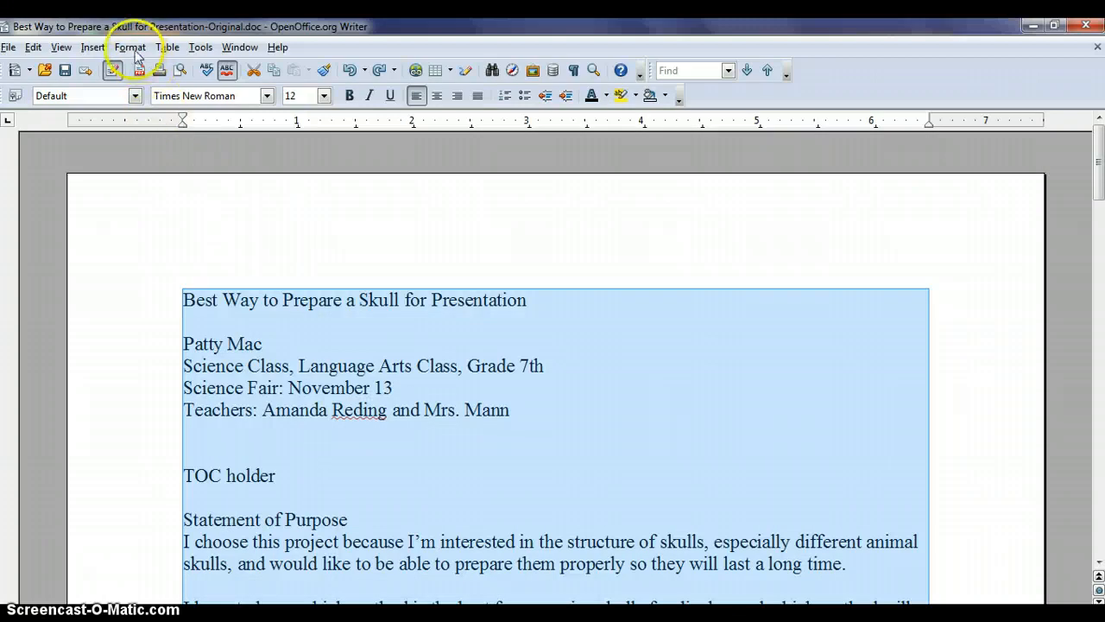
# - Try double line spacing in the Paragraph settings and discard the change
pyautogui.click(129, 46)
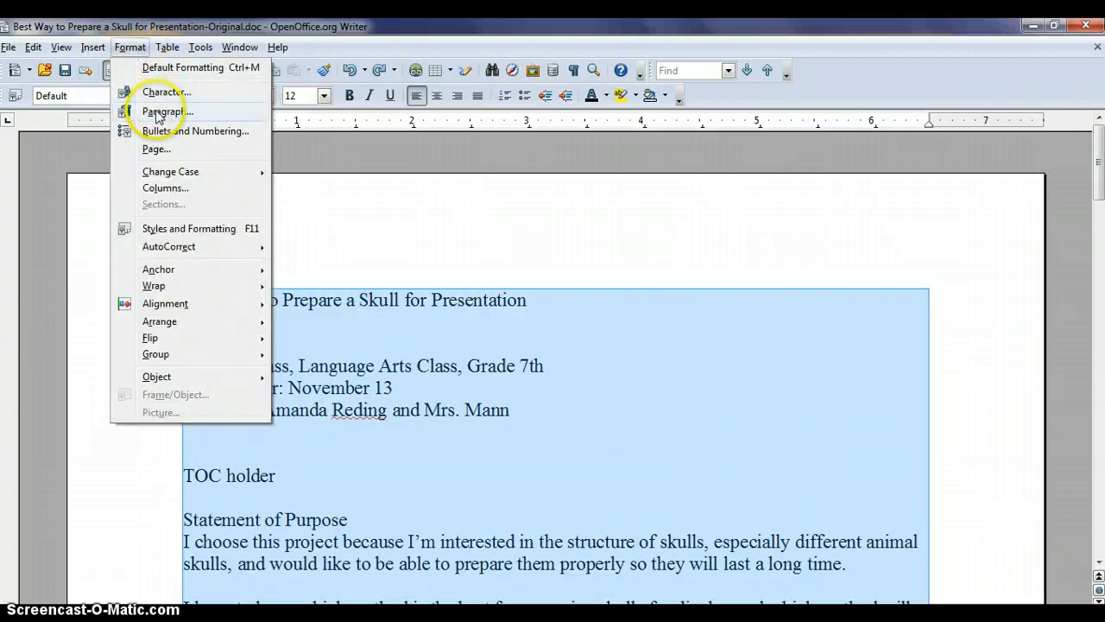
pyautogui.click(162, 110)
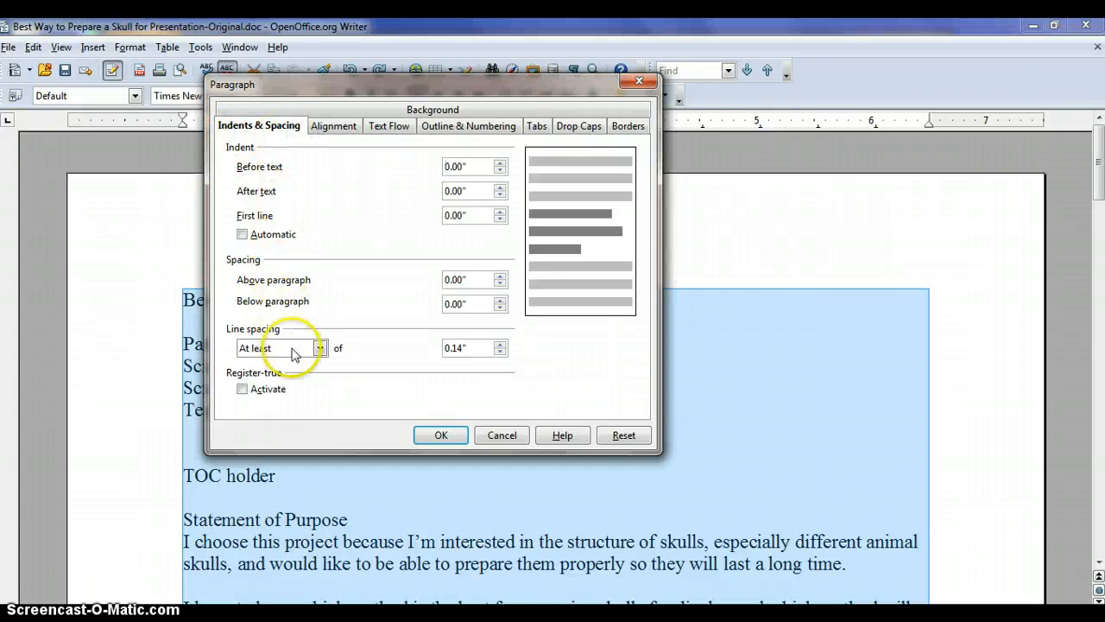
pyautogui.click(321, 349)
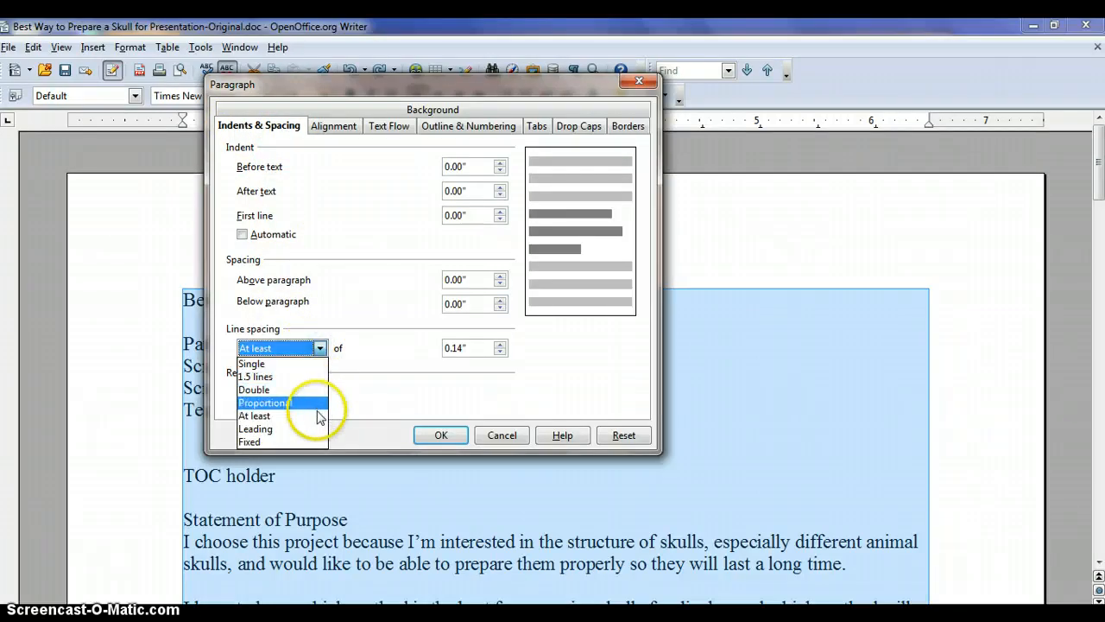
pyautogui.click(254, 390)
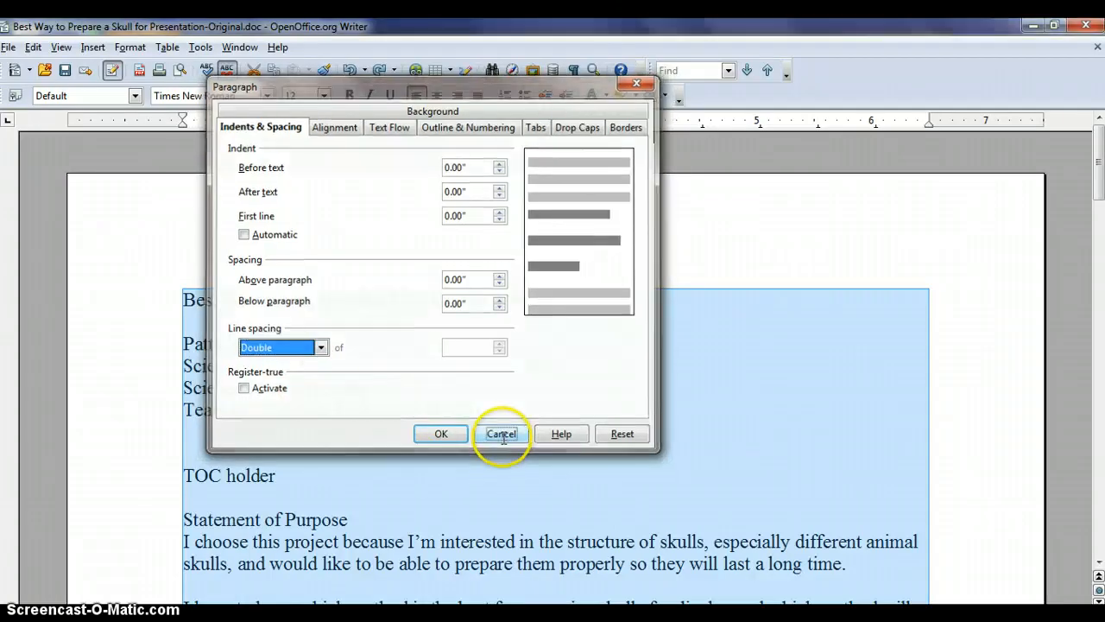
pyautogui.click(500, 434)
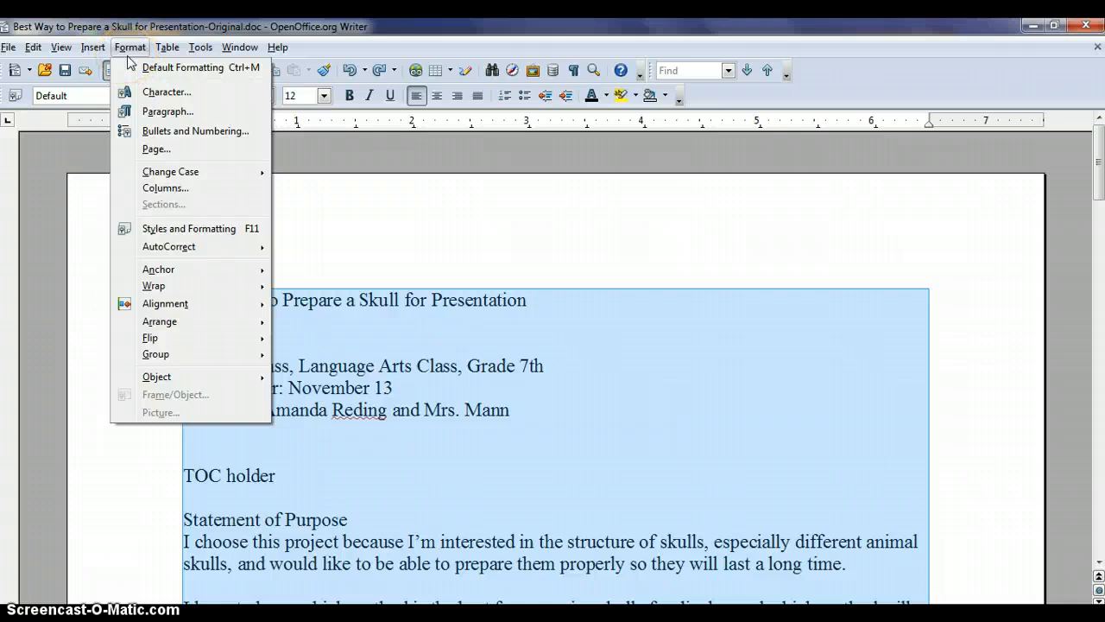
pyautogui.moveTo(171, 145)
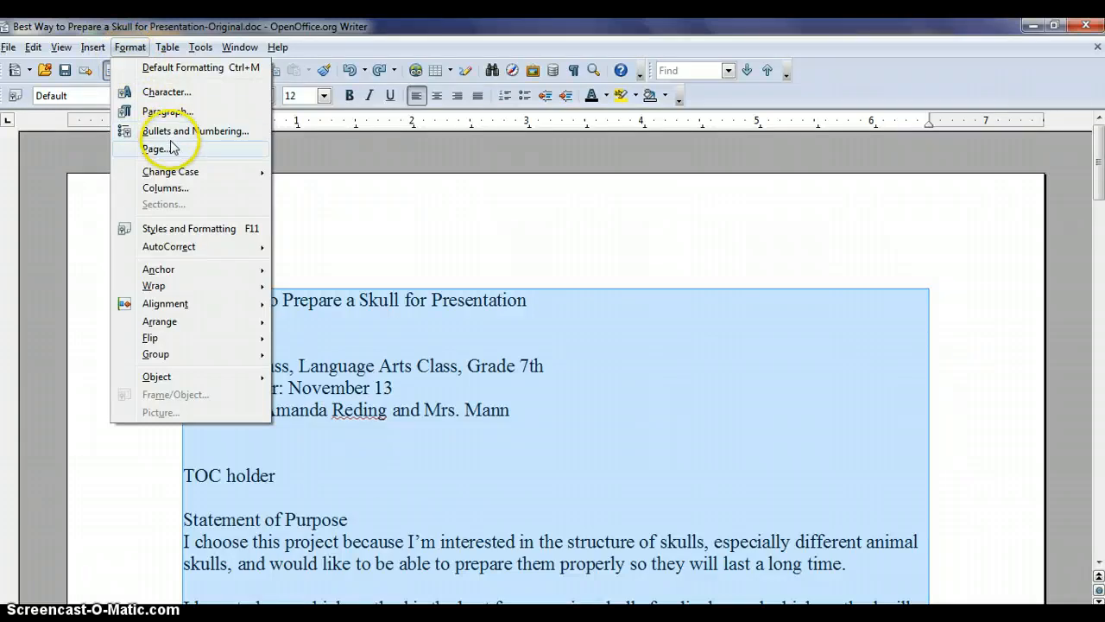
# - Set the report's line spacing to 1.5 lines in the Paragraph settings
pyautogui.click(166, 111)
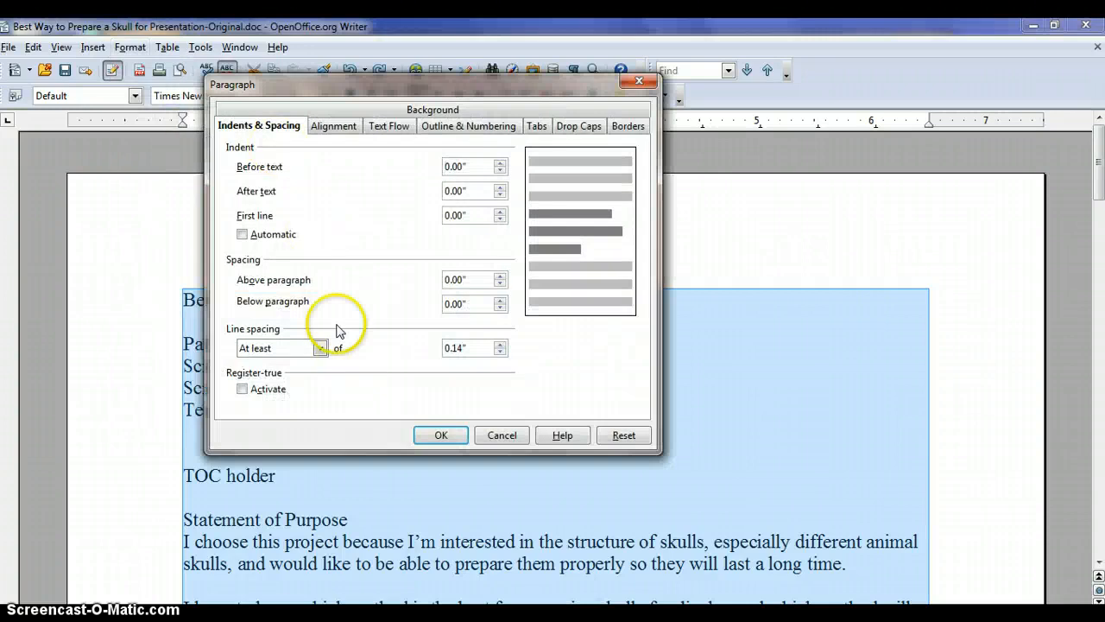
pyautogui.click(321, 349)
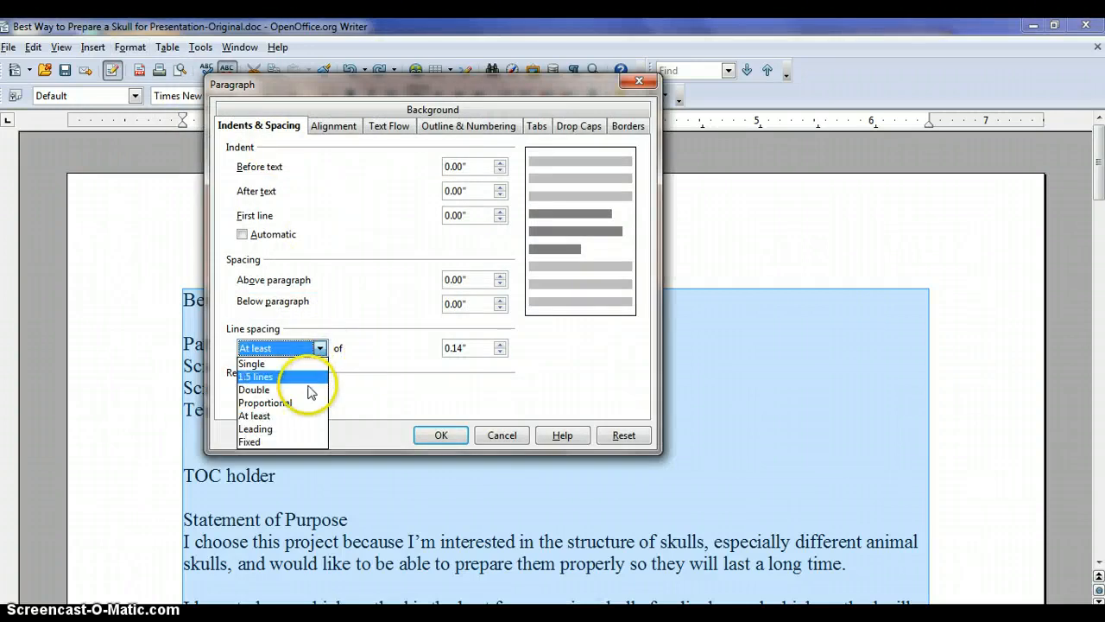
pyautogui.click(440, 435)
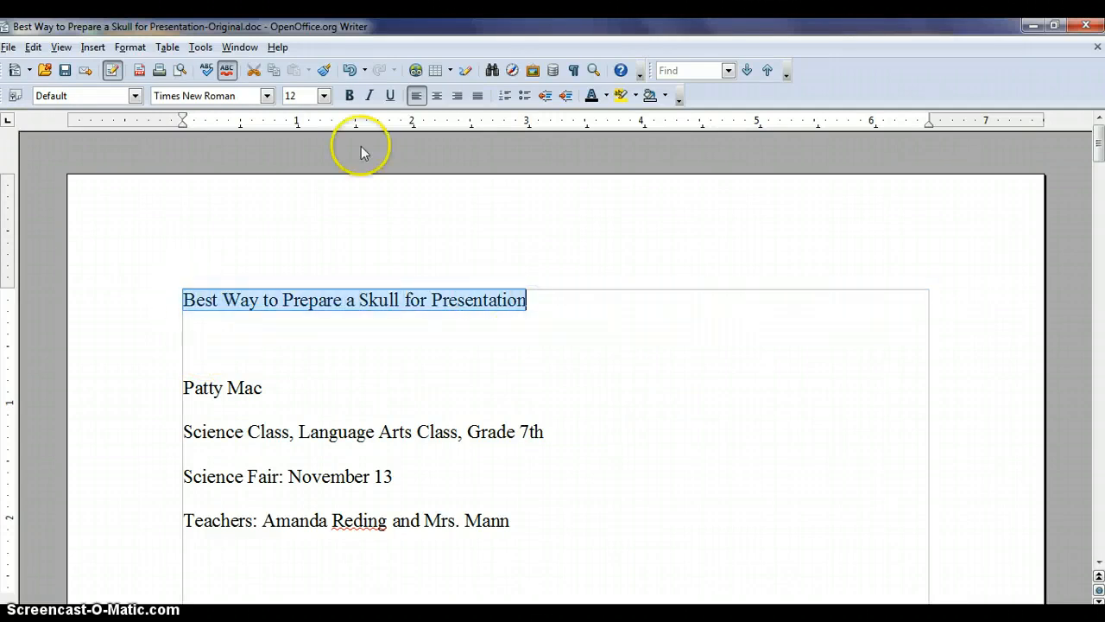
# - Set the report title to 16 point and deselect it
pyautogui.click(325, 95)
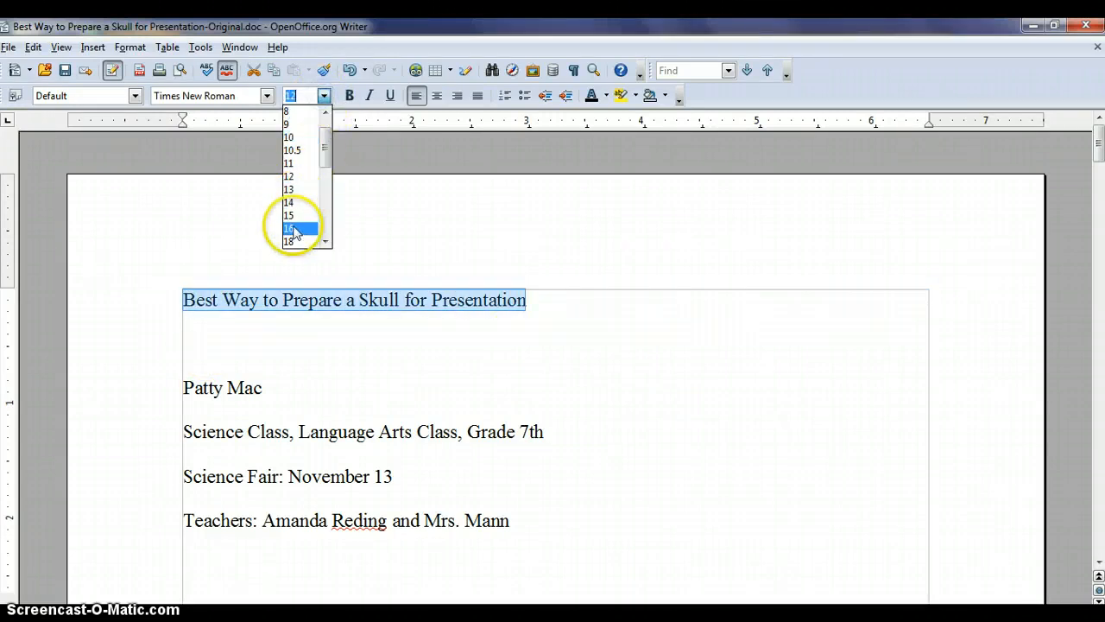
pyautogui.click(288, 228)
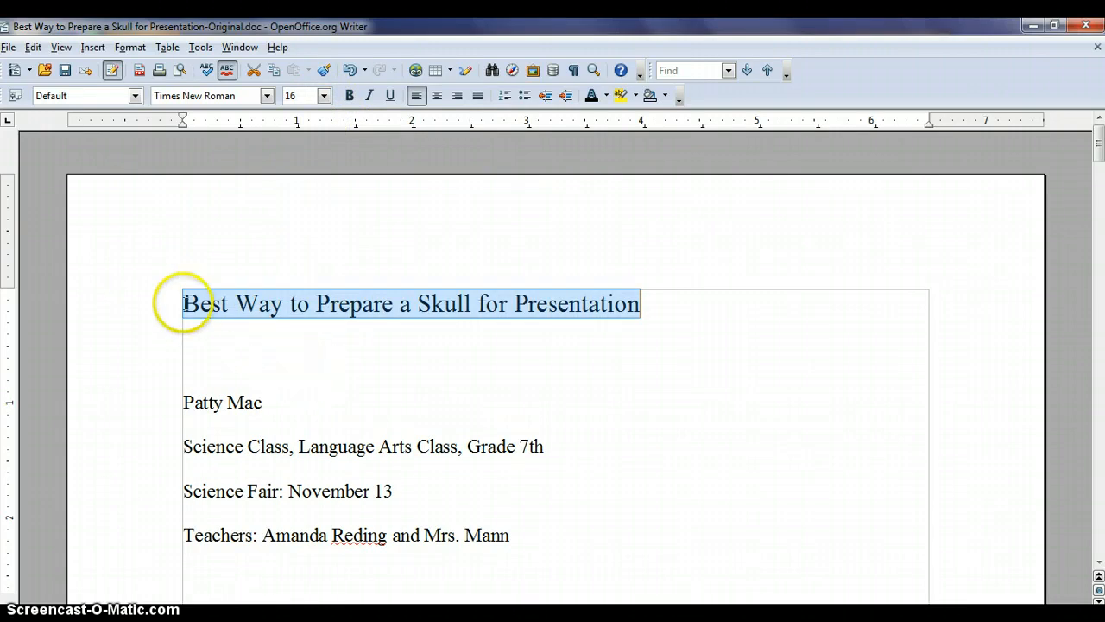
pyautogui.click(204, 402)
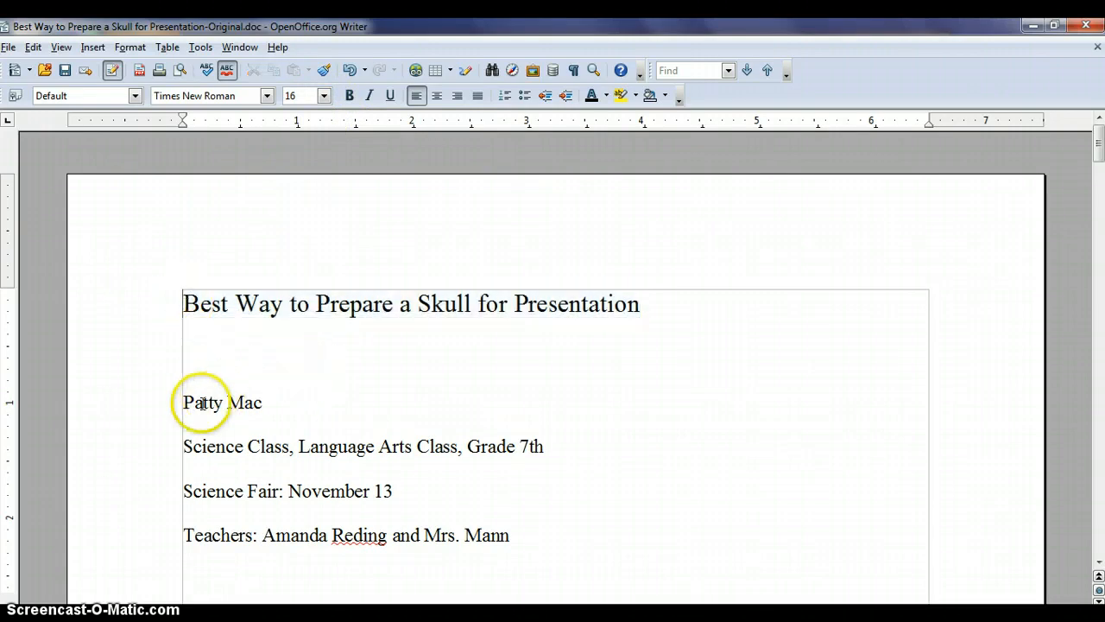
# - Select the author, class, science fair and teachers lines
pyautogui.moveTo(183, 402); pyautogui.dragTo(422, 502)
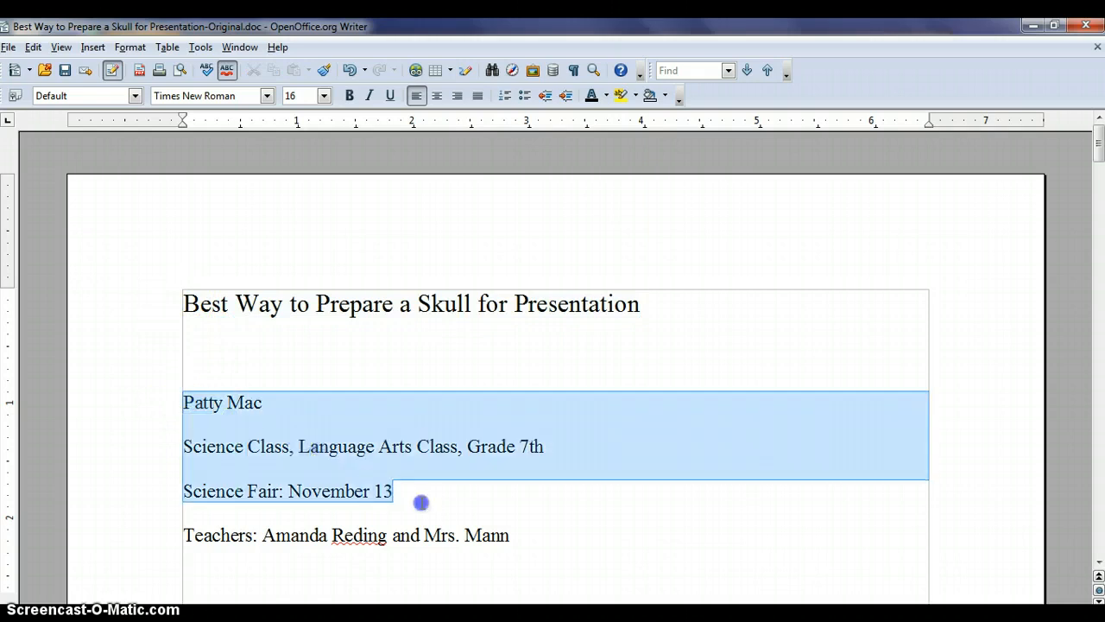
pyautogui.moveTo(390, 491); pyautogui.dragTo(514, 535)
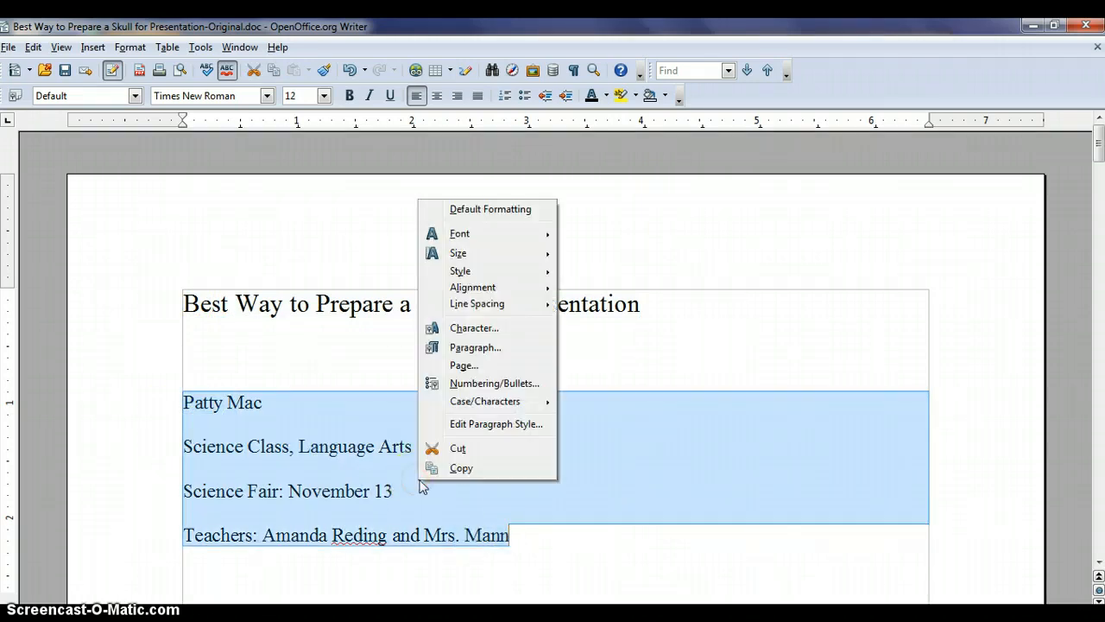
pyautogui.moveTo(477, 304)
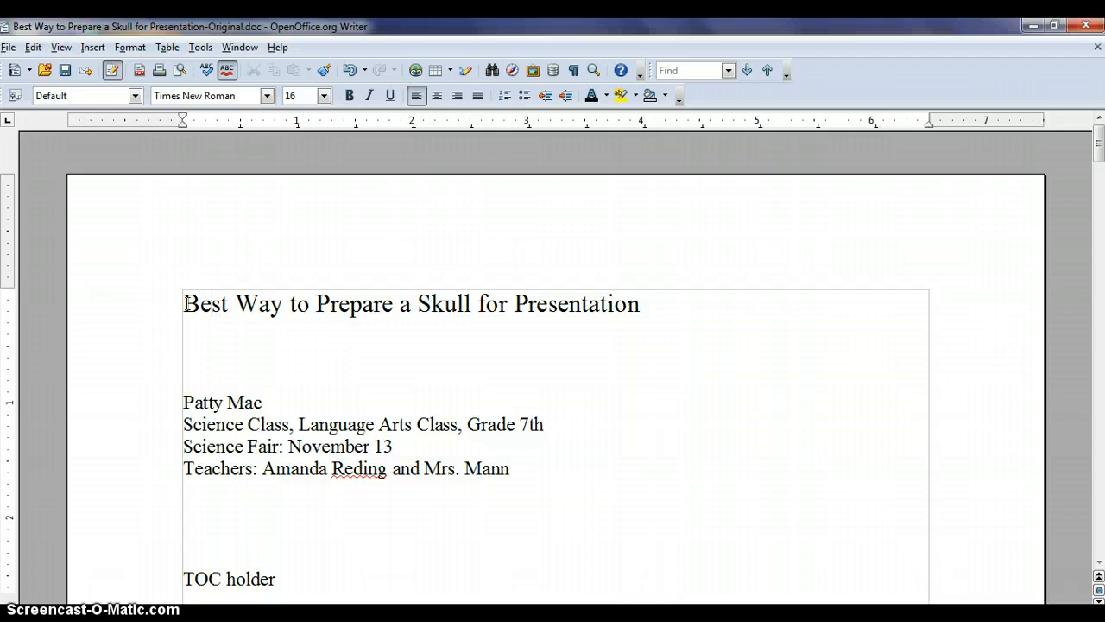
# - Centre the title and author lines from the context menu, then undo it
pyautogui.moveTo(183, 304); pyautogui.dragTo(518, 468)
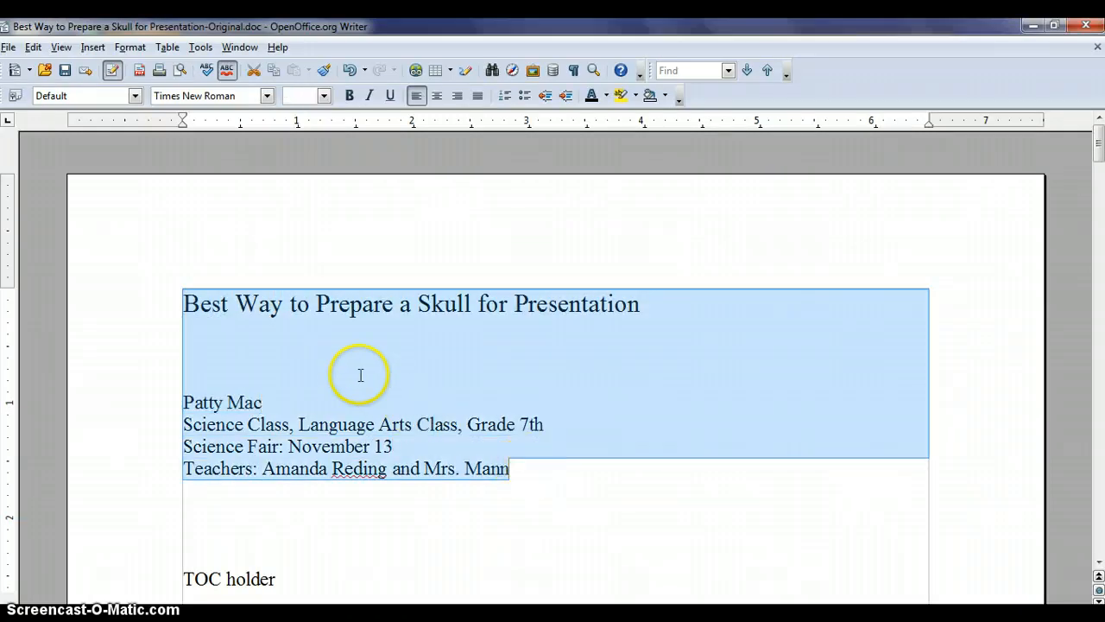
pyautogui.rightClick(359, 374)
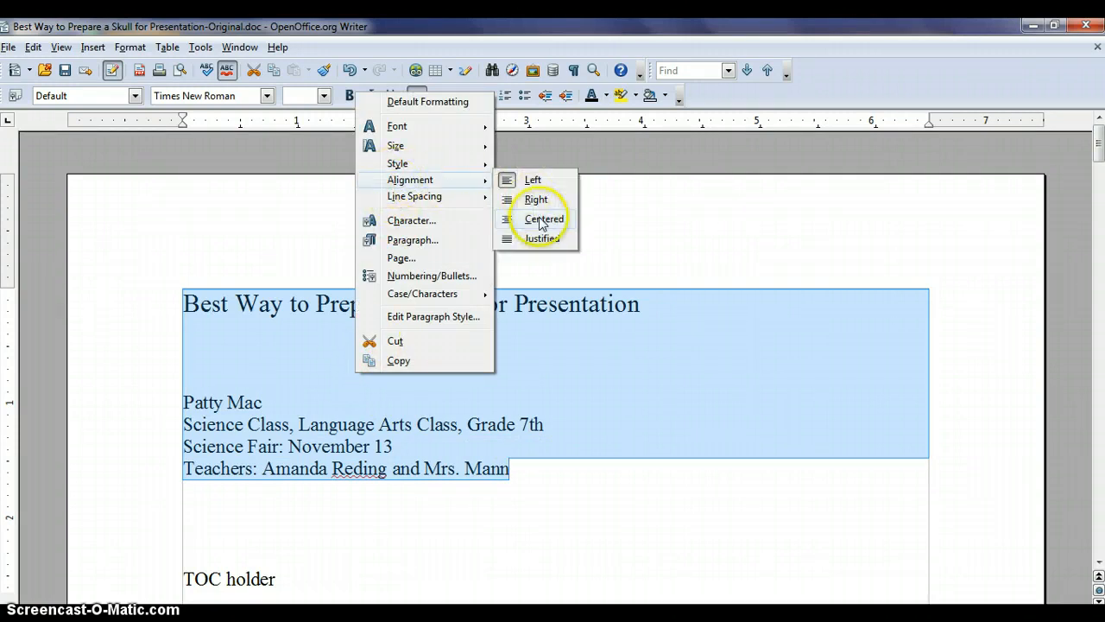
pyautogui.click(544, 218)
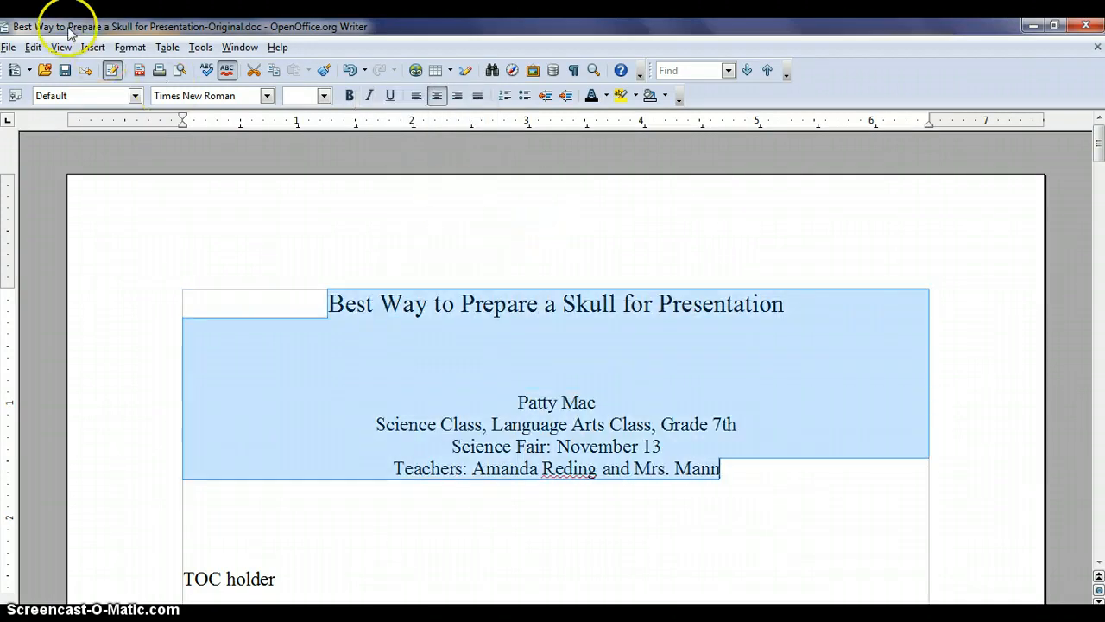
pyautogui.click(33, 47)
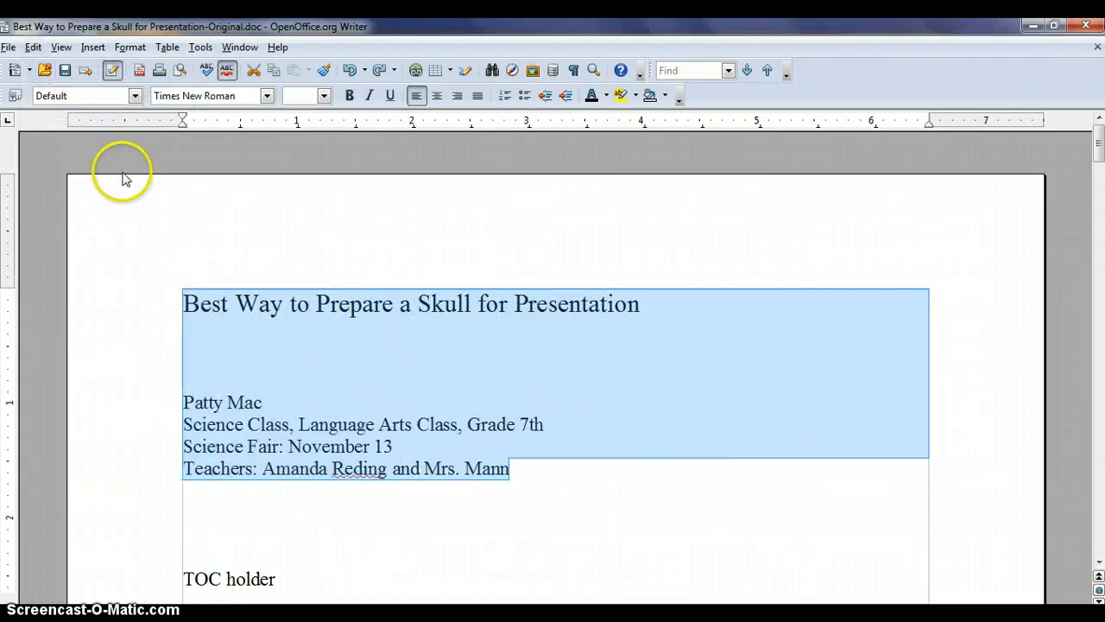
pyautogui.moveTo(159, 37)
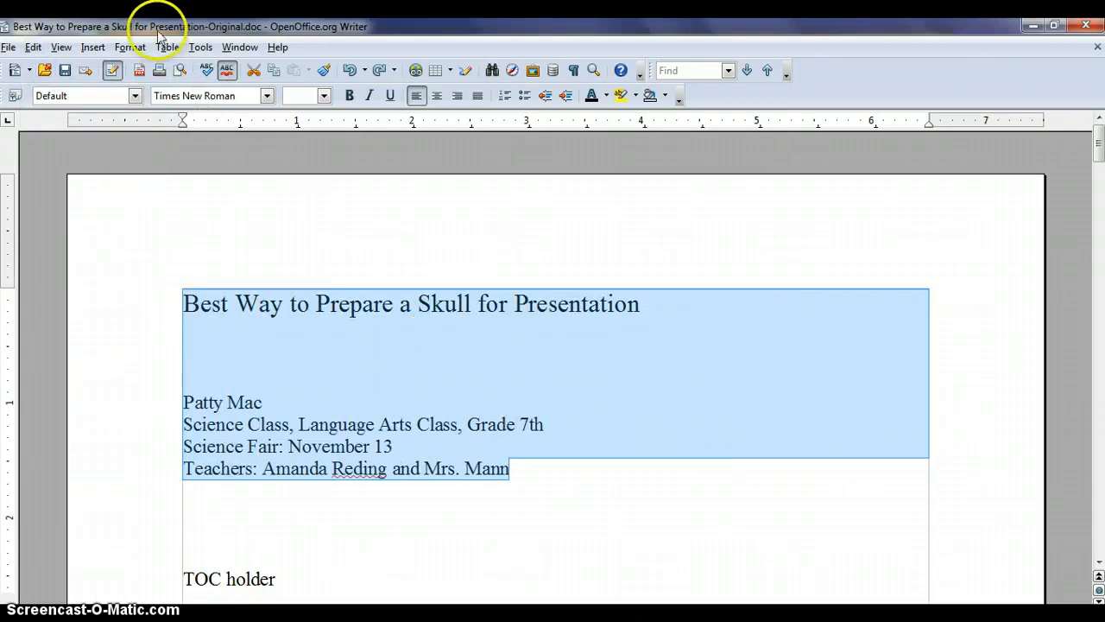
pyautogui.click(128, 47)
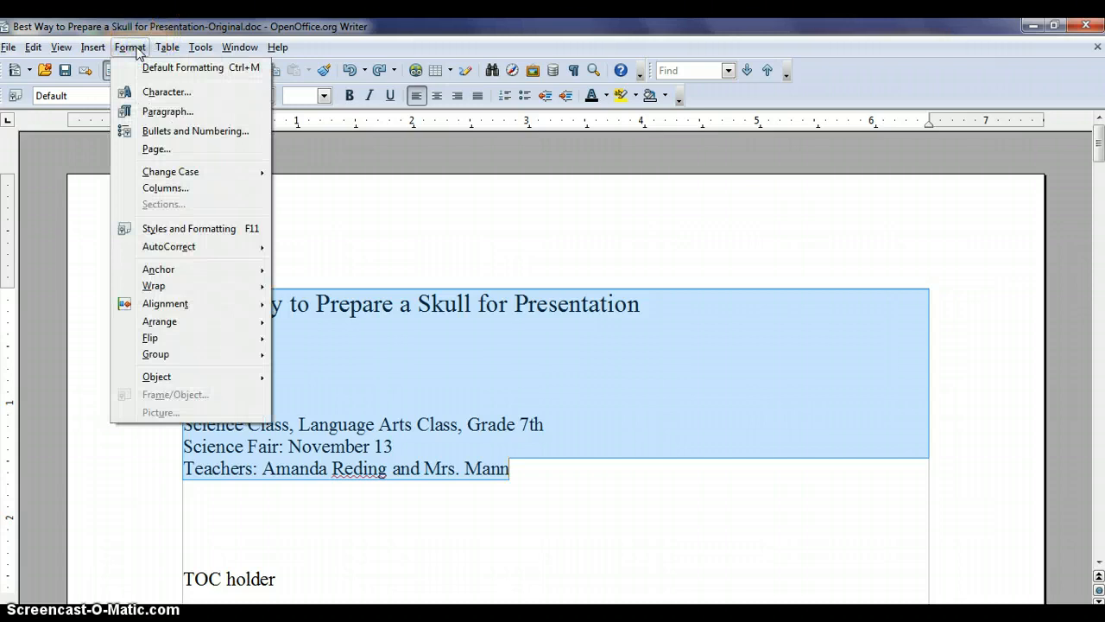
pyautogui.click(165, 304)
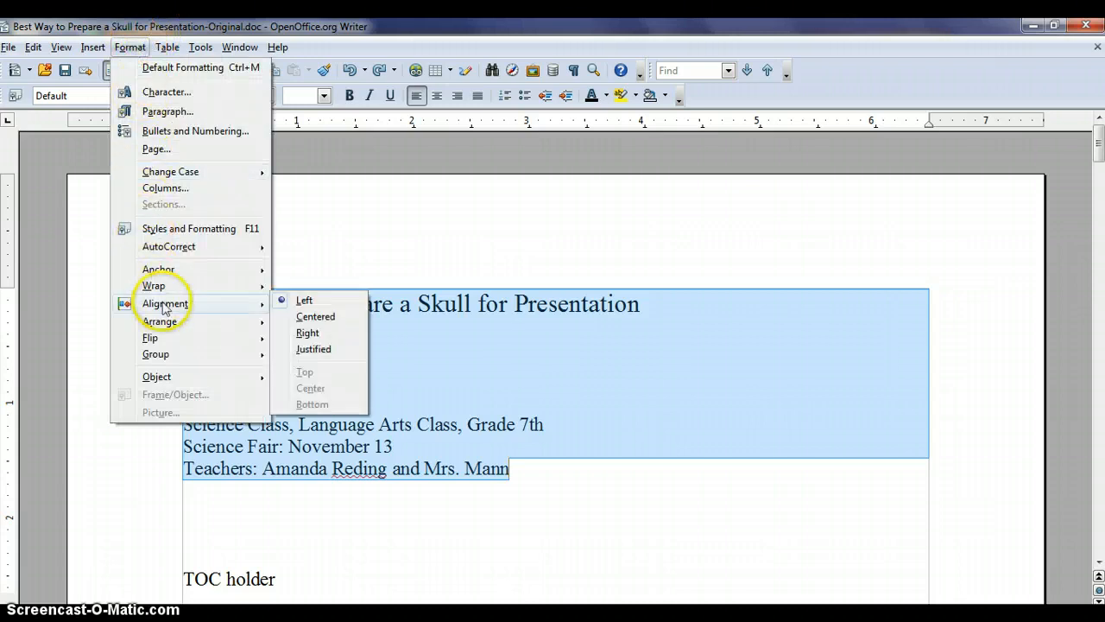
pyautogui.moveTo(315, 316)
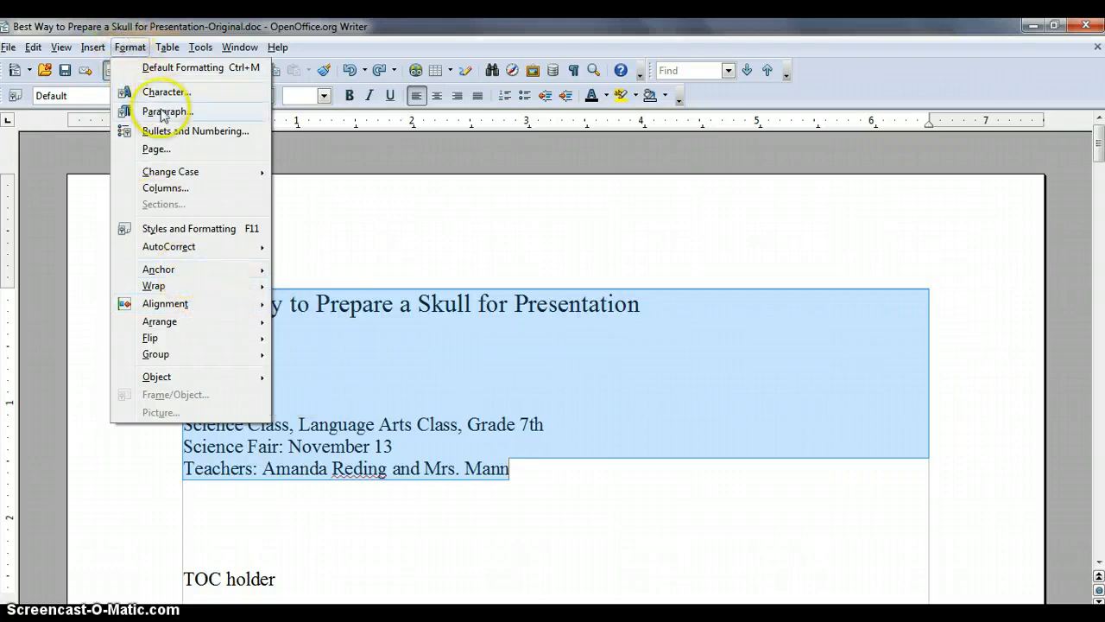
# - Centre the title block via the Paragraph alignment settings
pyautogui.click(164, 111)
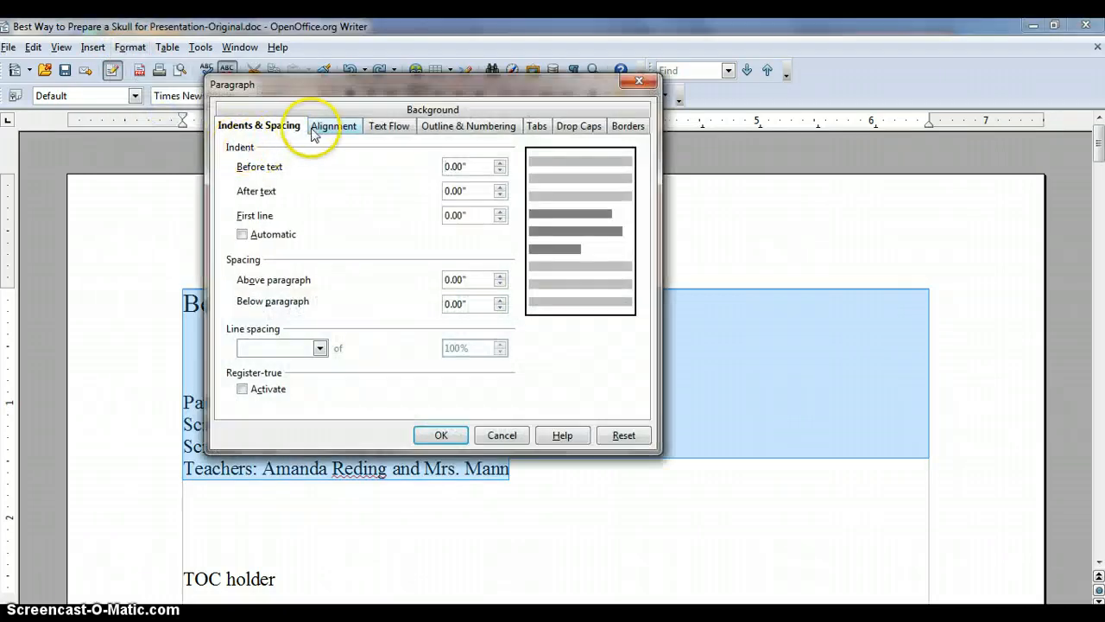
pyautogui.click(333, 124)
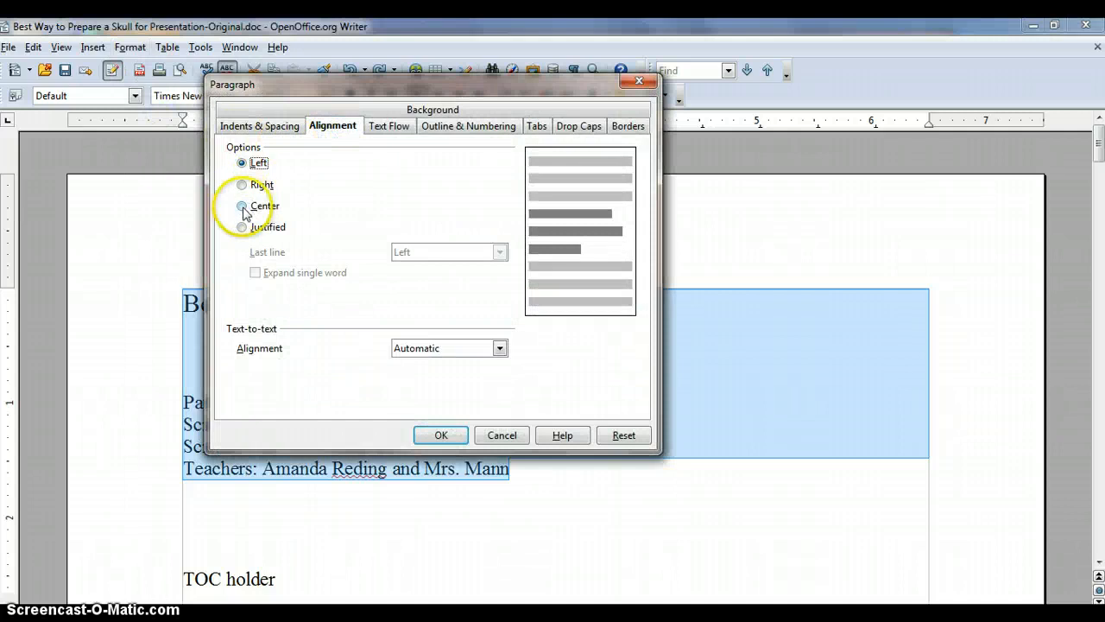
pyautogui.click(440, 435)
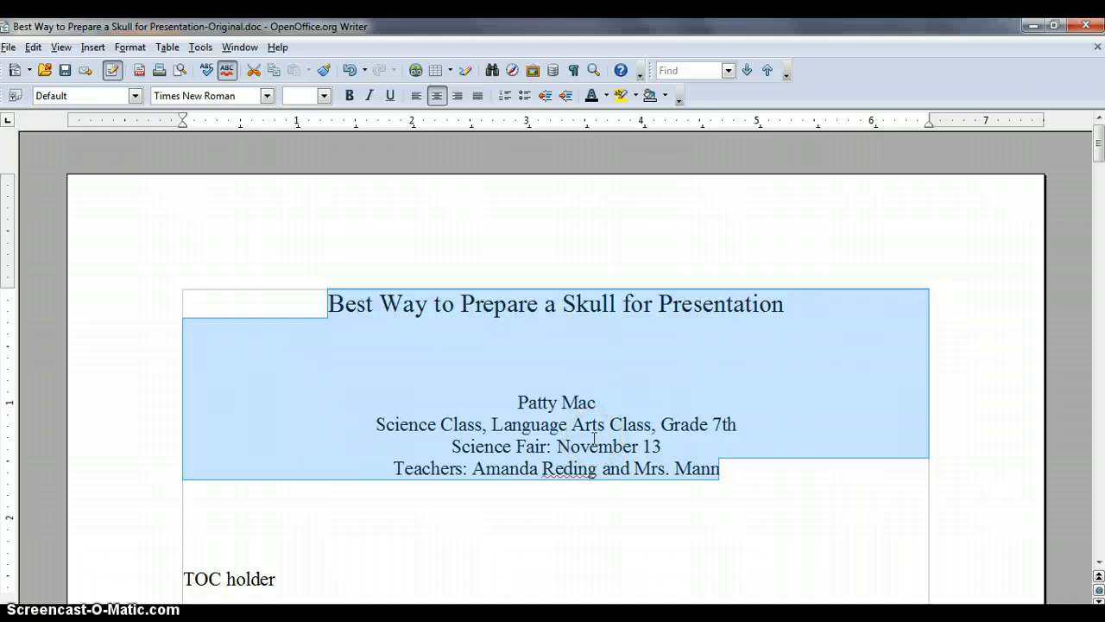
pyautogui.click(549, 377)
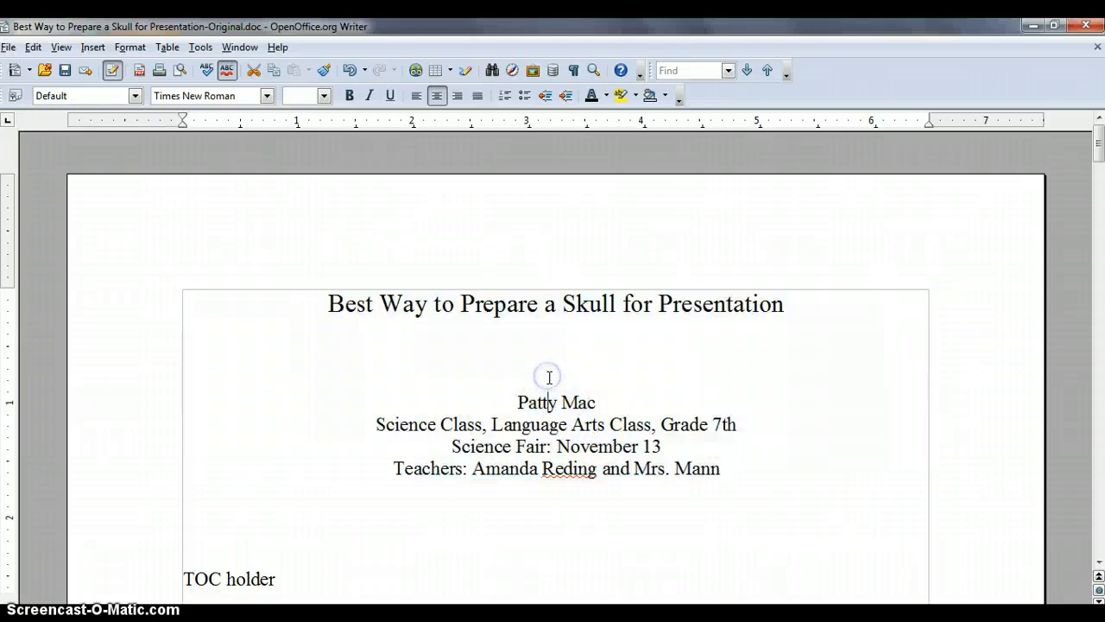
# - Make Statement of Purpose a Heading 1 and set it in Times New Roman
pyautogui.click(514, 400)
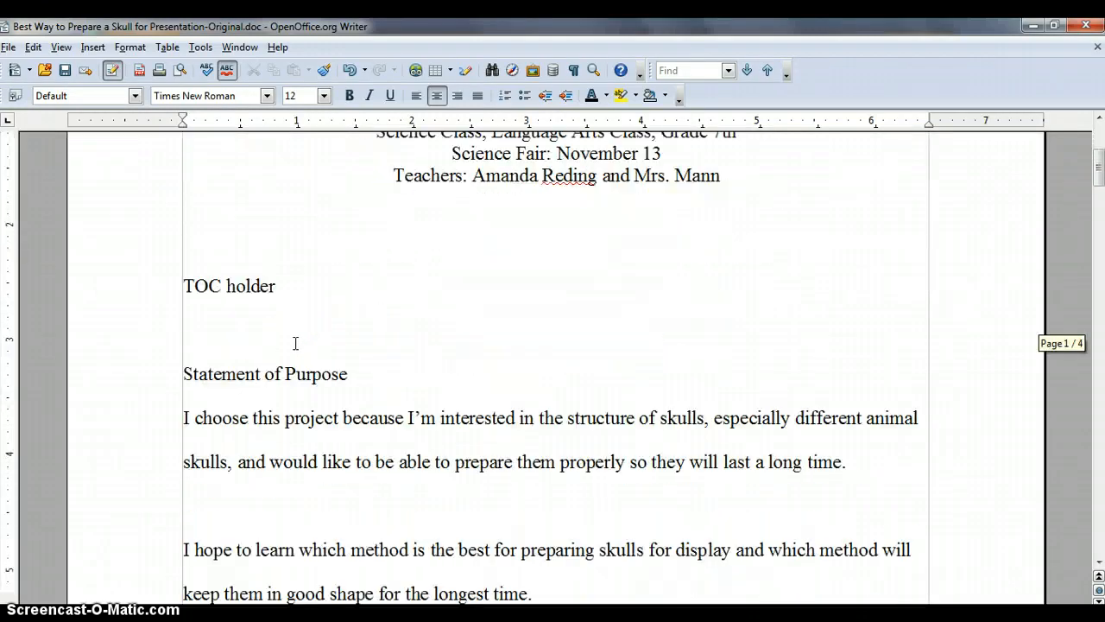
pyautogui.click(183, 373)
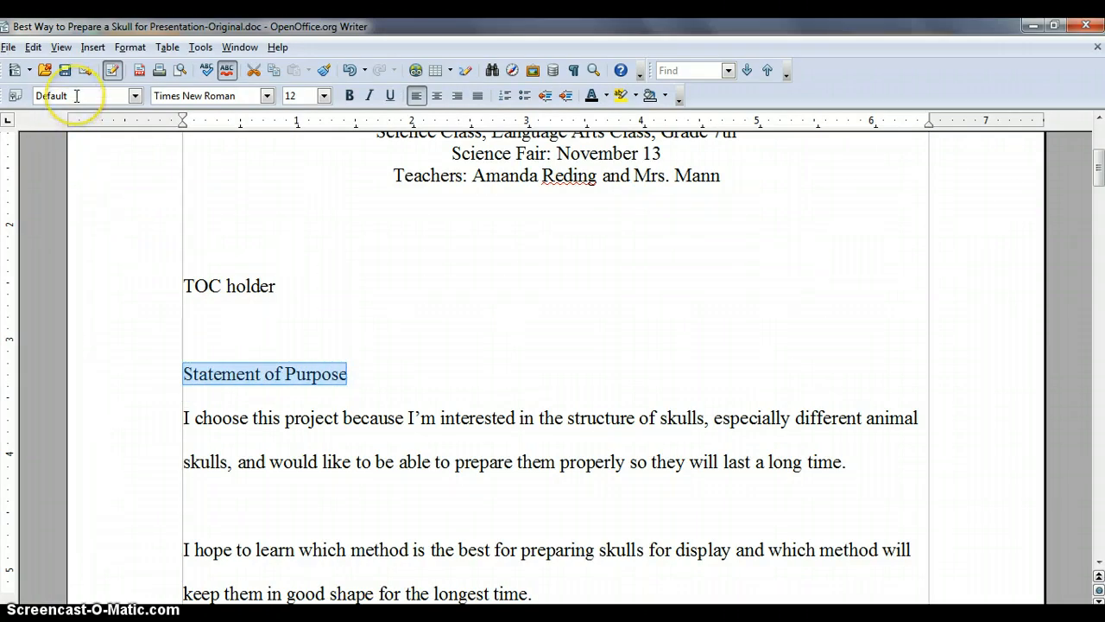
pyautogui.moveTo(77, 95)
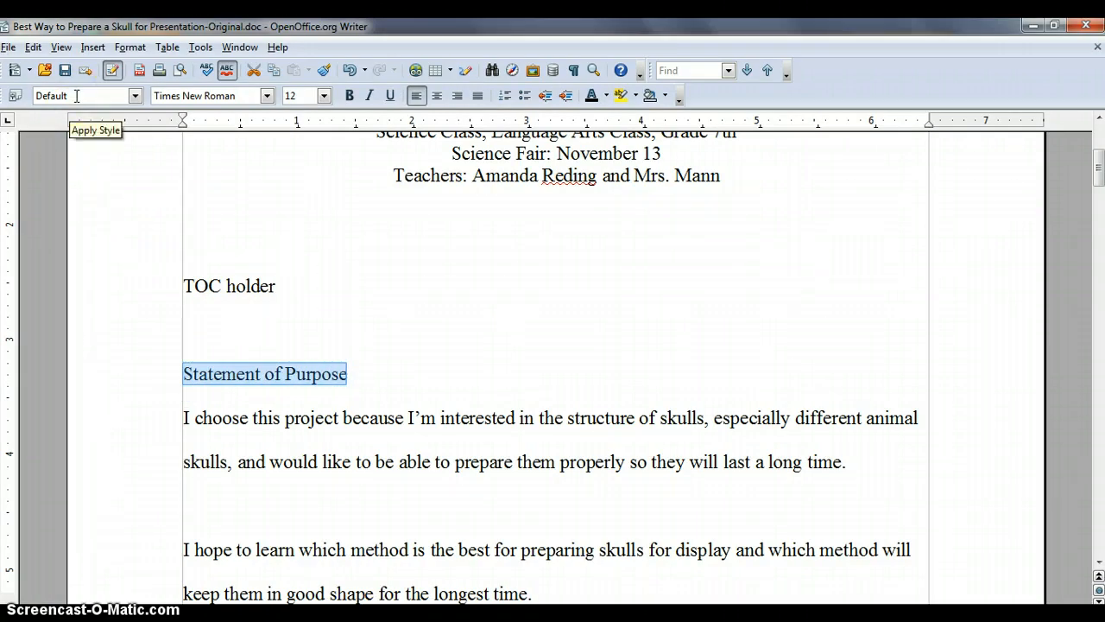
pyautogui.click(135, 95)
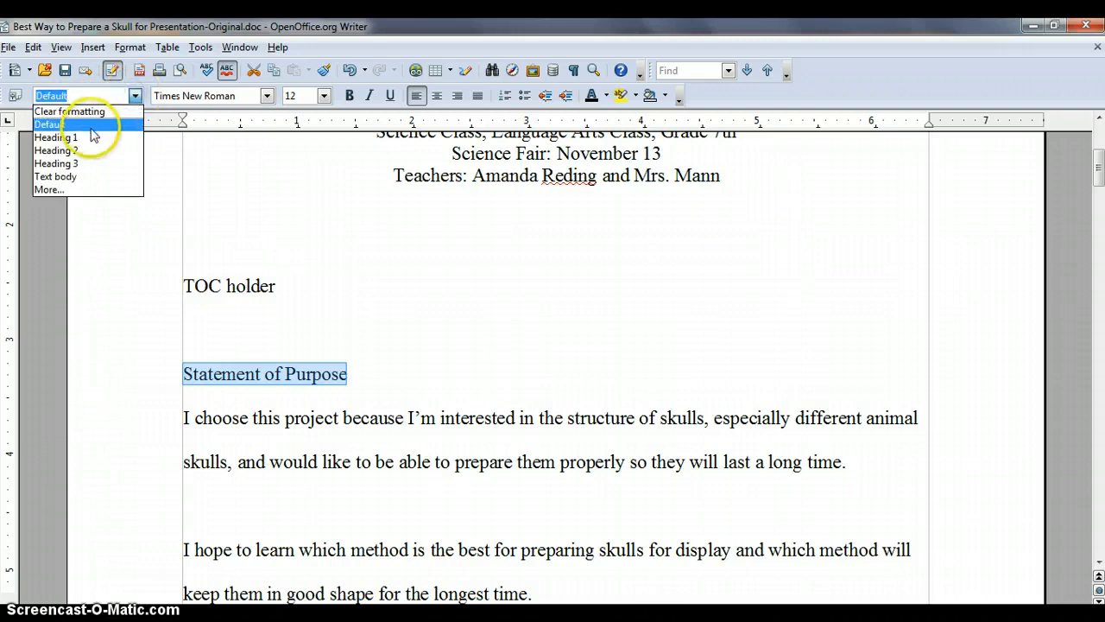
pyautogui.click(57, 136)
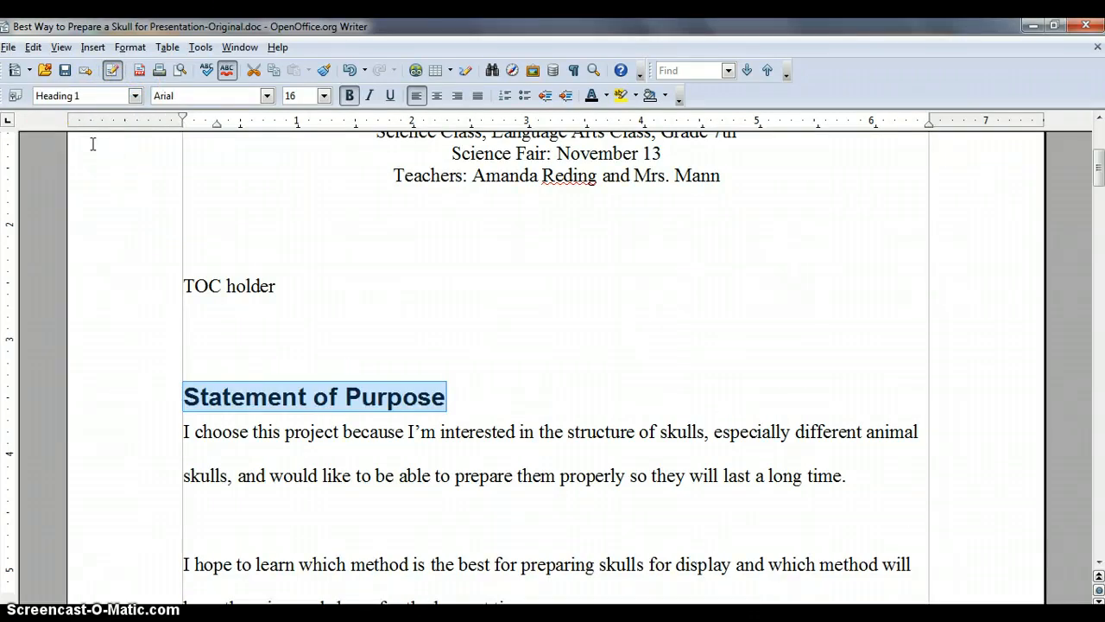
pyautogui.moveTo(164, 95)
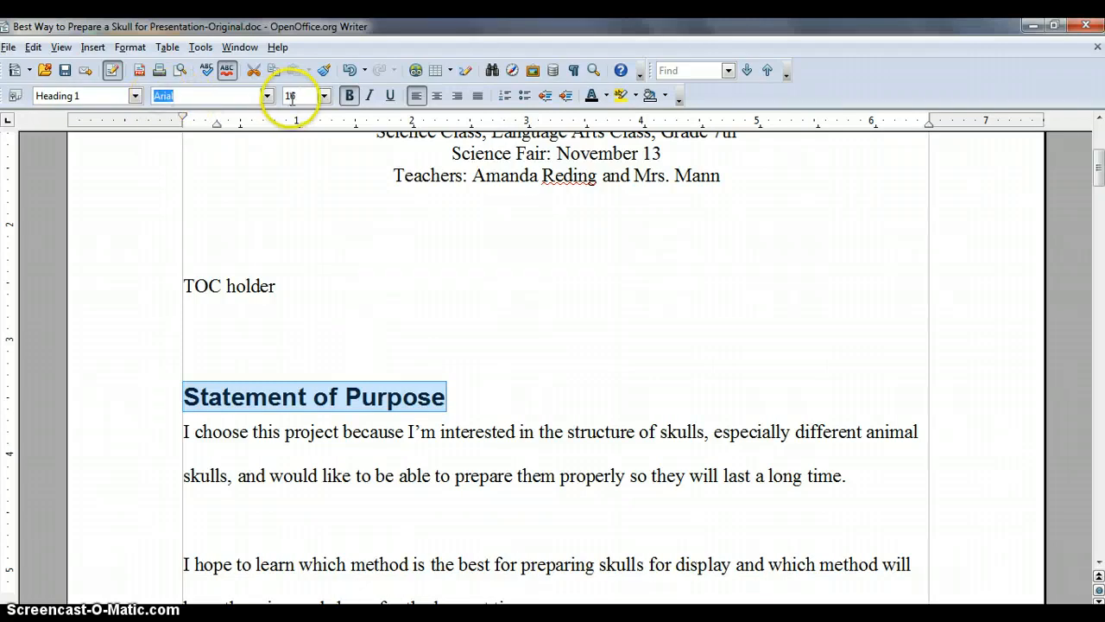
pyautogui.moveTo(268, 94)
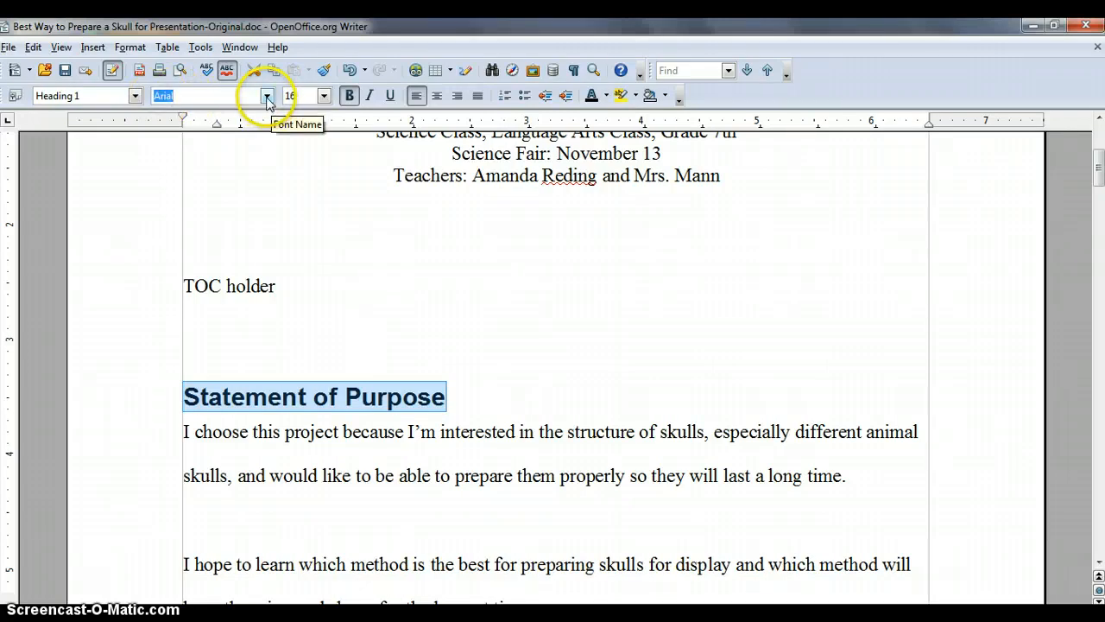
pyautogui.click(266, 95)
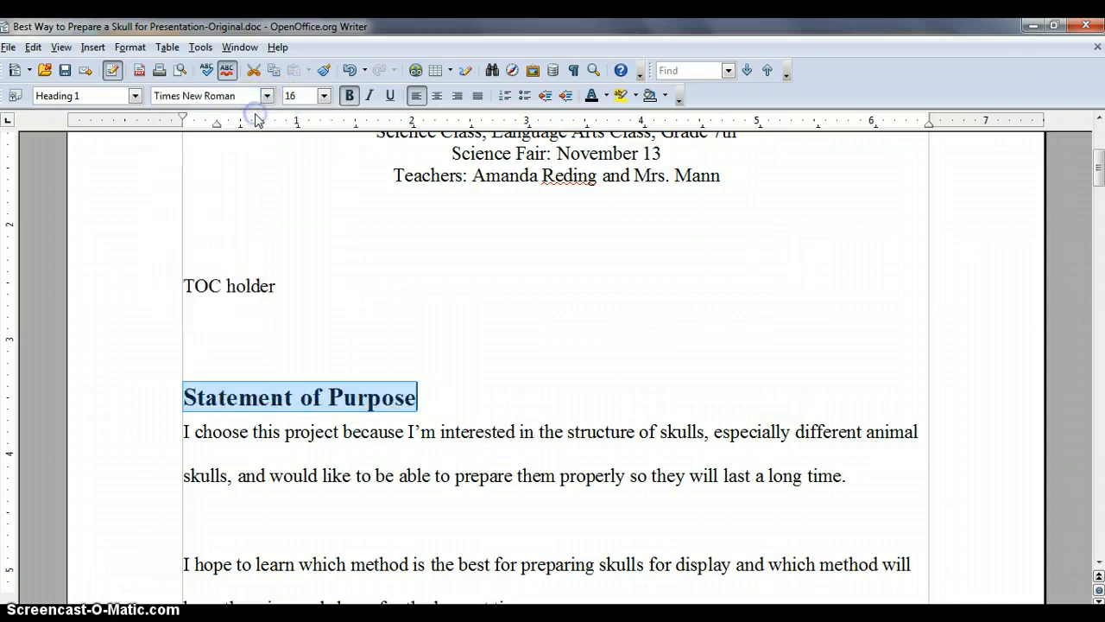
pyautogui.click(266, 94)
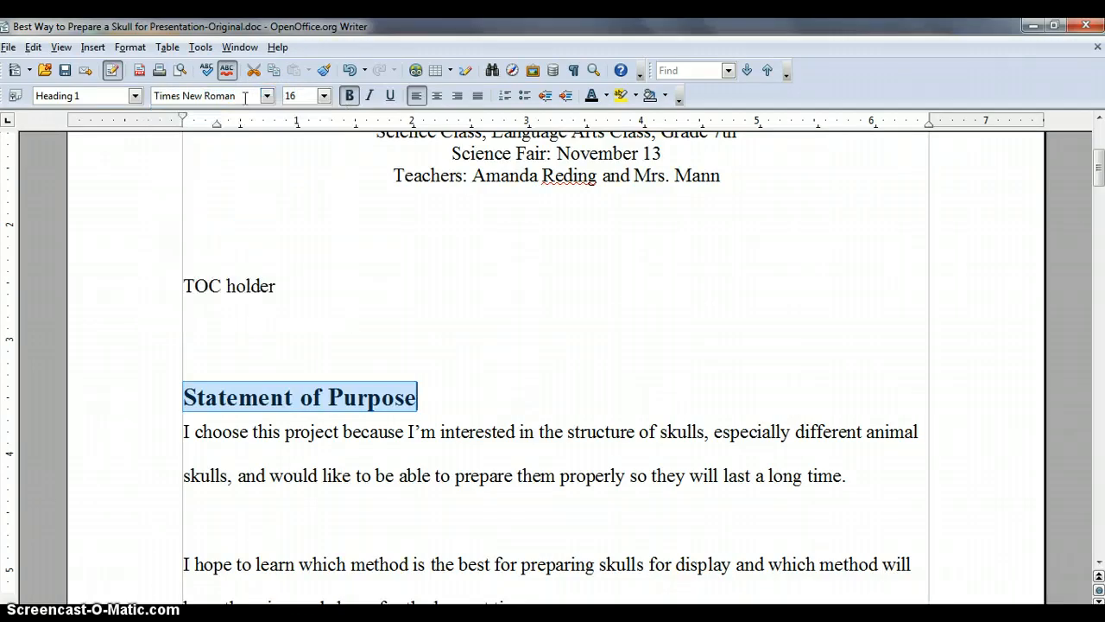
pyautogui.moveTo(423, 246)
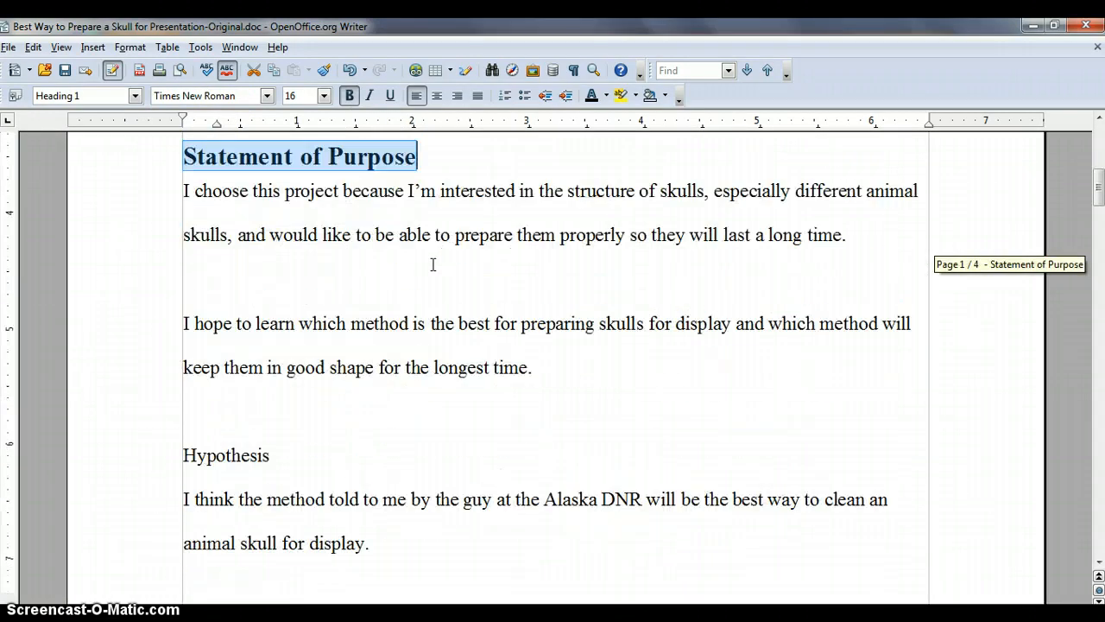
# - Apply Heading 1 to Hypothesis, Research, Materials and Observations and Results
pyautogui.scroll(-3)
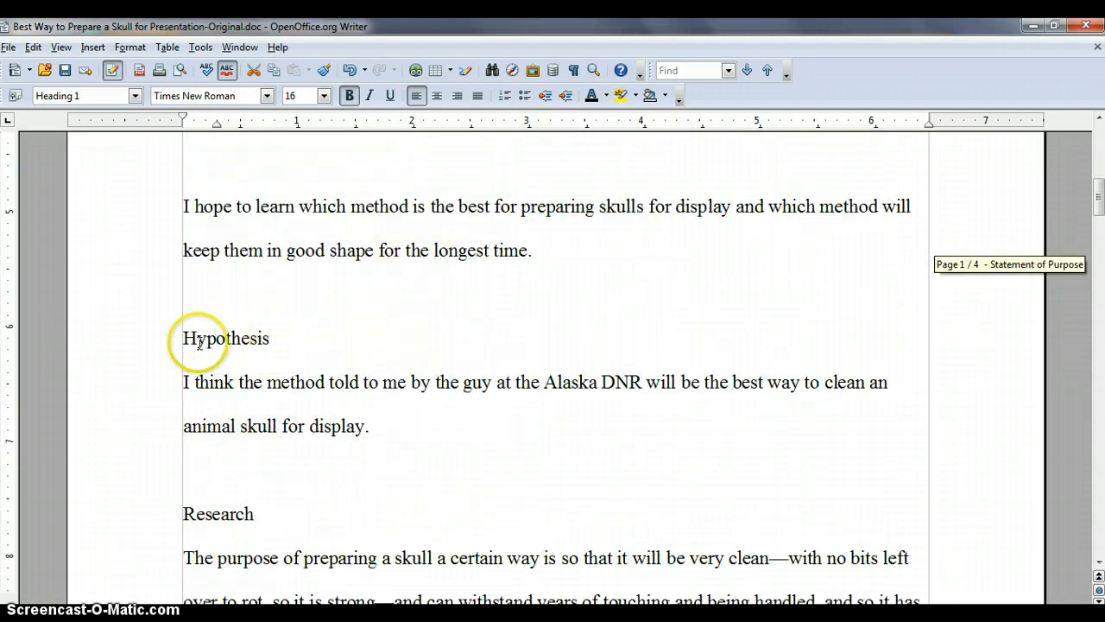
pyautogui.doubleClick(225, 336)
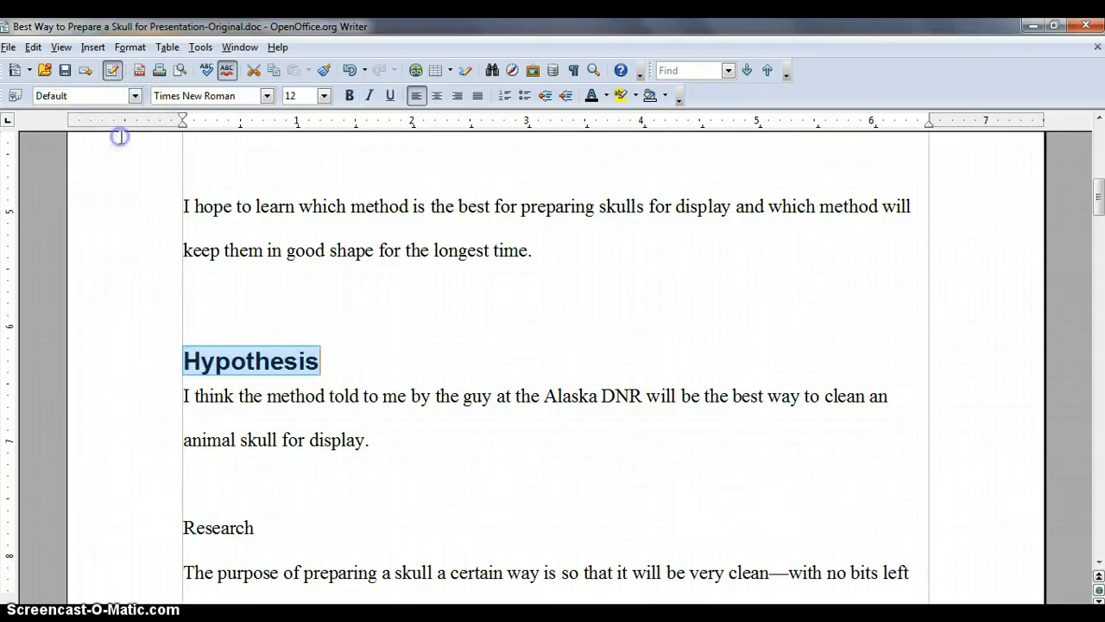
pyautogui.click(266, 95)
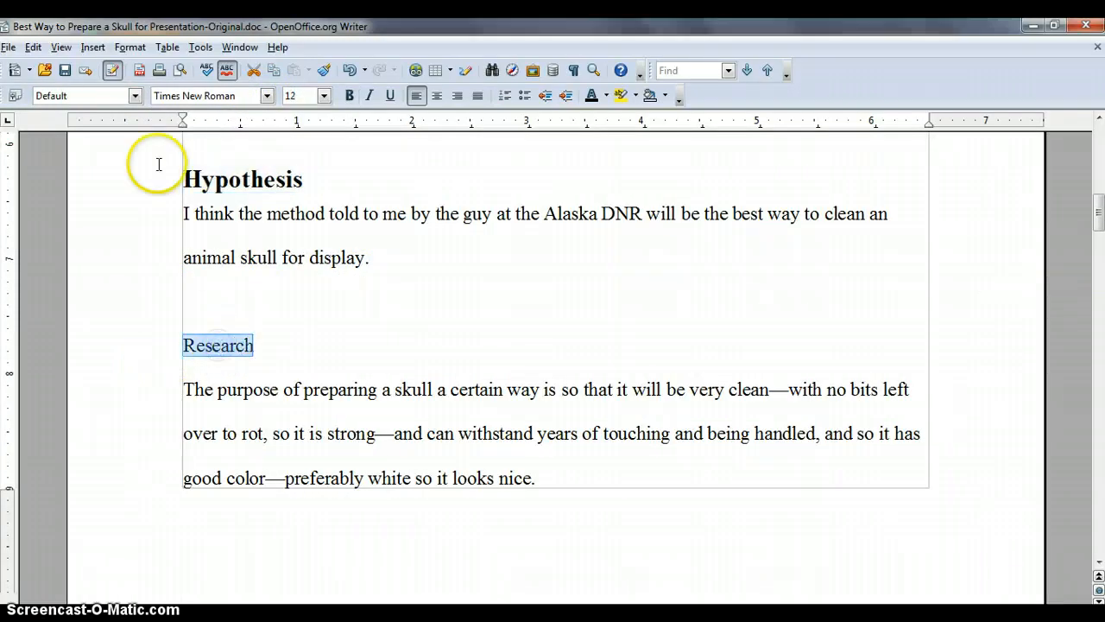
pyautogui.click(135, 95)
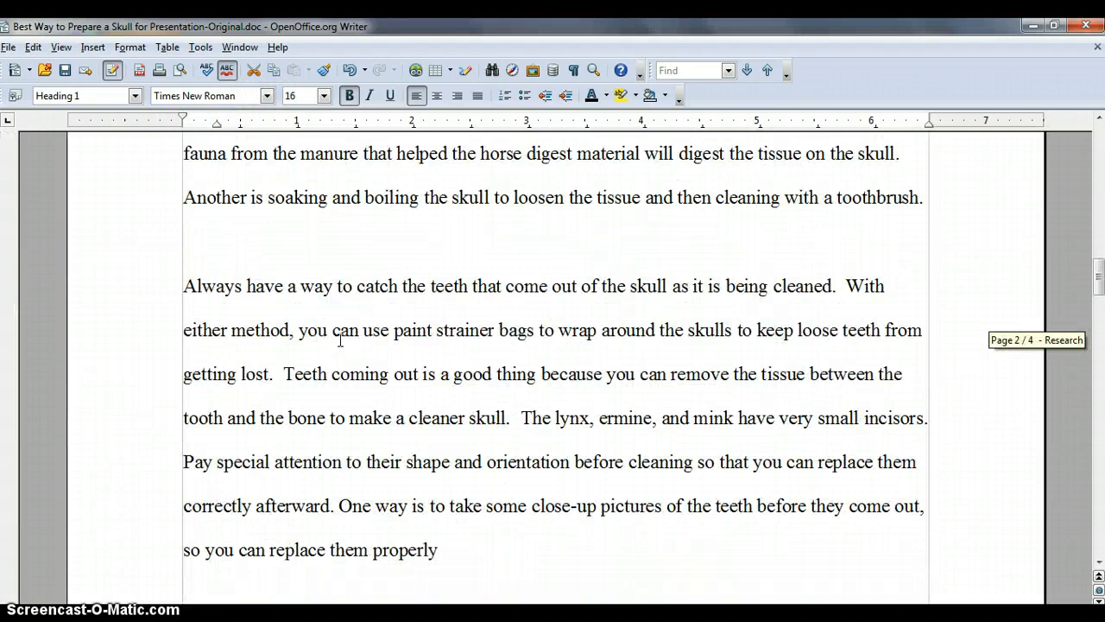
pyautogui.scroll(-3)
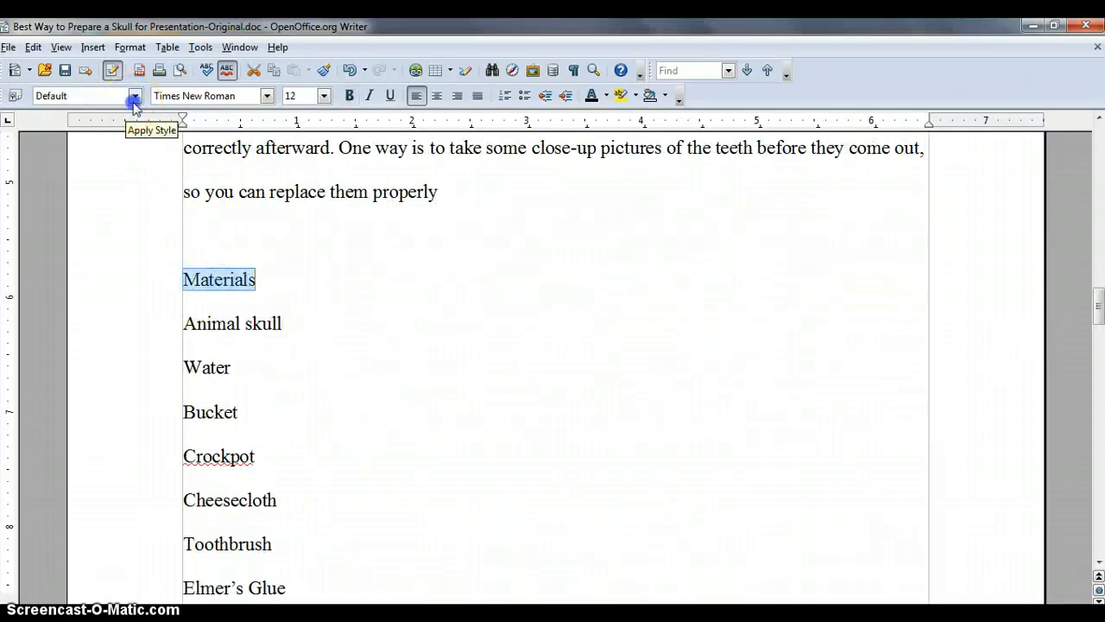
pyautogui.click(135, 97)
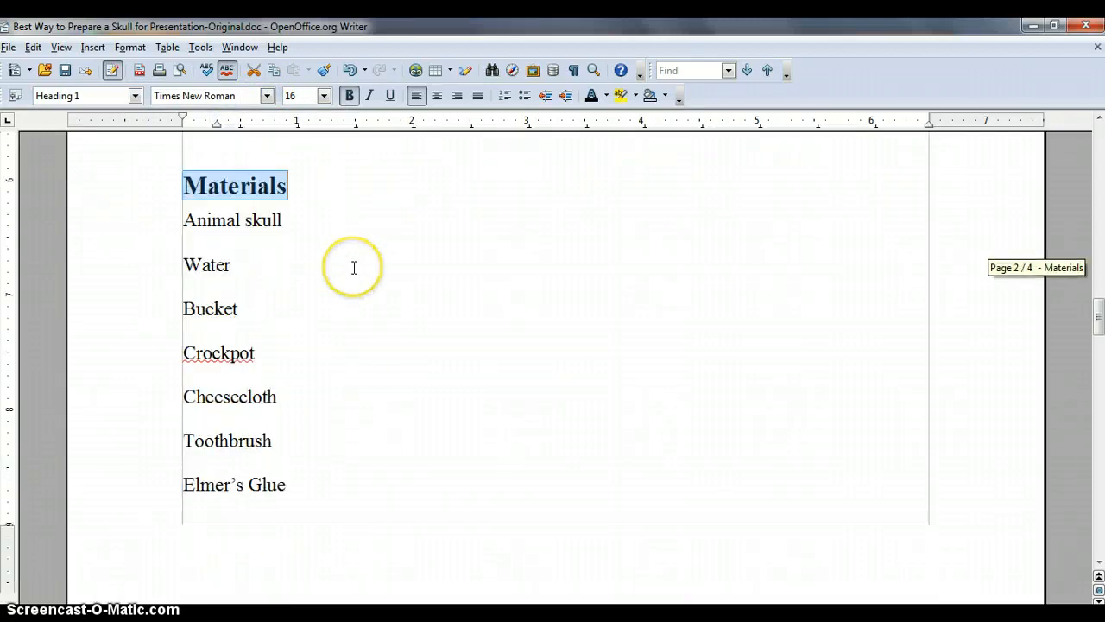
pyautogui.scroll(-3)
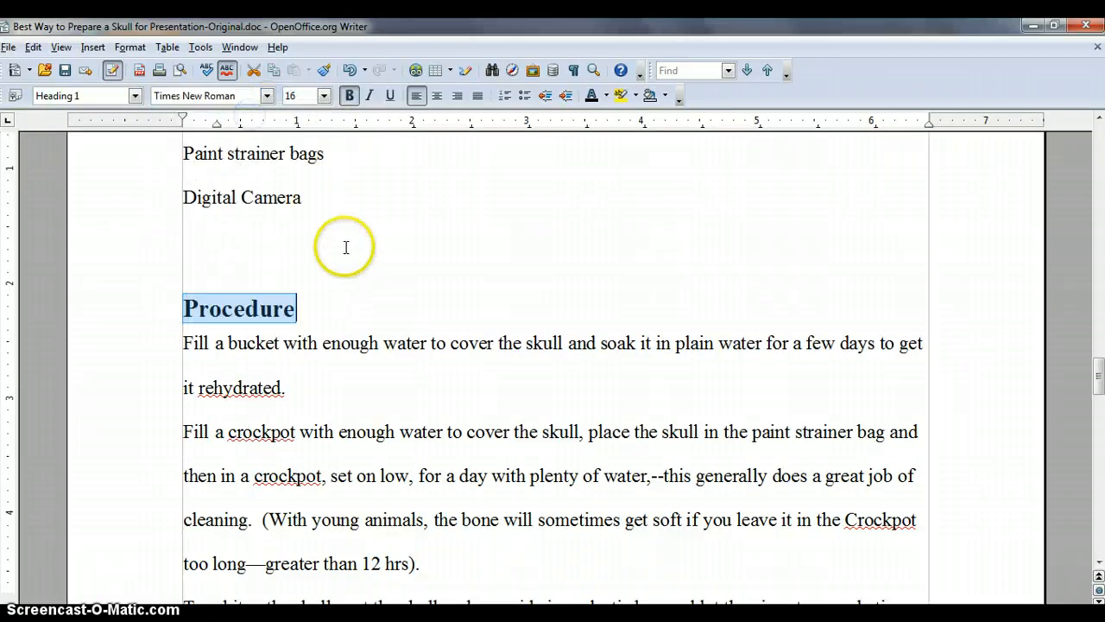
pyautogui.scroll(-3)
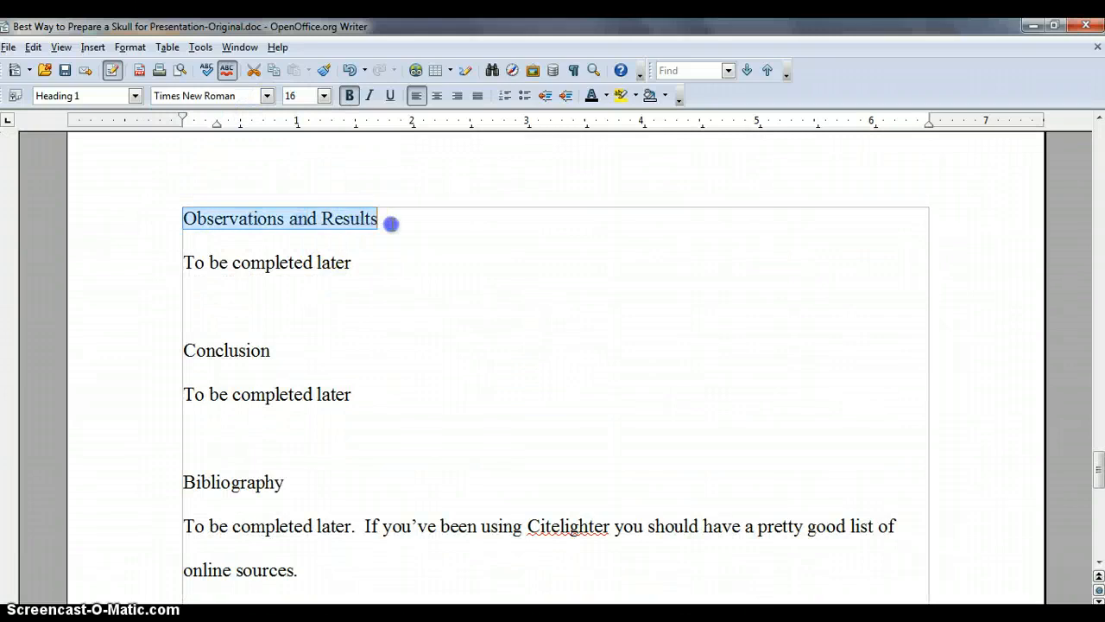
pyautogui.click(134, 95)
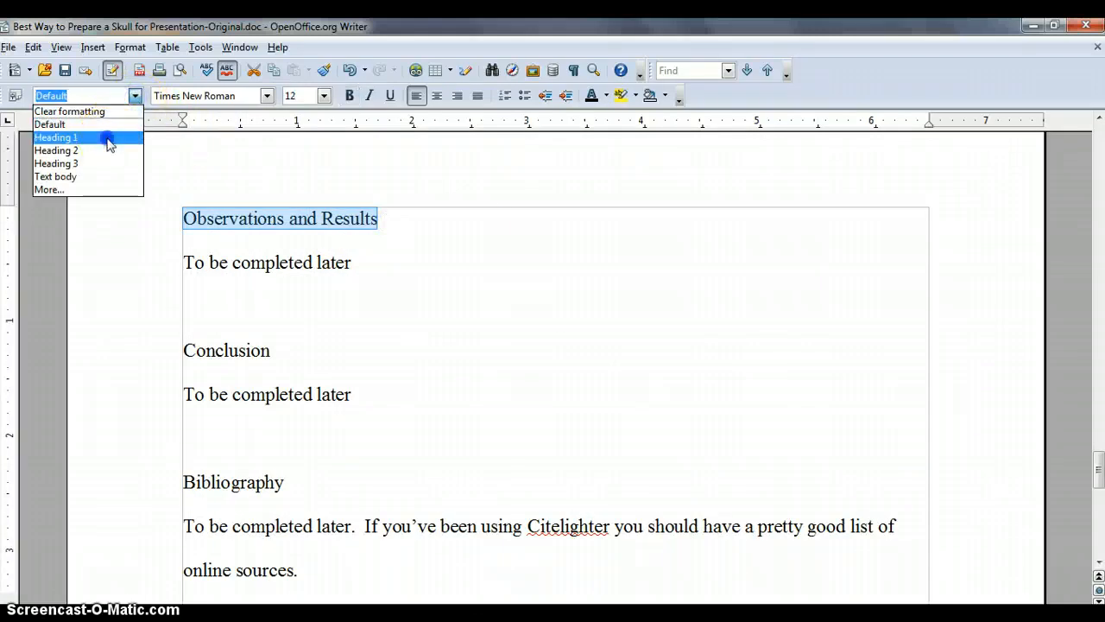
pyautogui.click(55, 138)
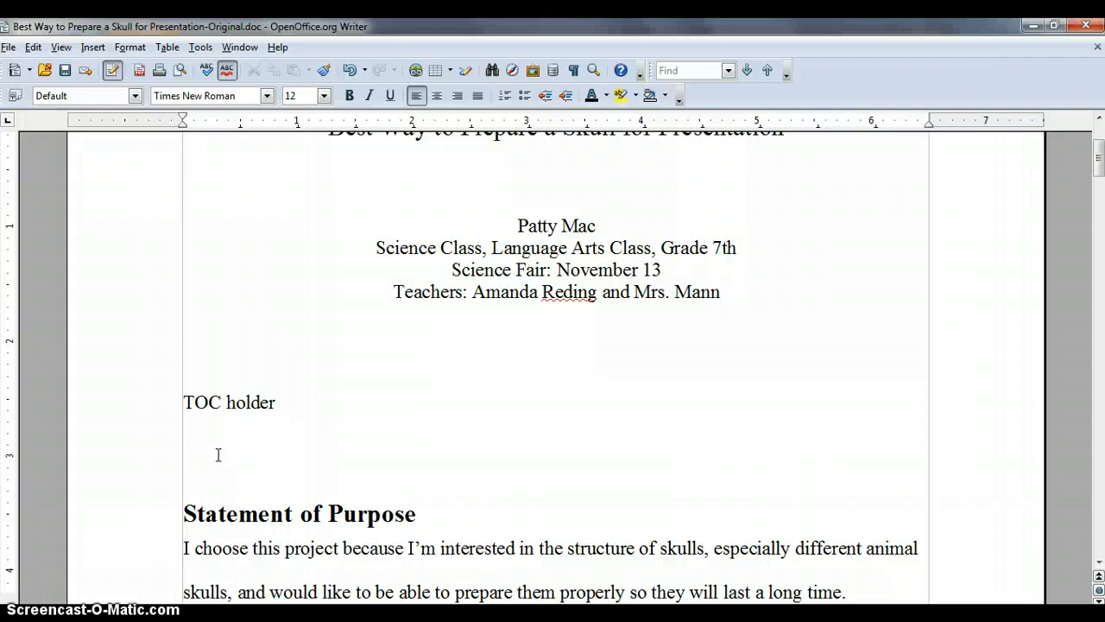
# - Insert a Table of Contents with page numbers below the TOC holder line
pyautogui.click(94, 47)
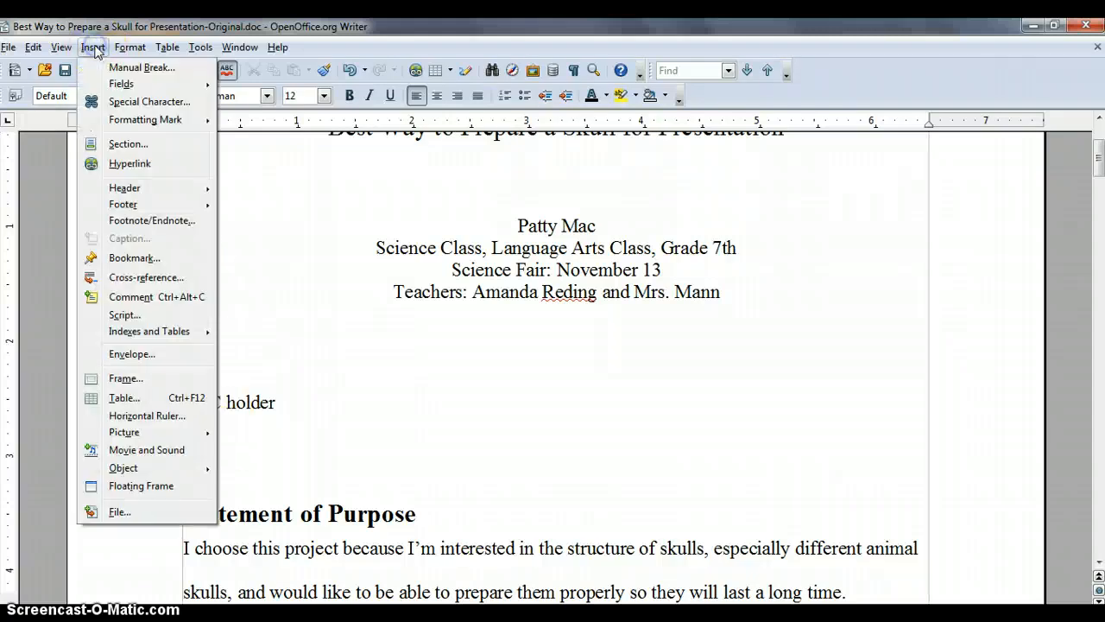
pyautogui.moveTo(134, 332)
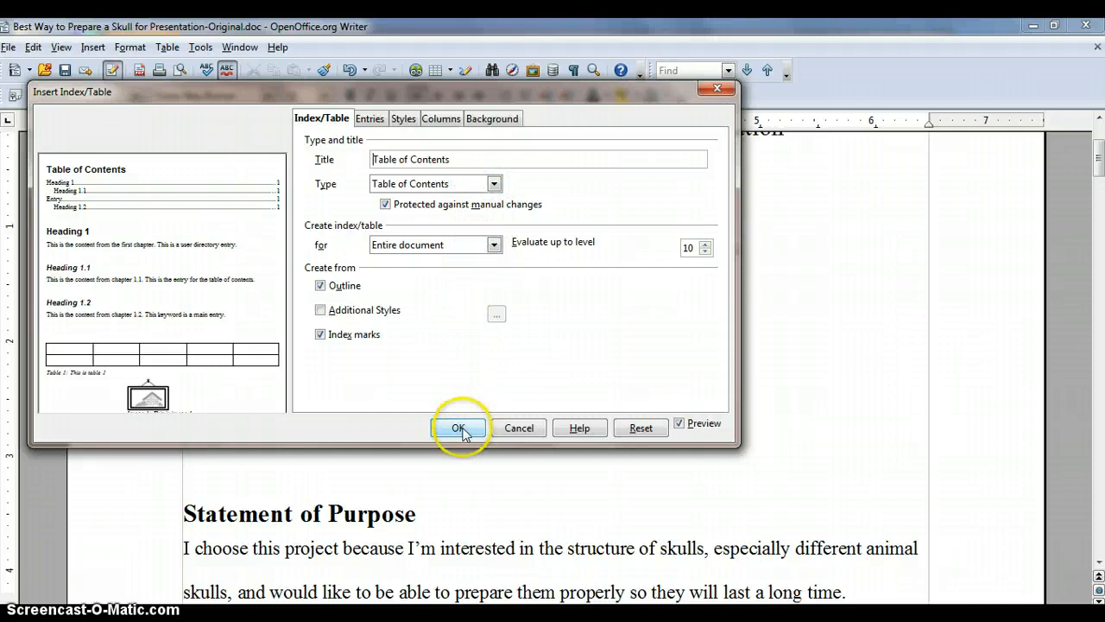
pyautogui.click(459, 429)
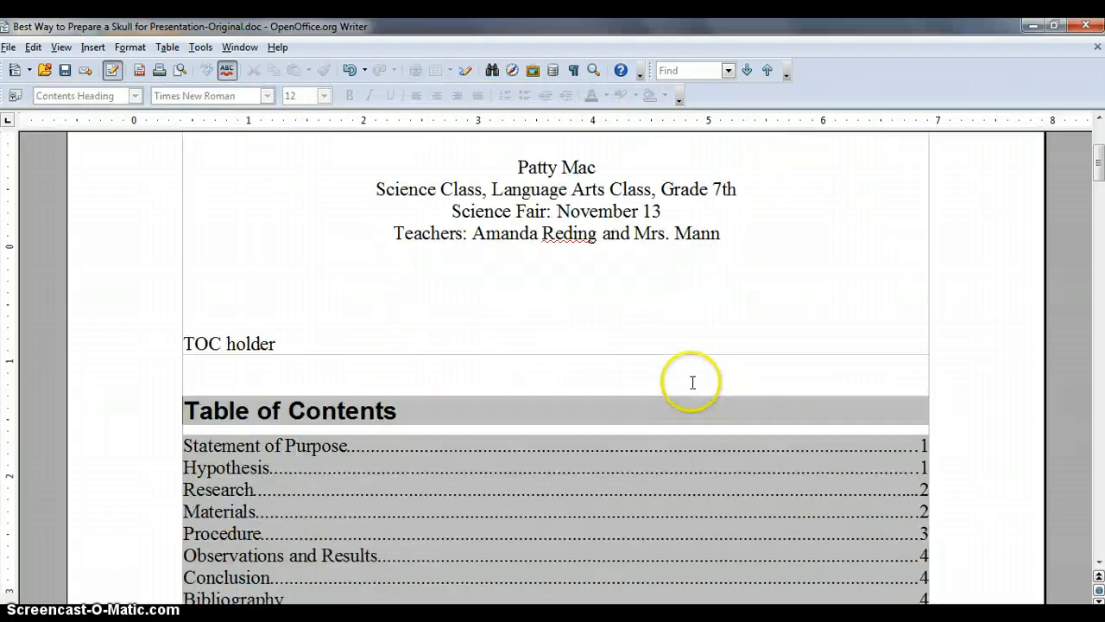
pyautogui.scroll(-3)
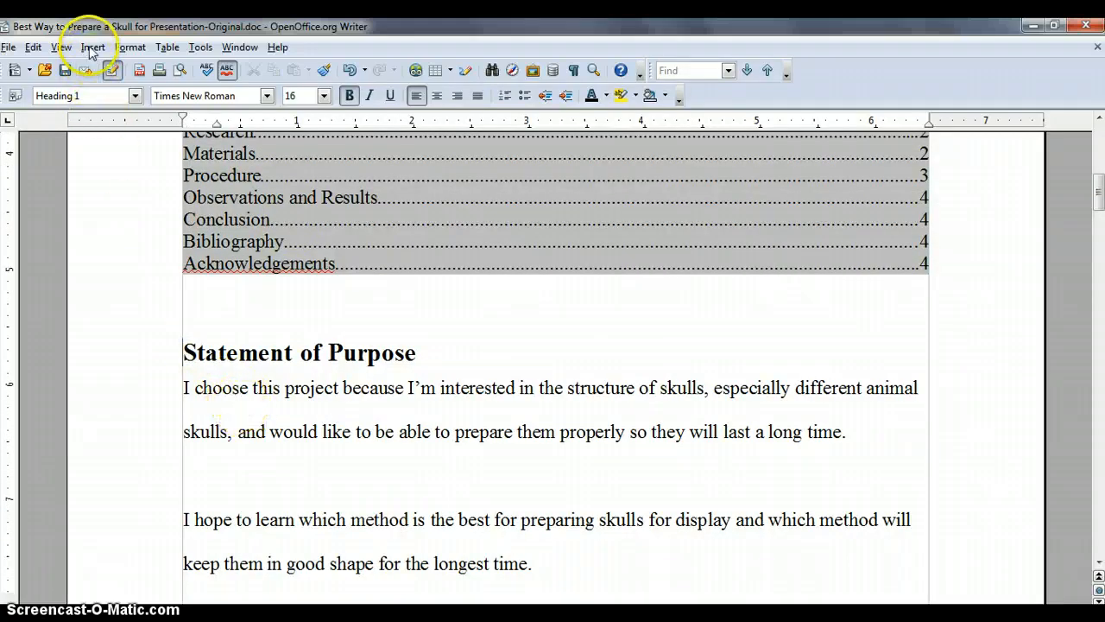
# - Insert manual page breaks before Statement of Purpose, Hypothesis and Research
pyautogui.click(93, 46)
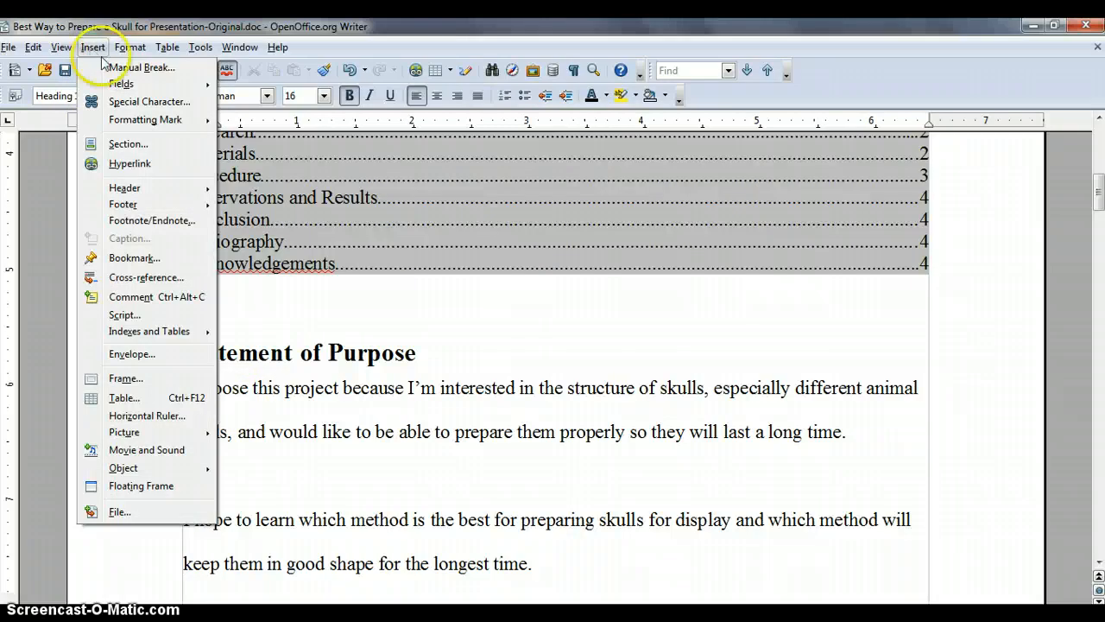
pyautogui.click(139, 65)
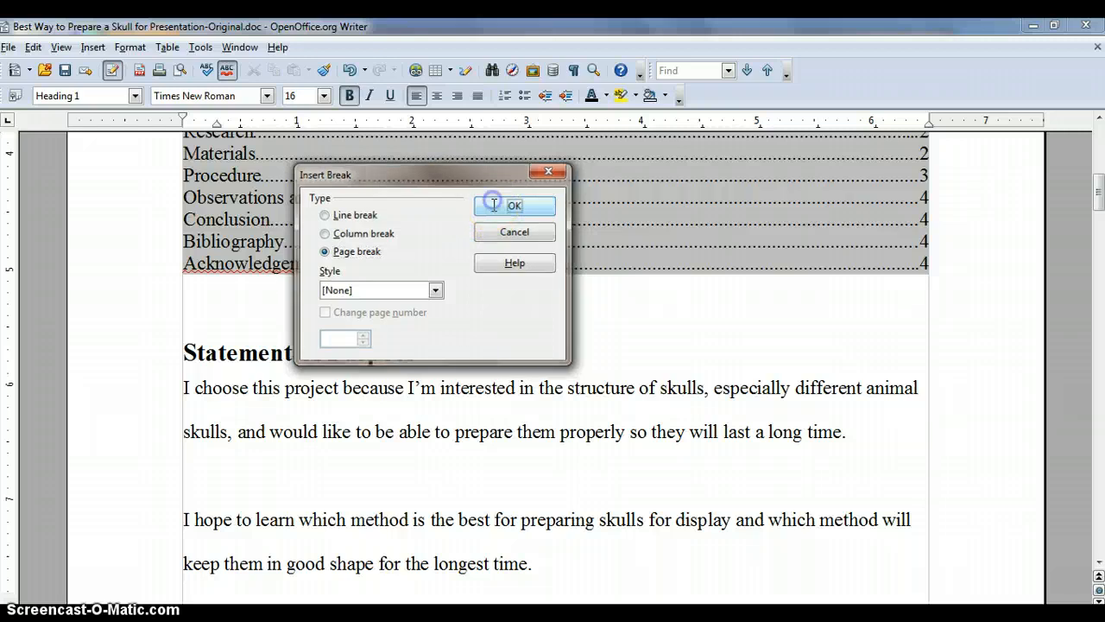
pyautogui.click(515, 205)
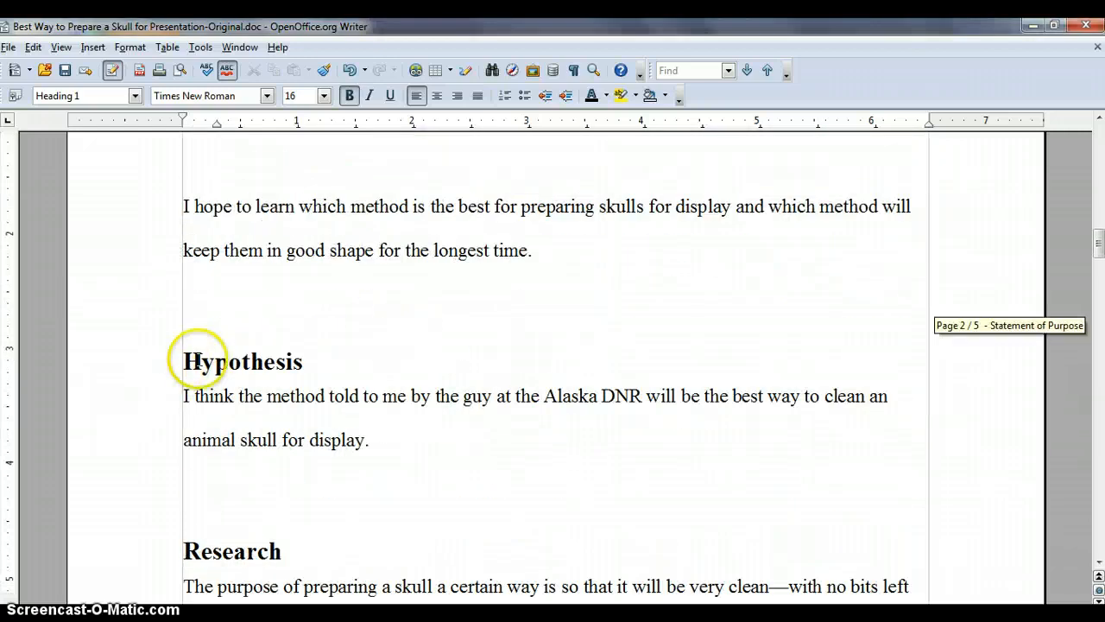
pyautogui.moveTo(93, 49)
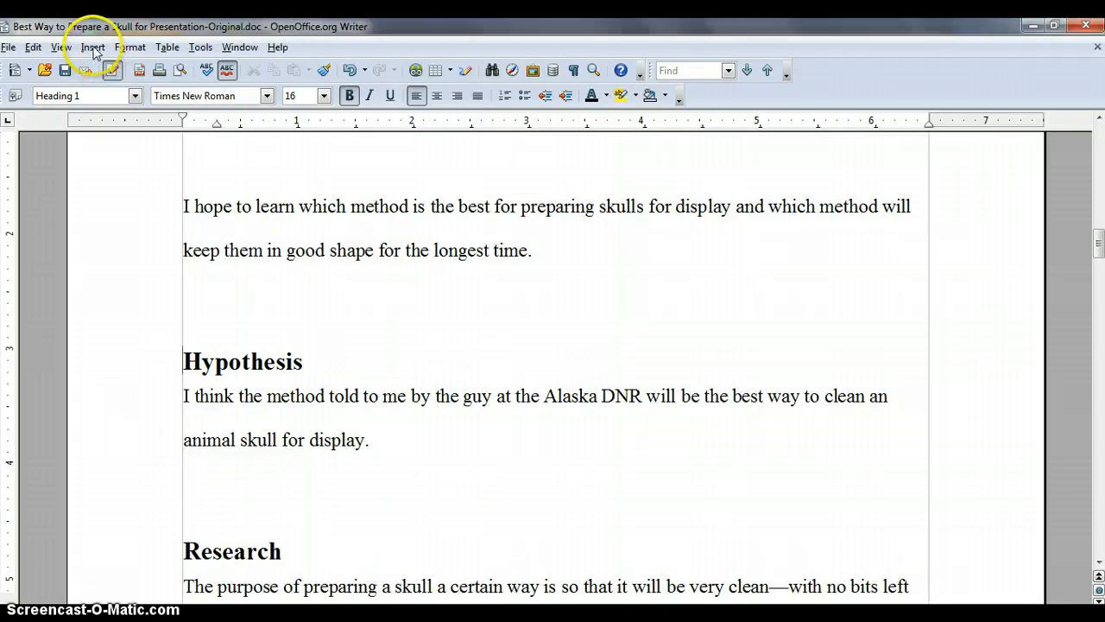
pyautogui.click(93, 47)
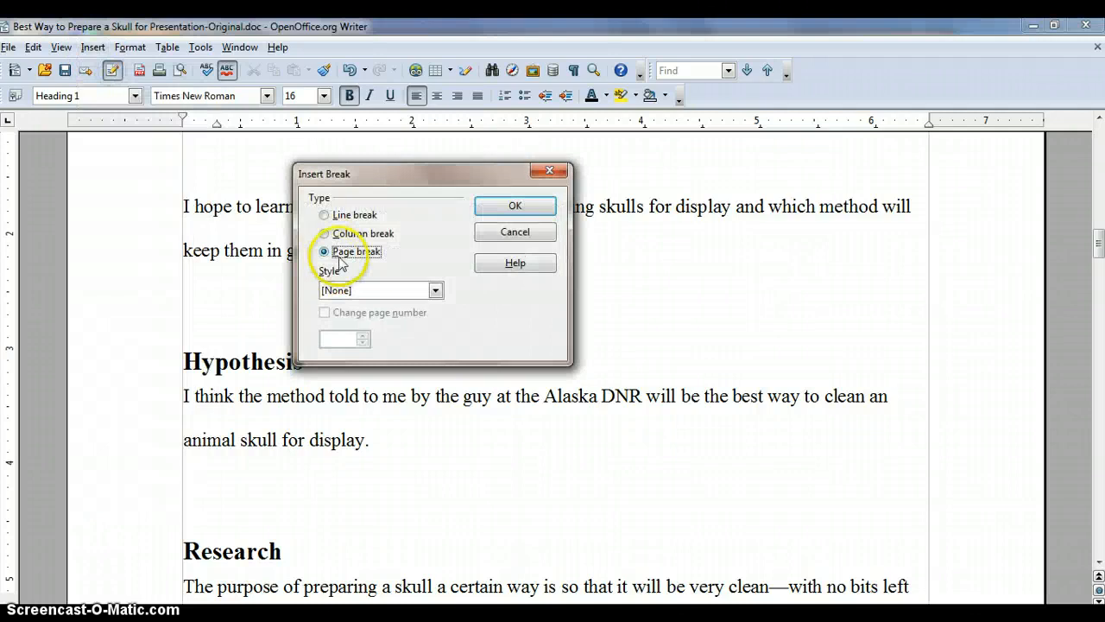
pyautogui.click(515, 206)
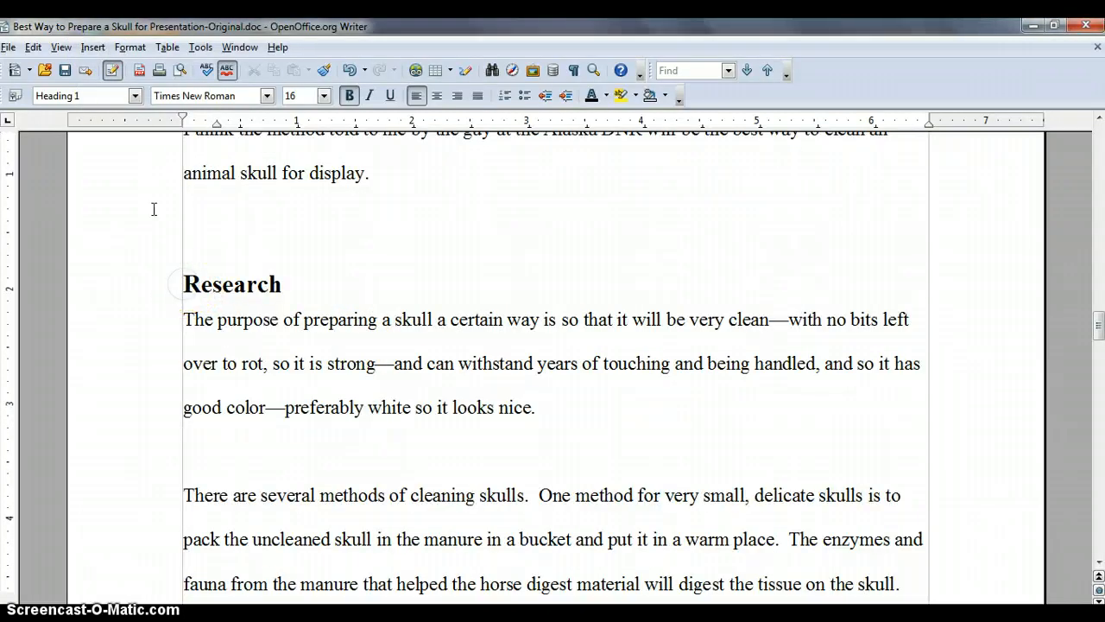
pyautogui.click(93, 46)
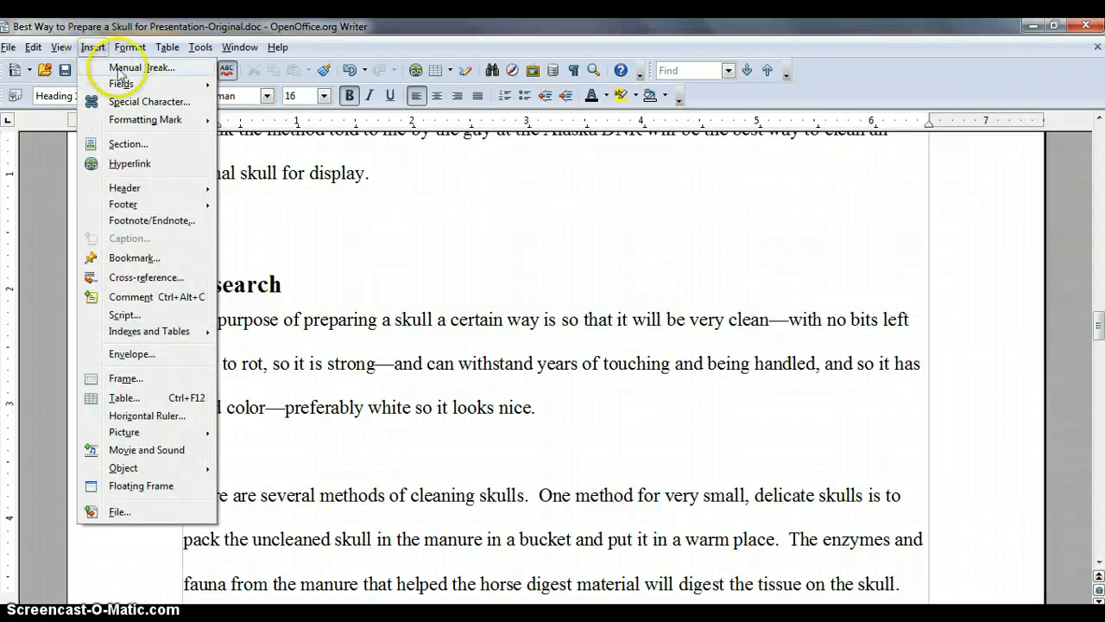
pyautogui.click(142, 67)
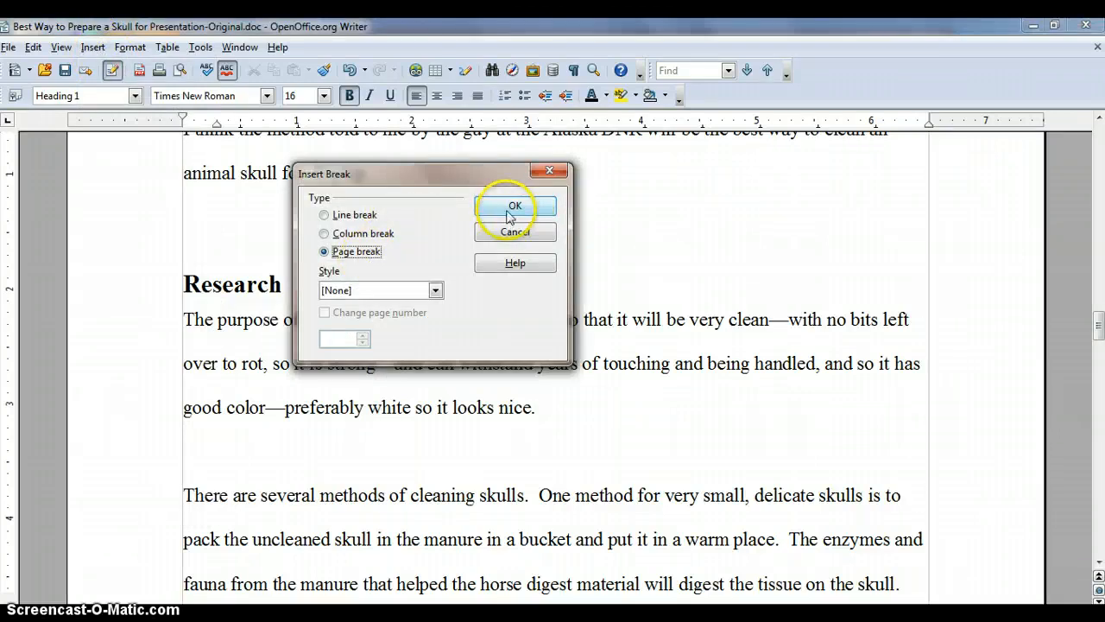
pyautogui.click(514, 205)
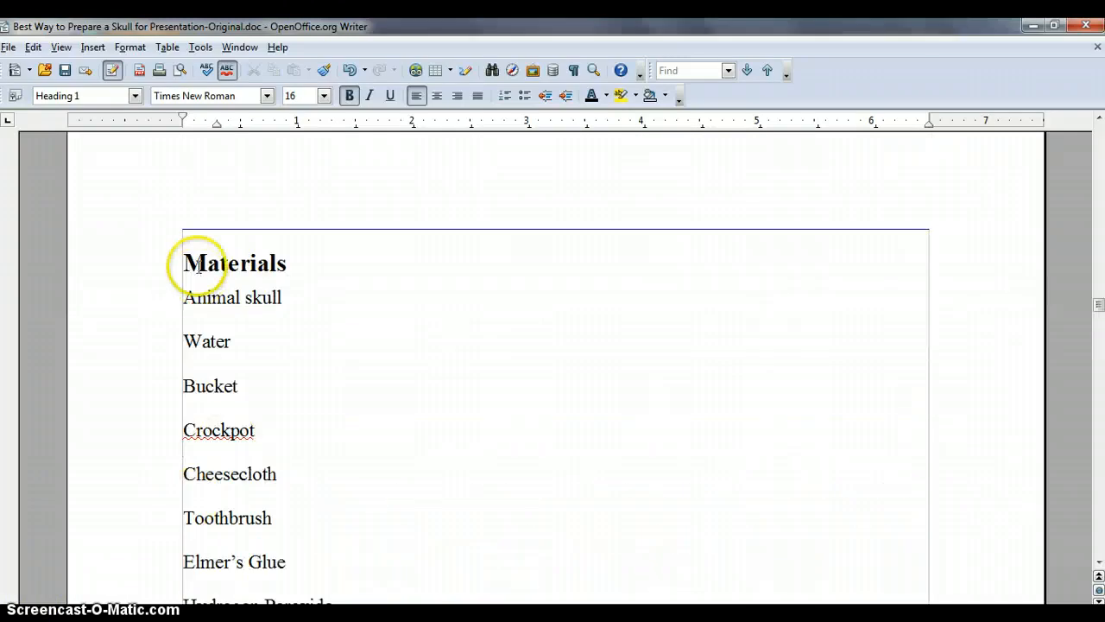
pyautogui.scroll(-3)
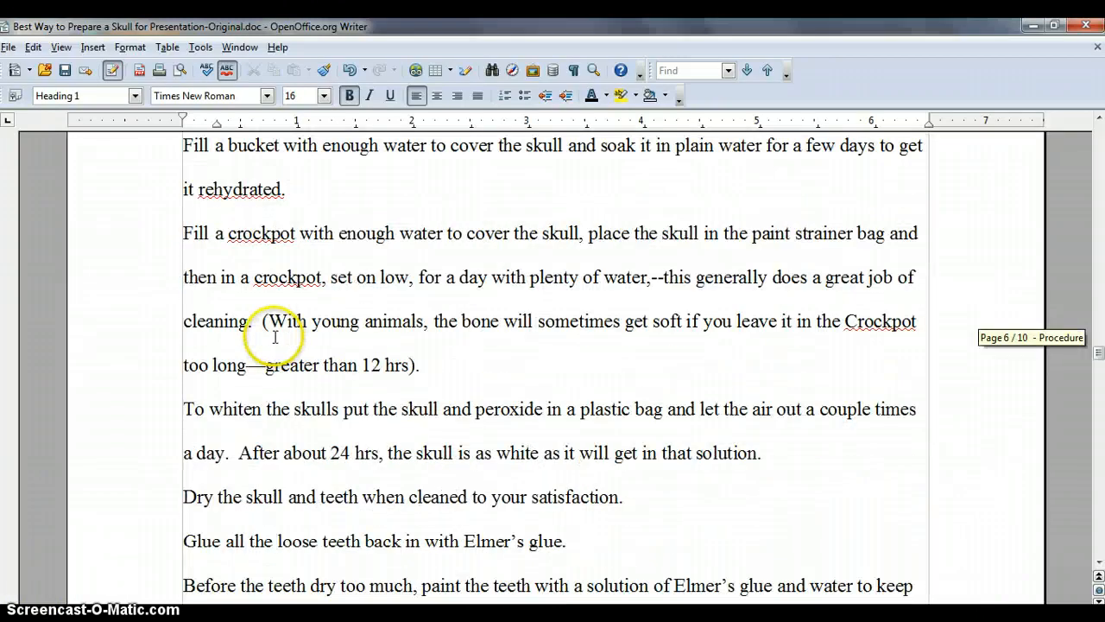
pyautogui.scroll(-3)
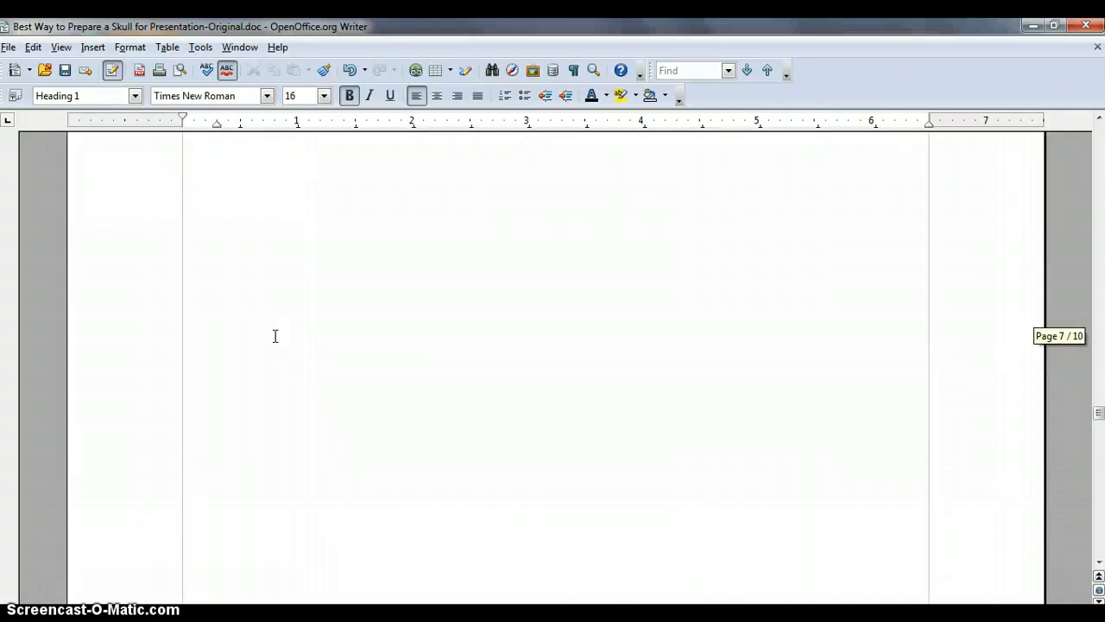
pyautogui.scroll(-3)
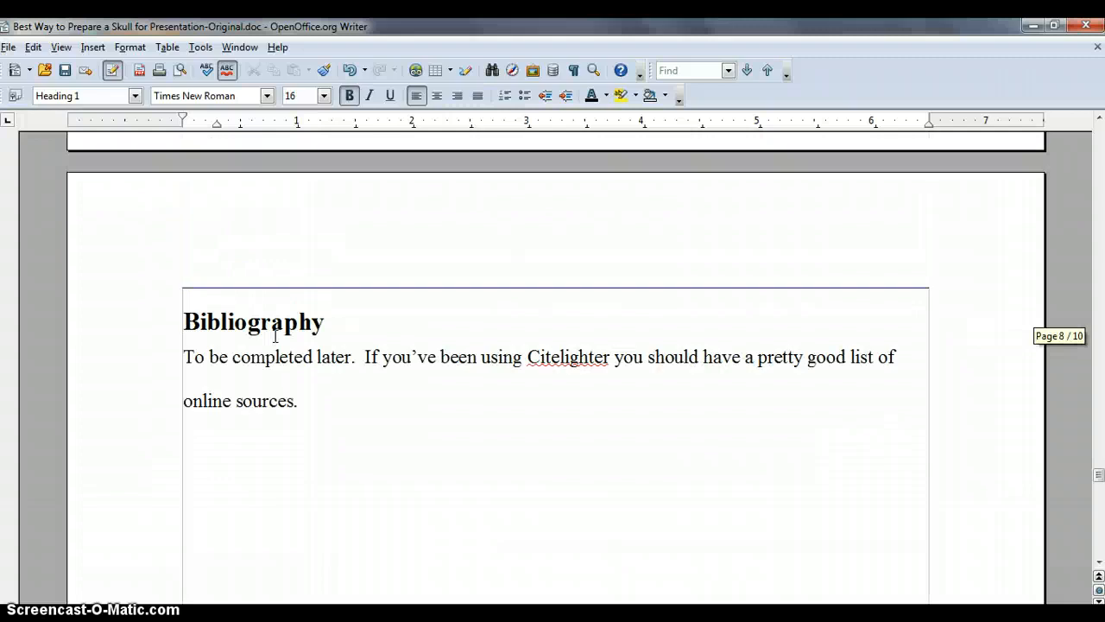
pyautogui.scroll(-3)
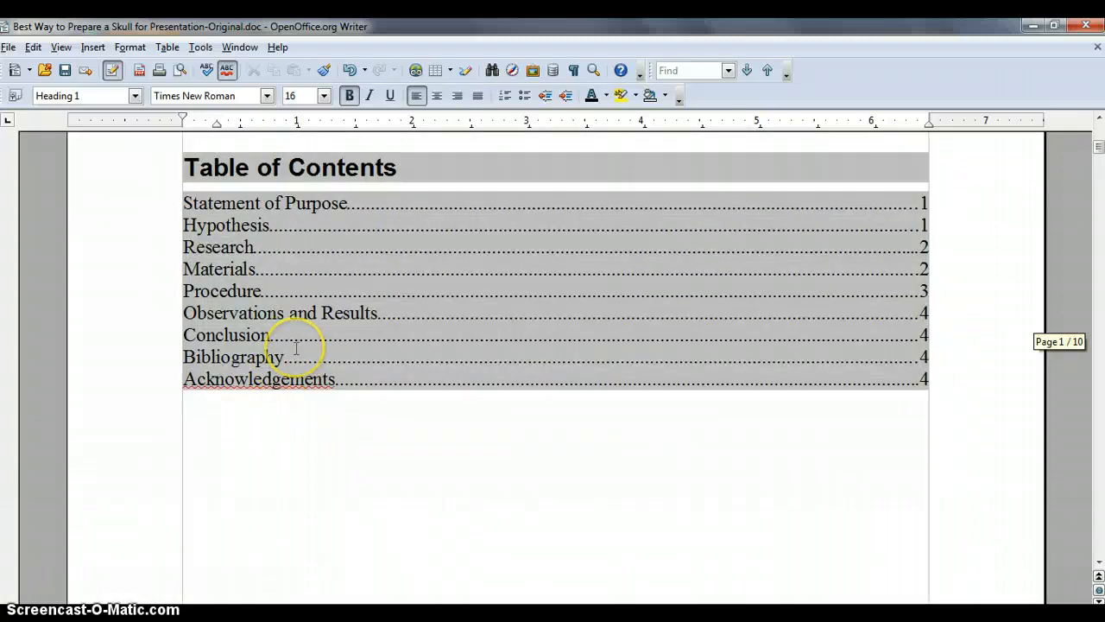
pyautogui.moveTo(354, 284)
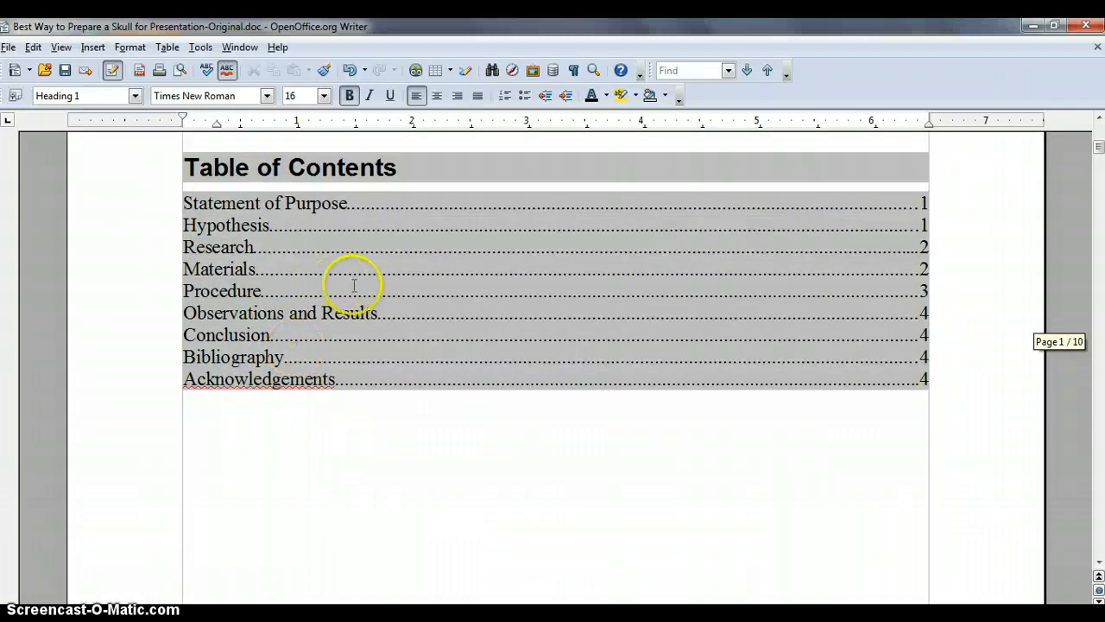
# - Update the table of contents so entries show pages 2 through 10
pyautogui.rightClick(345, 273)
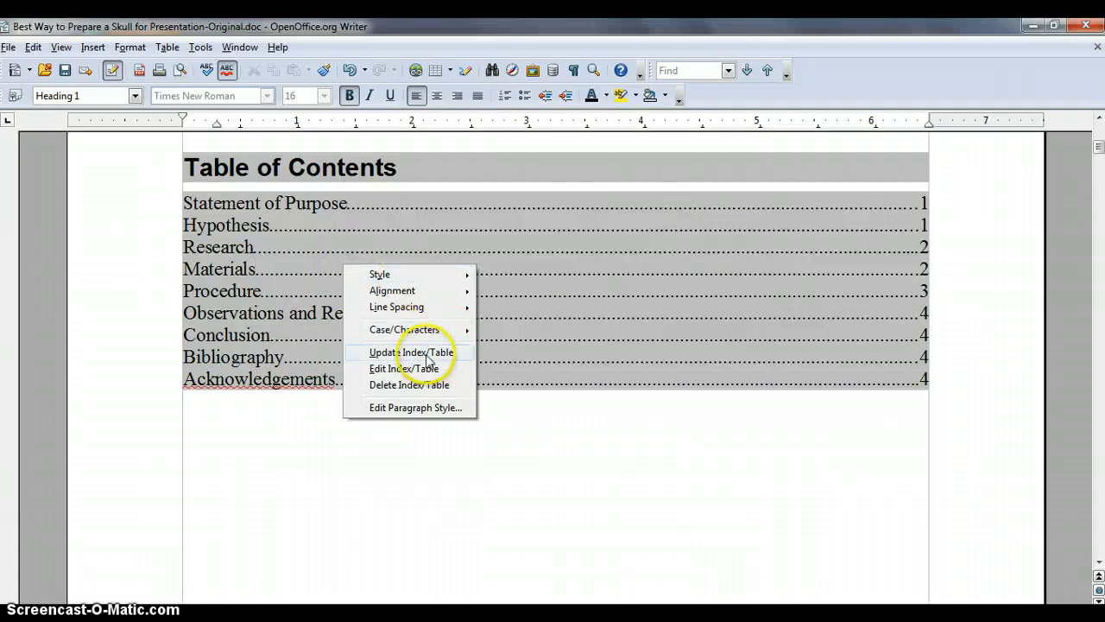
pyautogui.click(411, 352)
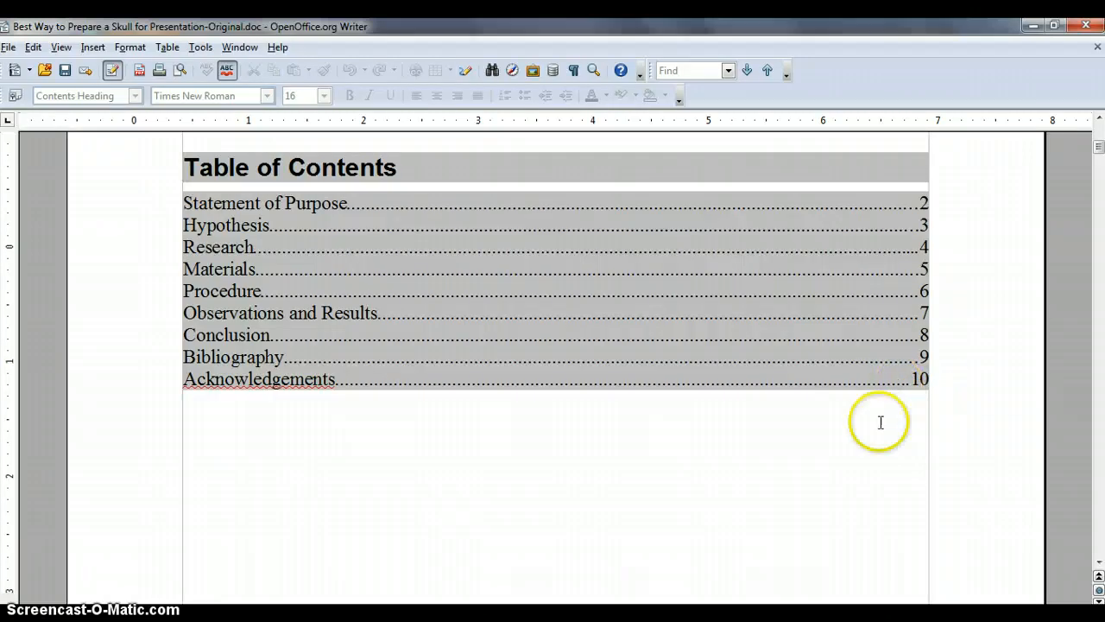
# - Apply right-pointing arrow bullets to the materials items (Cheesecloth, Toothbrush, Digital Camera…)
pyautogui.scroll(-3)
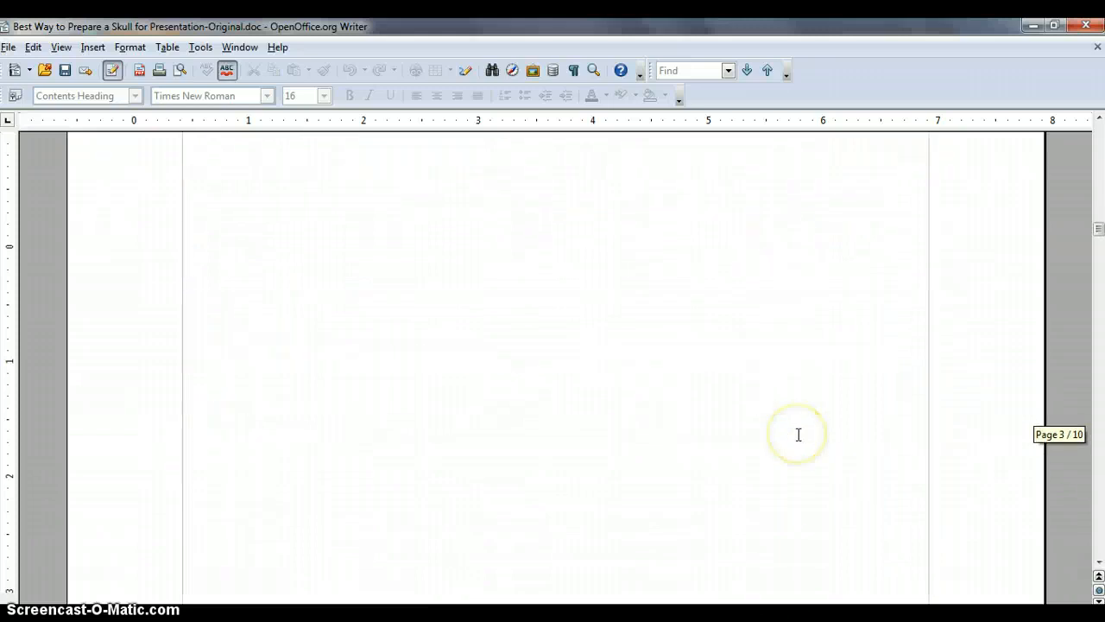
pyautogui.scroll(-3)
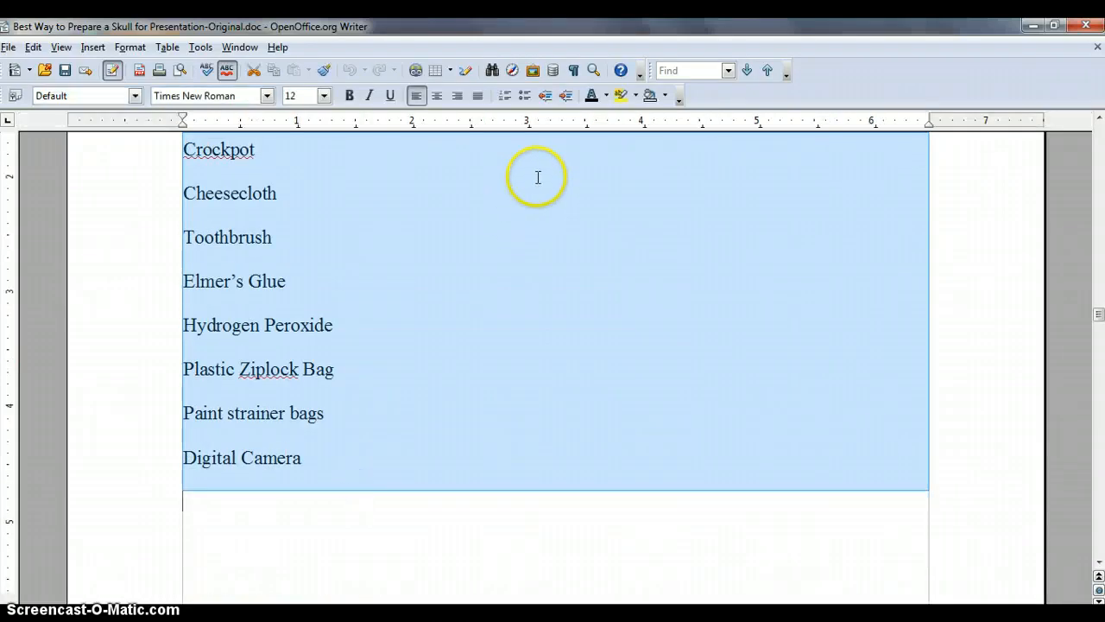
pyautogui.moveTo(525, 95)
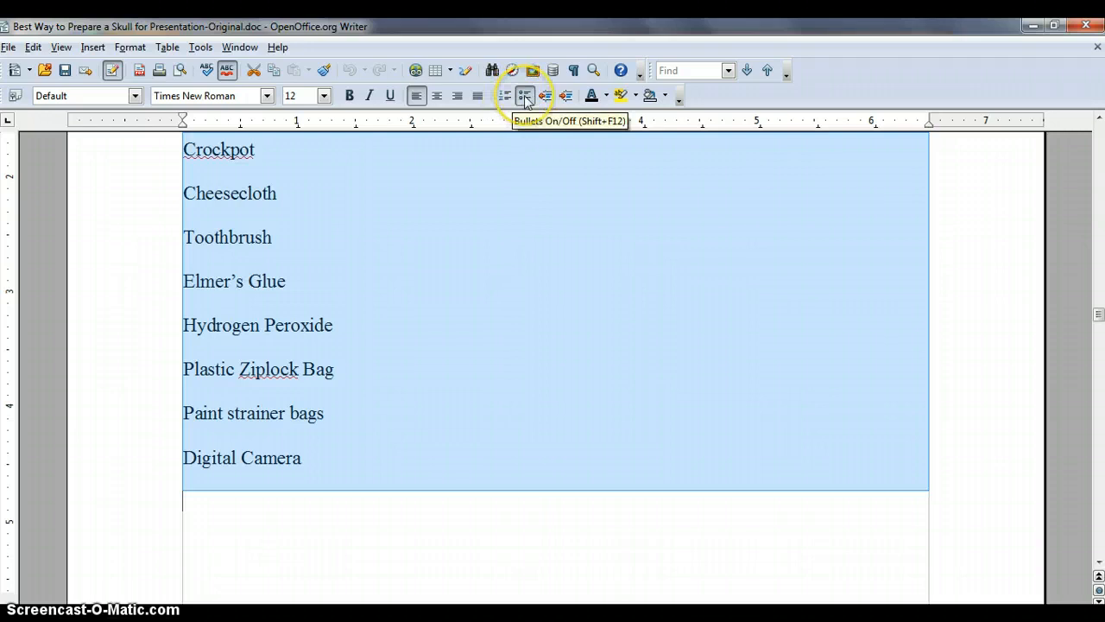
pyautogui.click(525, 95)
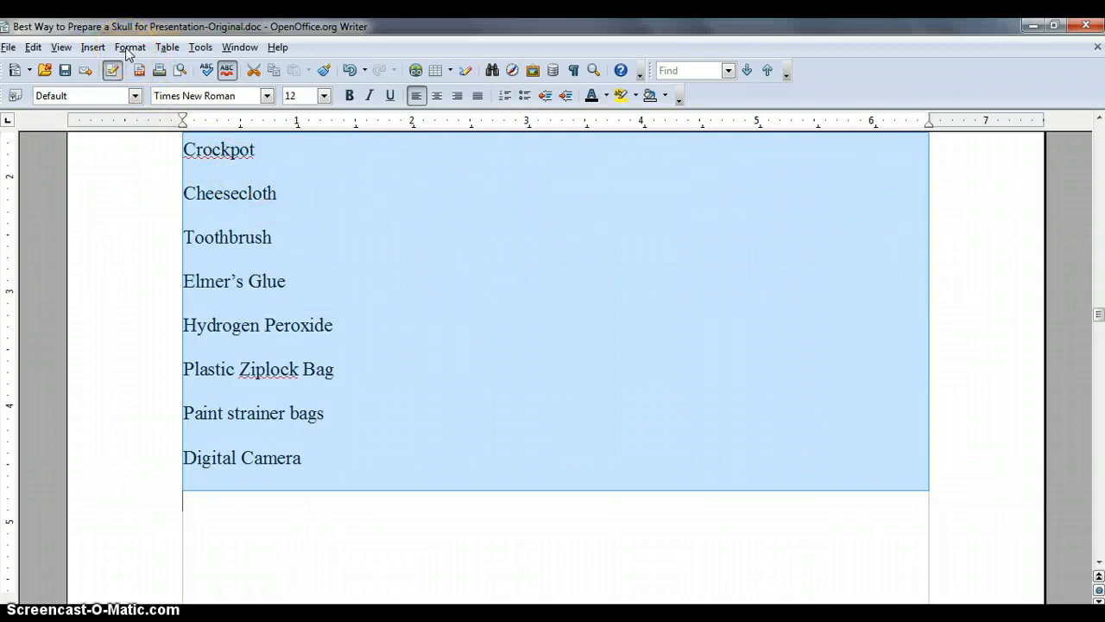
pyautogui.click(129, 47)
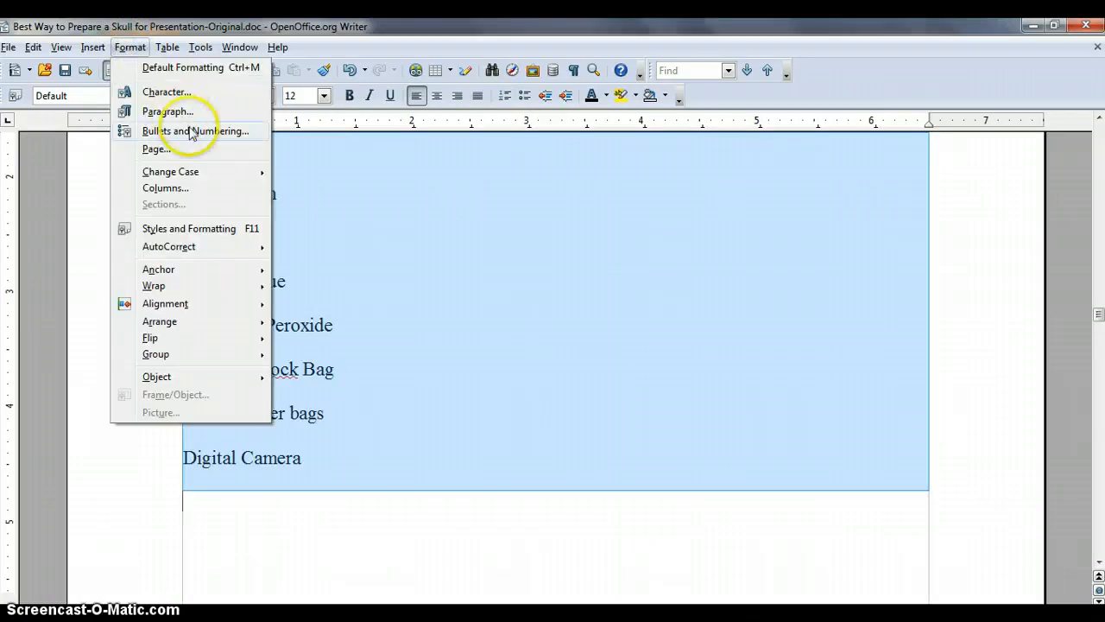
pyautogui.click(197, 131)
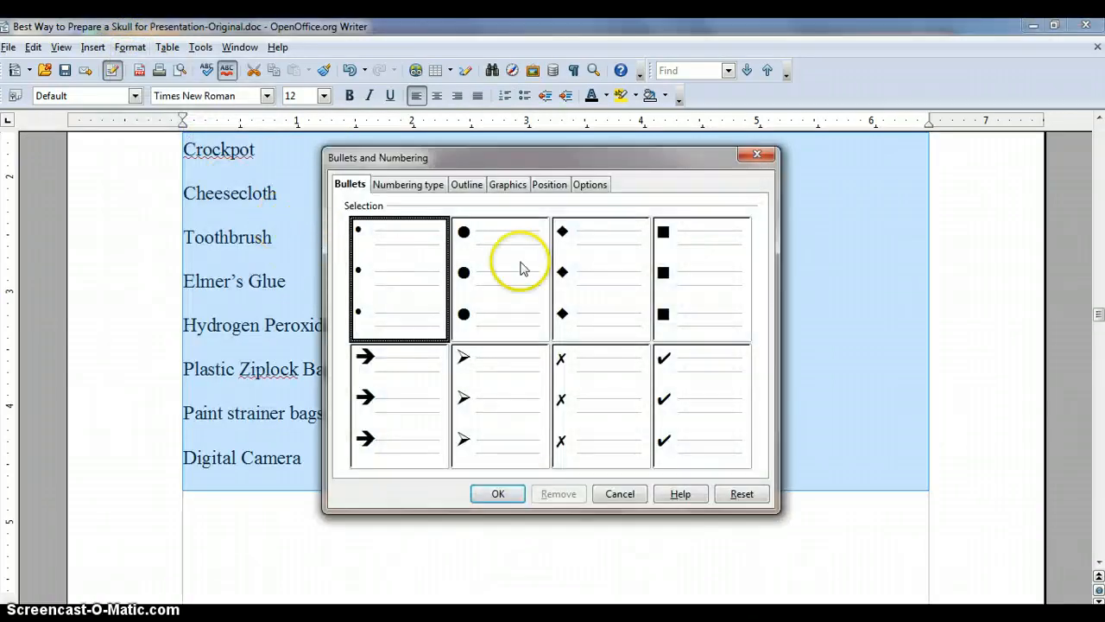
pyautogui.moveTo(498, 387)
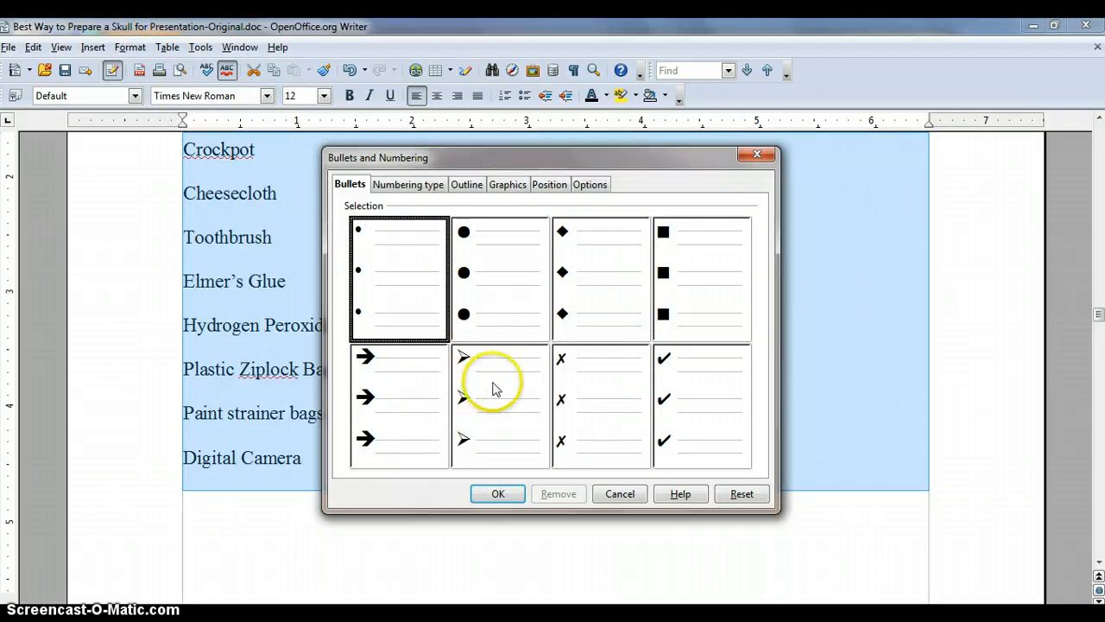
pyautogui.click(499, 397)
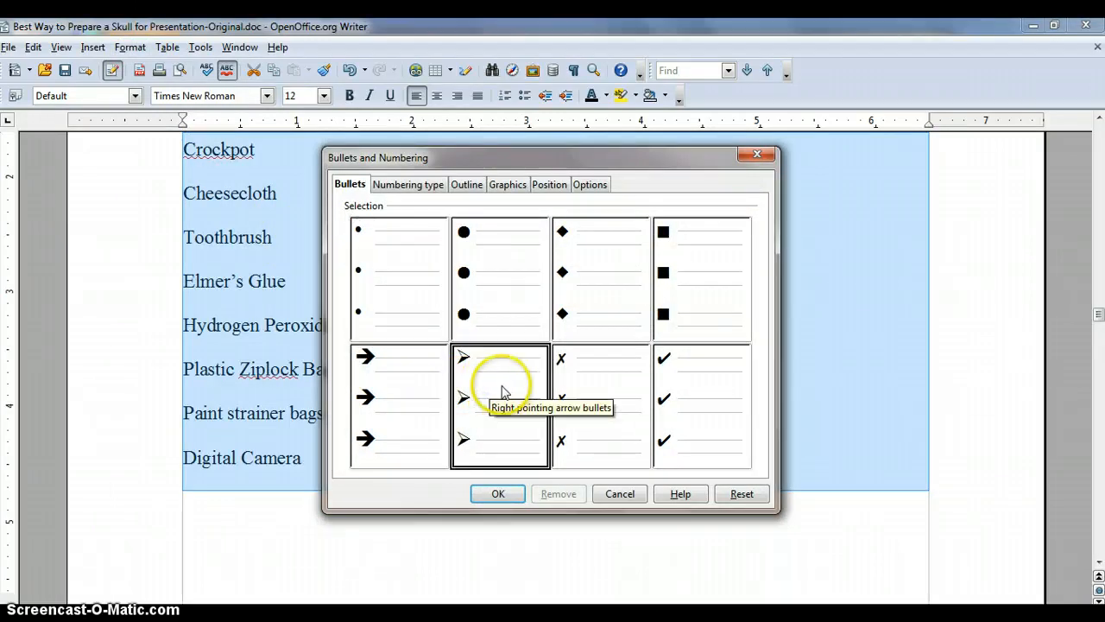
pyautogui.click(497, 494)
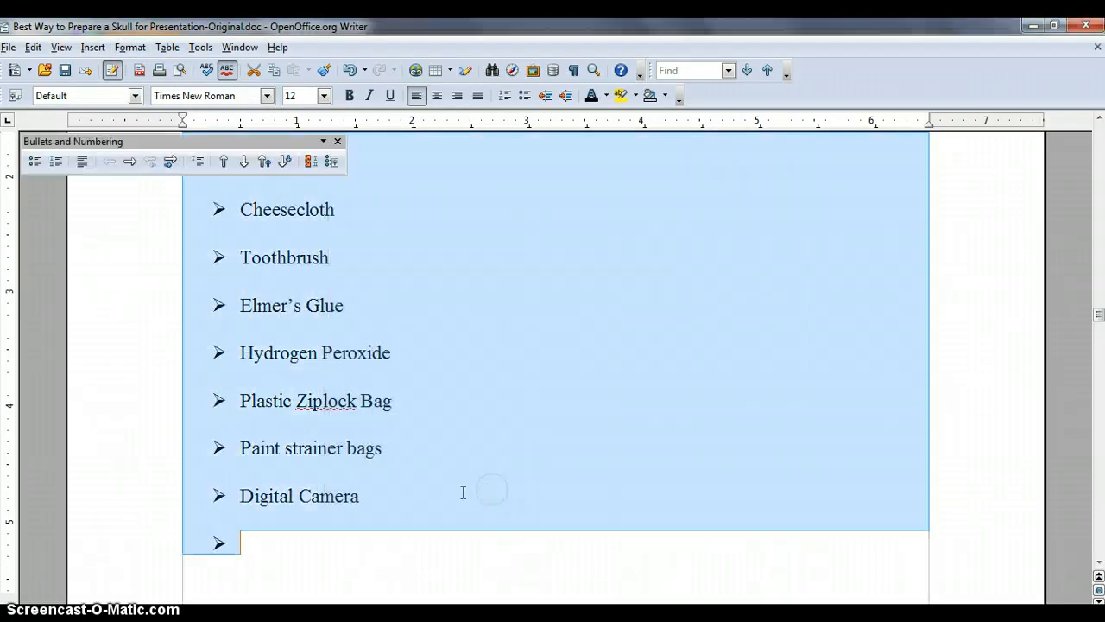
pyautogui.click(266, 551)
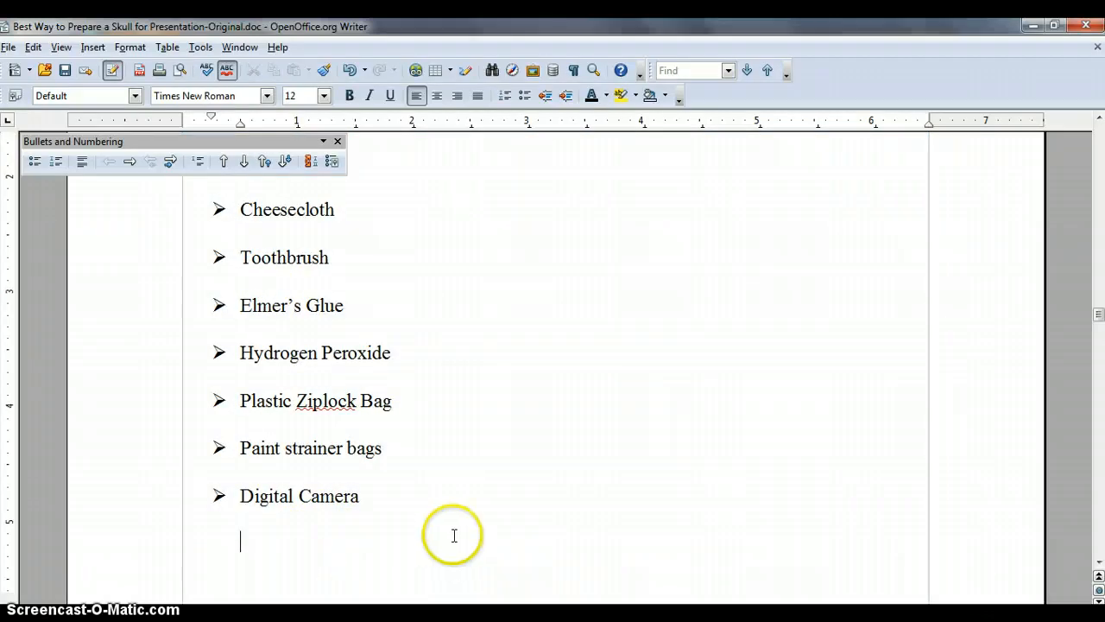
pyautogui.scroll(-3)
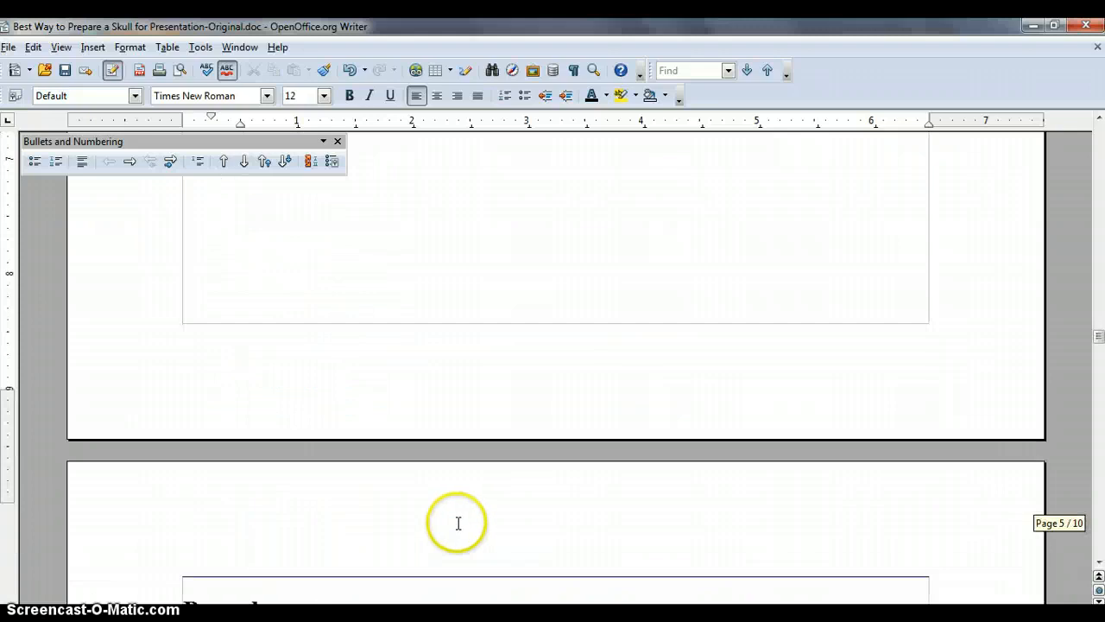
pyautogui.scroll(-3)
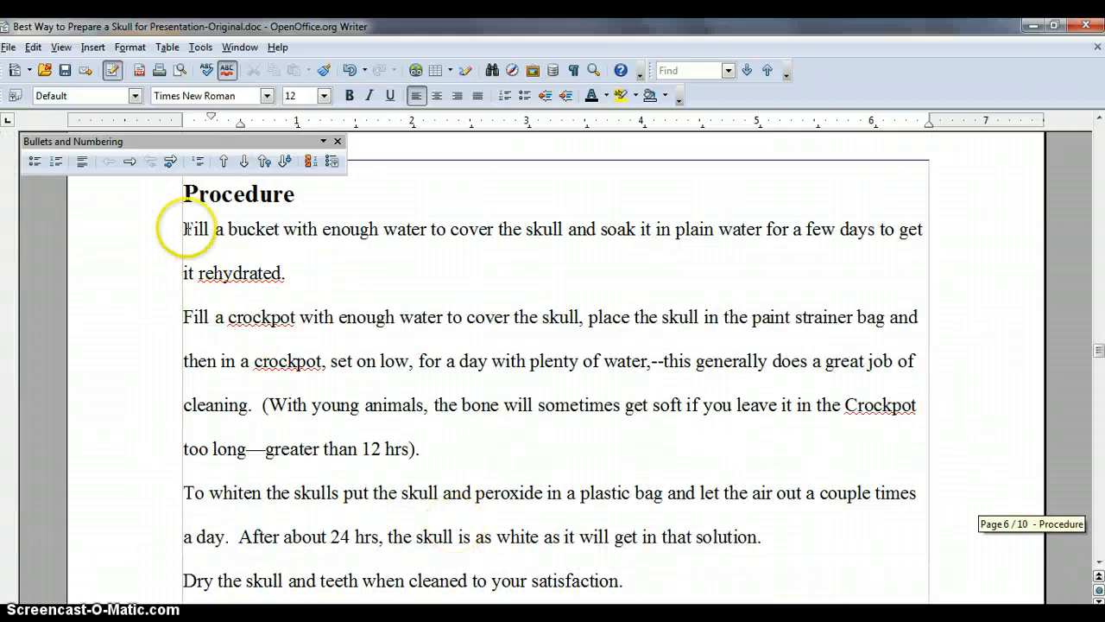
pyautogui.moveTo(183, 228); pyautogui.dragTo(352, 493)
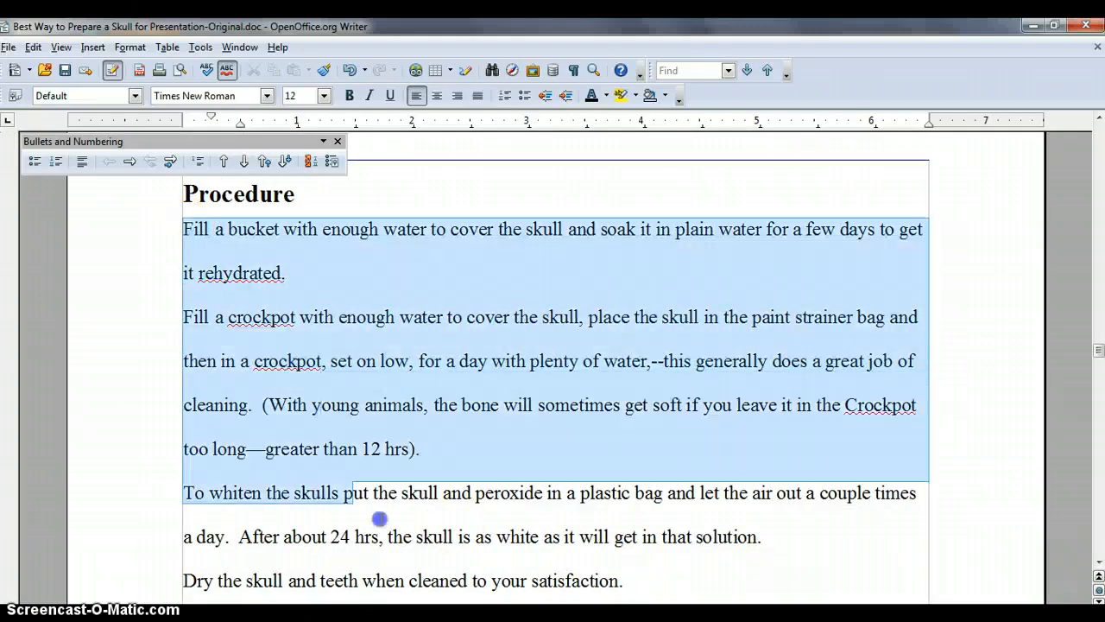
pyautogui.scroll(-3)
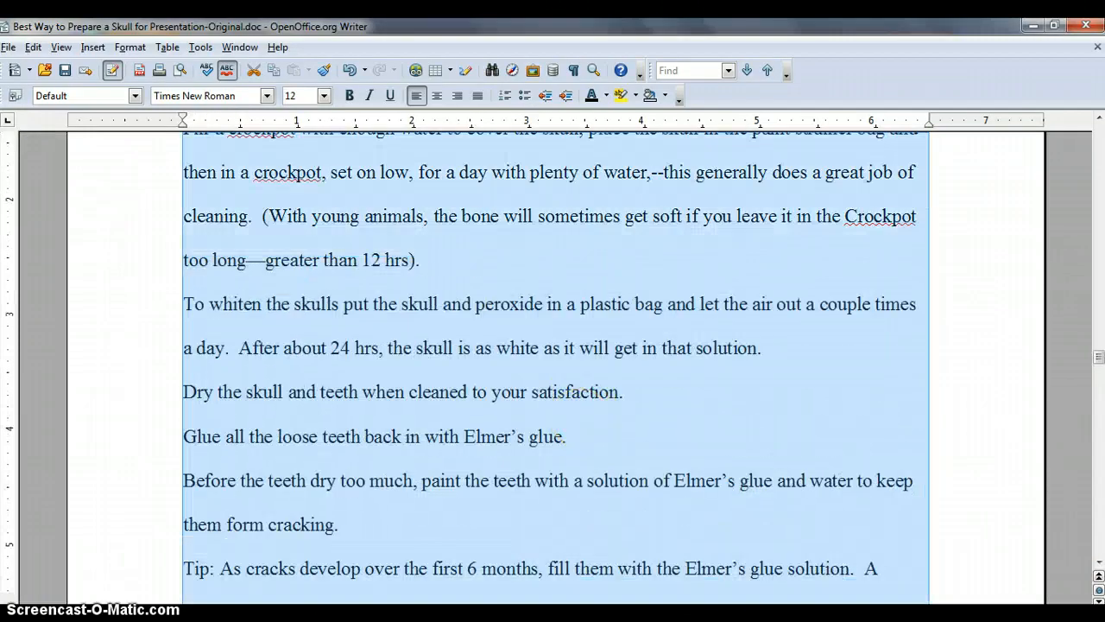
pyautogui.moveTo(504, 95)
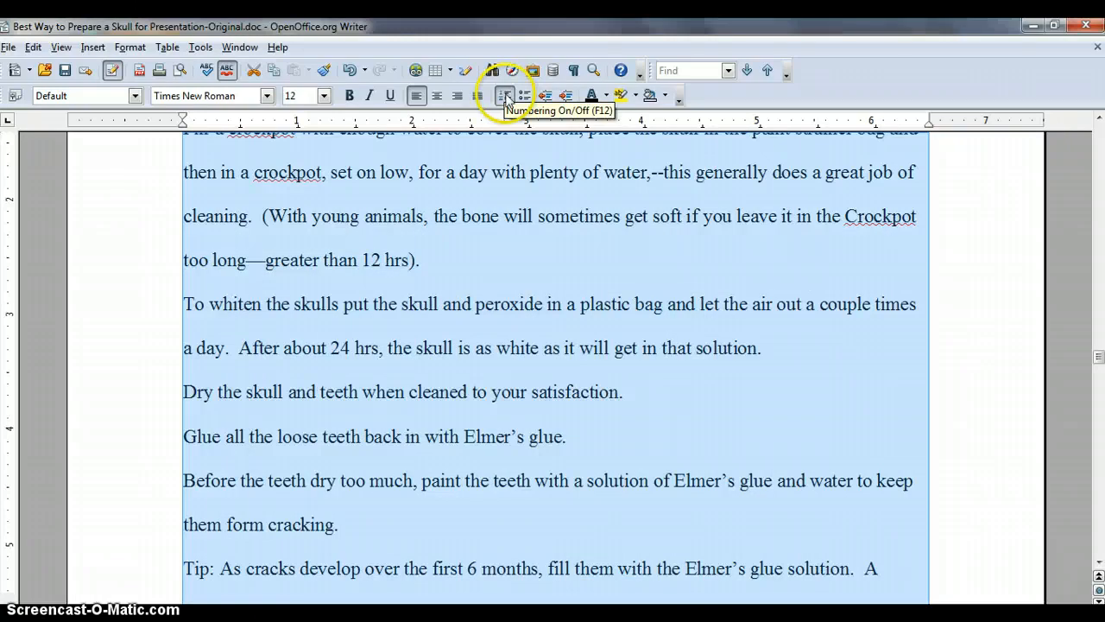
pyautogui.click(504, 95)
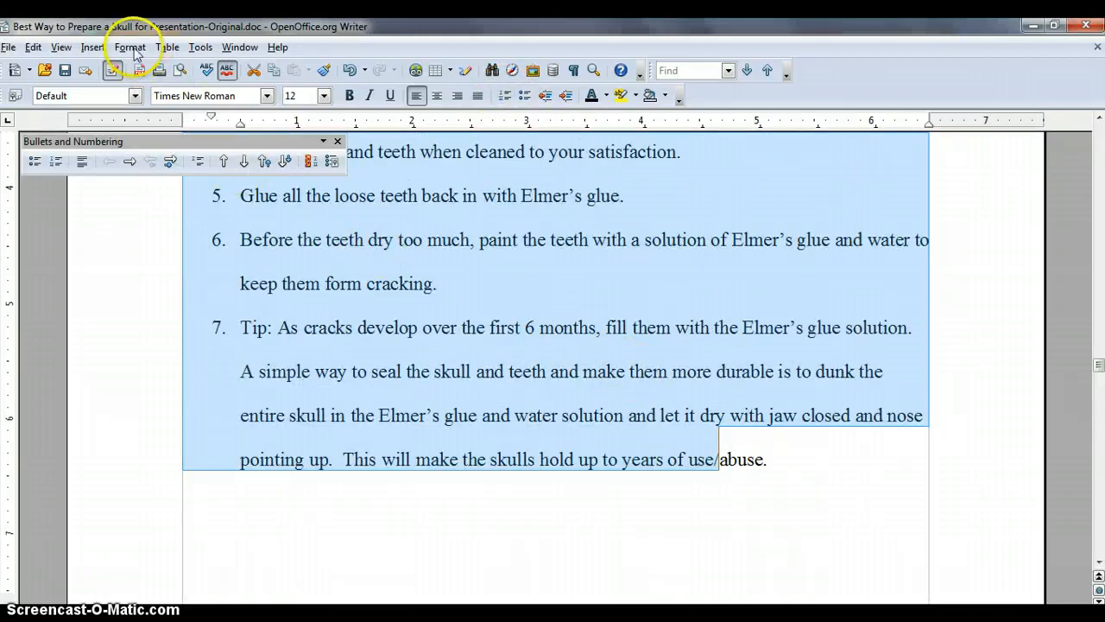
pyautogui.moveTo(165, 135)
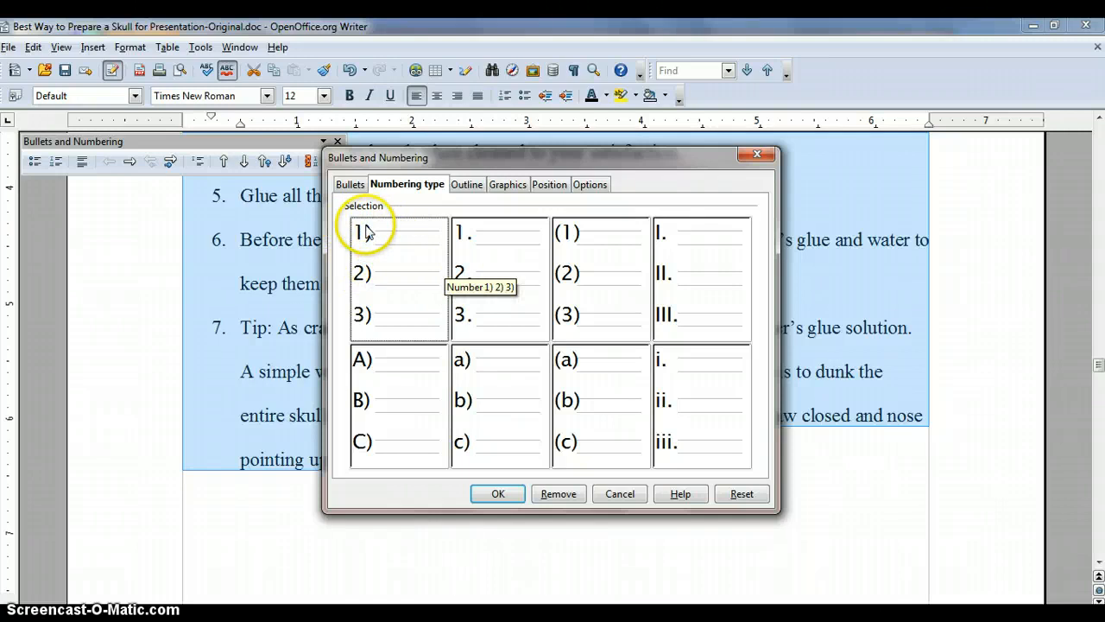
pyautogui.moveTo(474, 279)
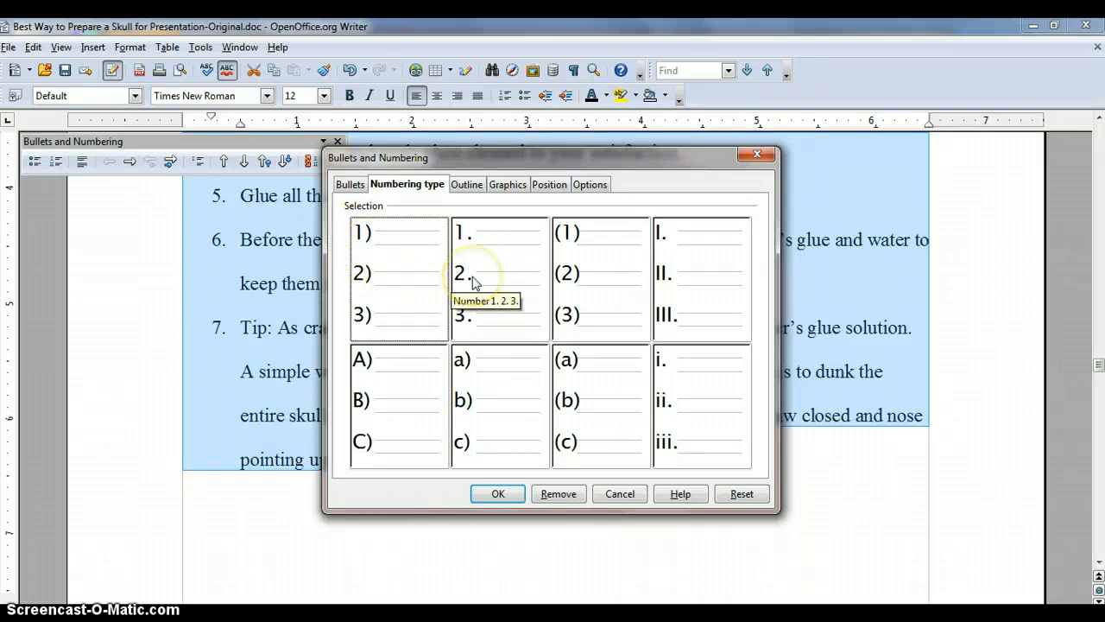
pyautogui.moveTo(435, 411)
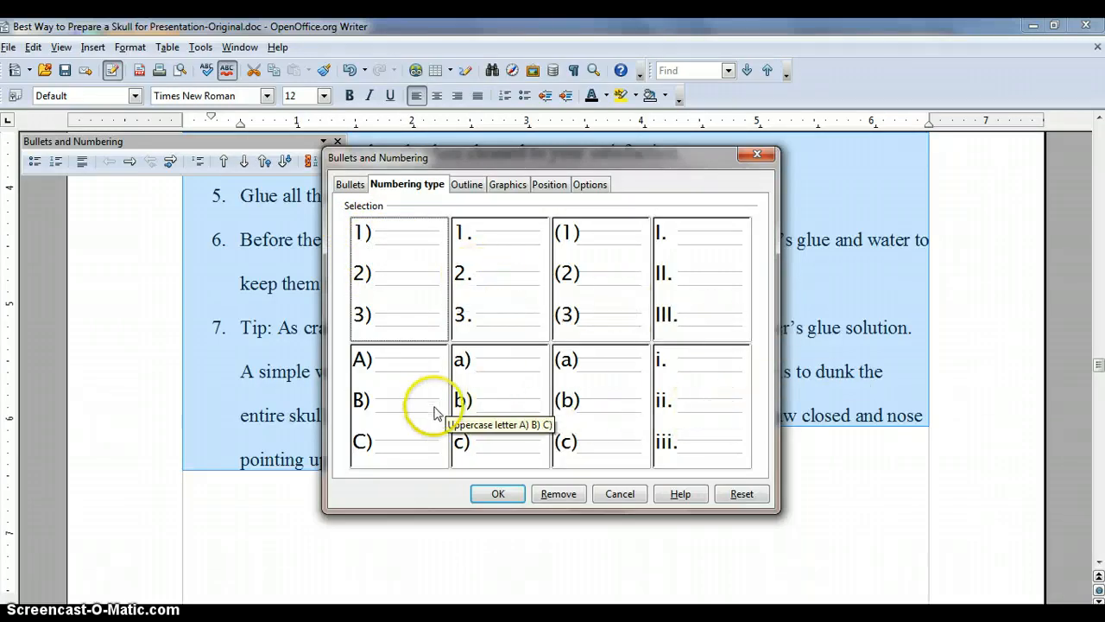
pyautogui.moveTo(680, 511)
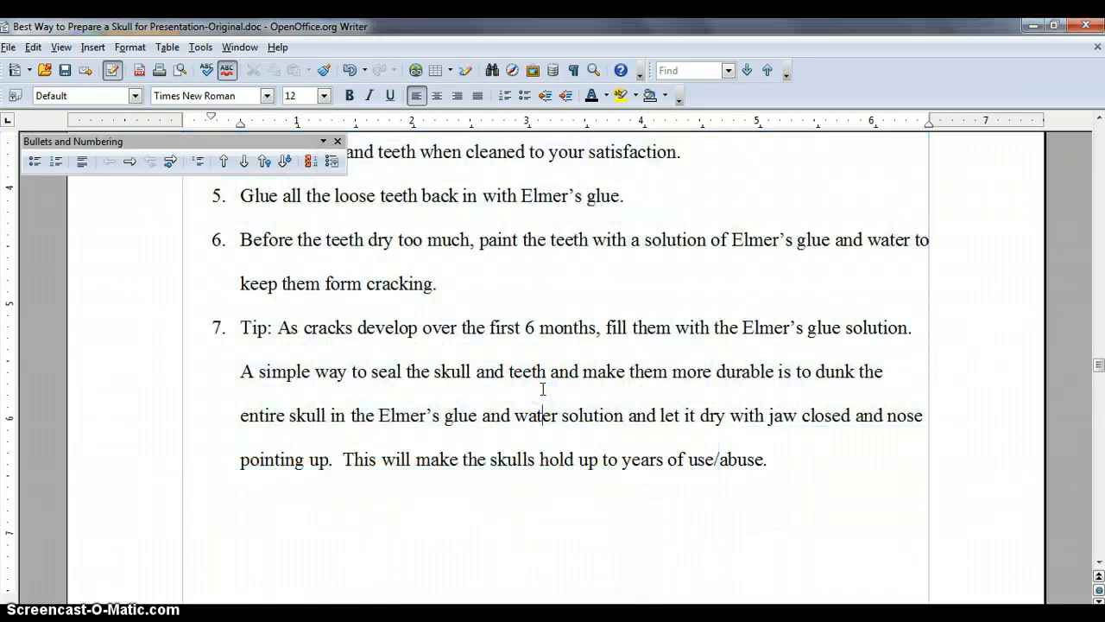
# - Start inserting a picture from file right after 'Animal skull' in Materials
pyautogui.scroll(-3)
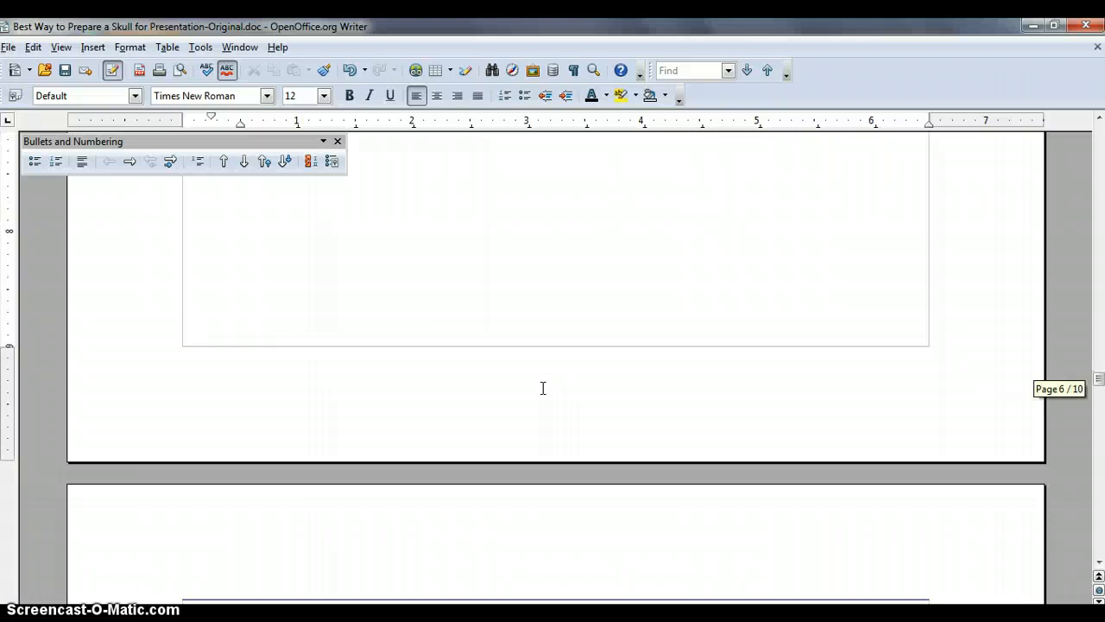
pyautogui.scroll(-3)
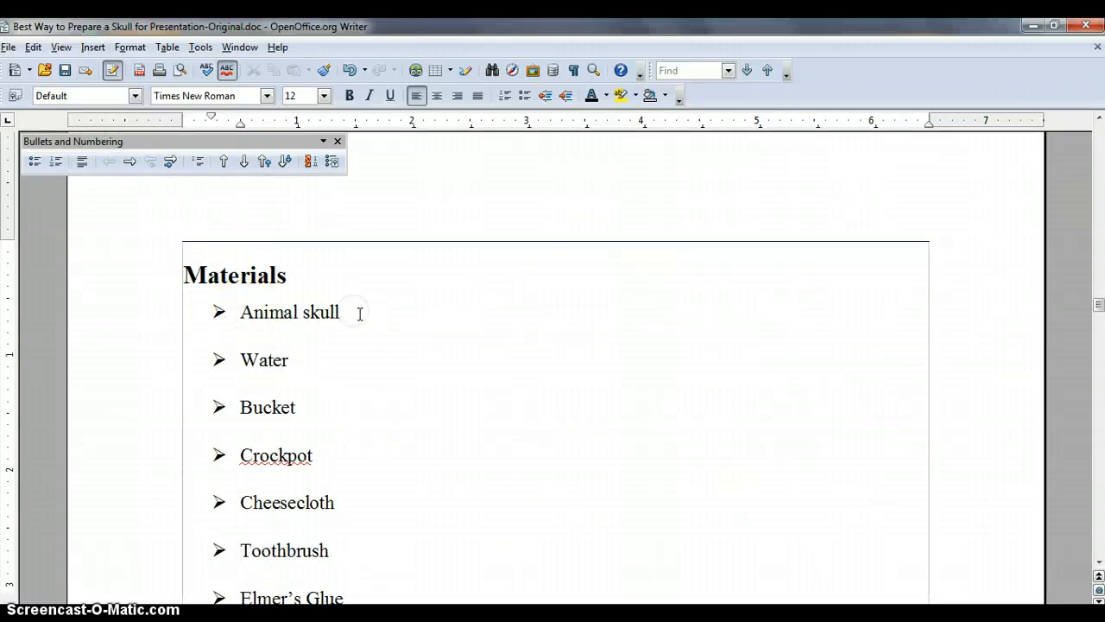
pyautogui.click(341, 311)
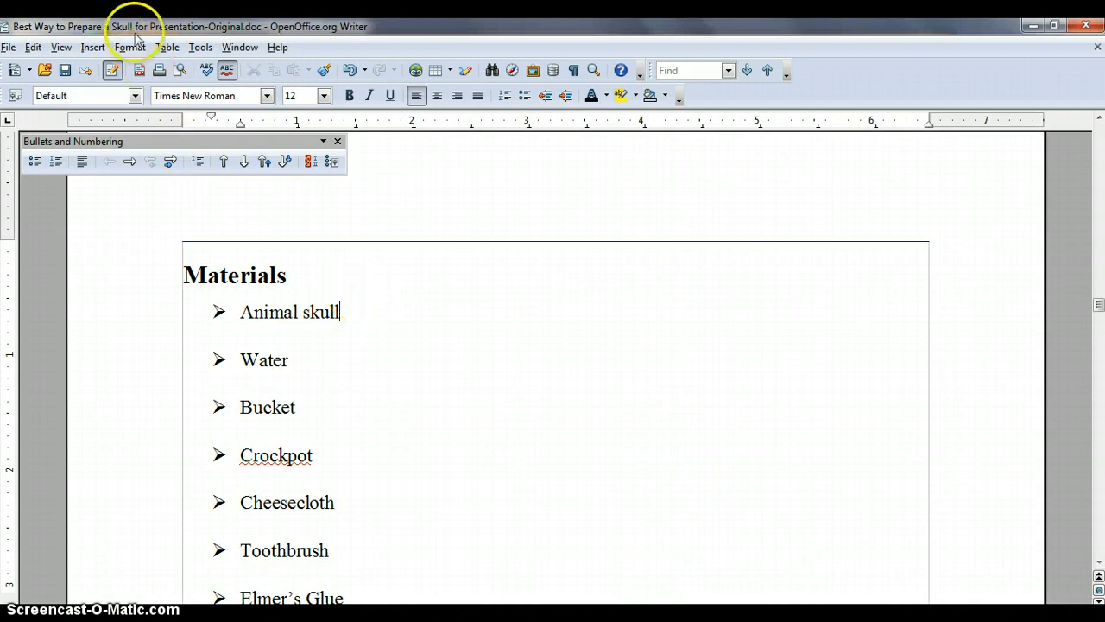
pyautogui.click(93, 47)
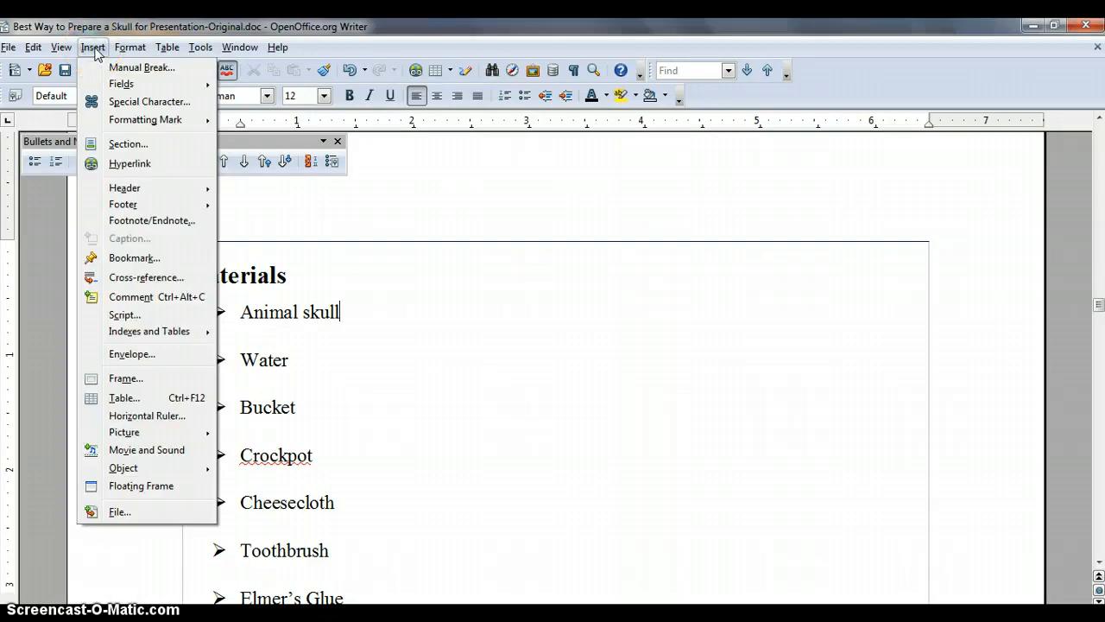
pyautogui.moveTo(142, 67)
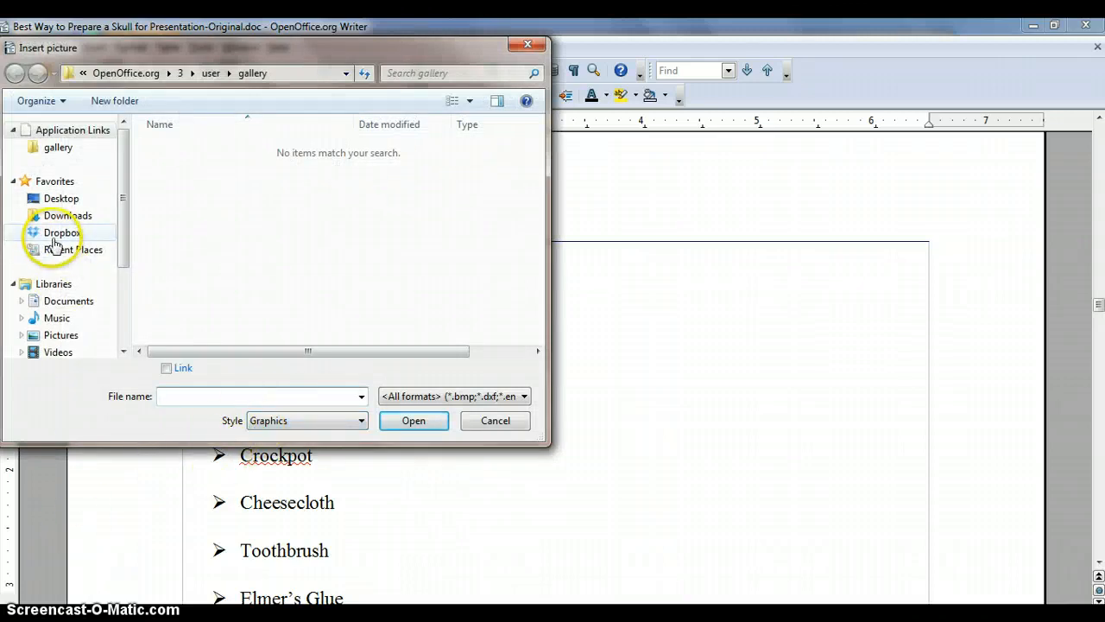
# - Insert the skull photo from the skull pix folder into the Materials section
pyautogui.click(62, 232)
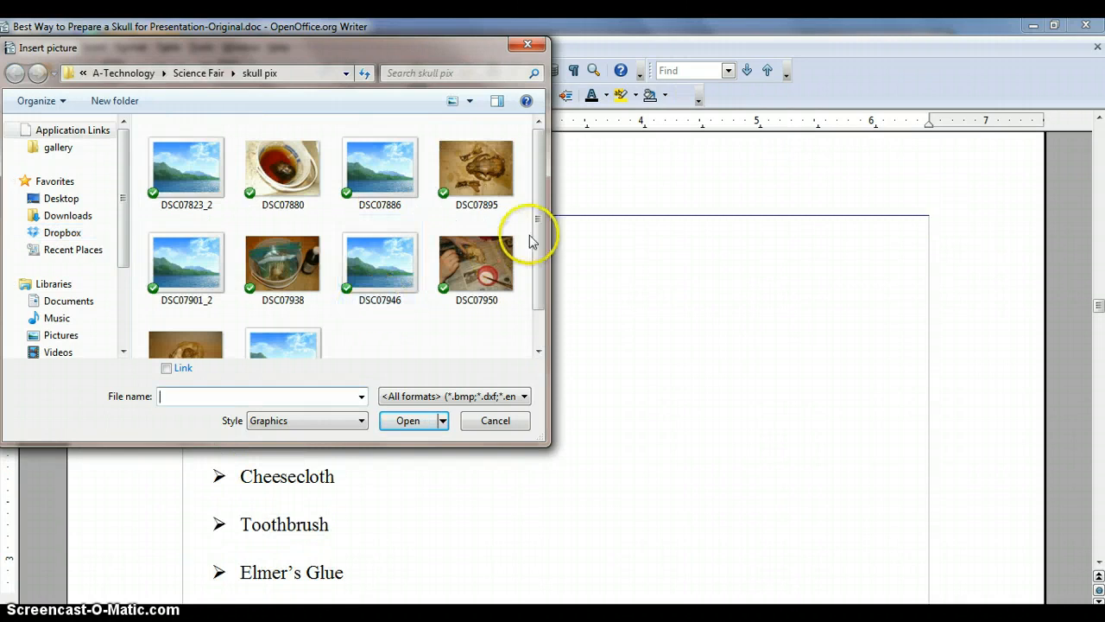
pyautogui.scroll(-3)
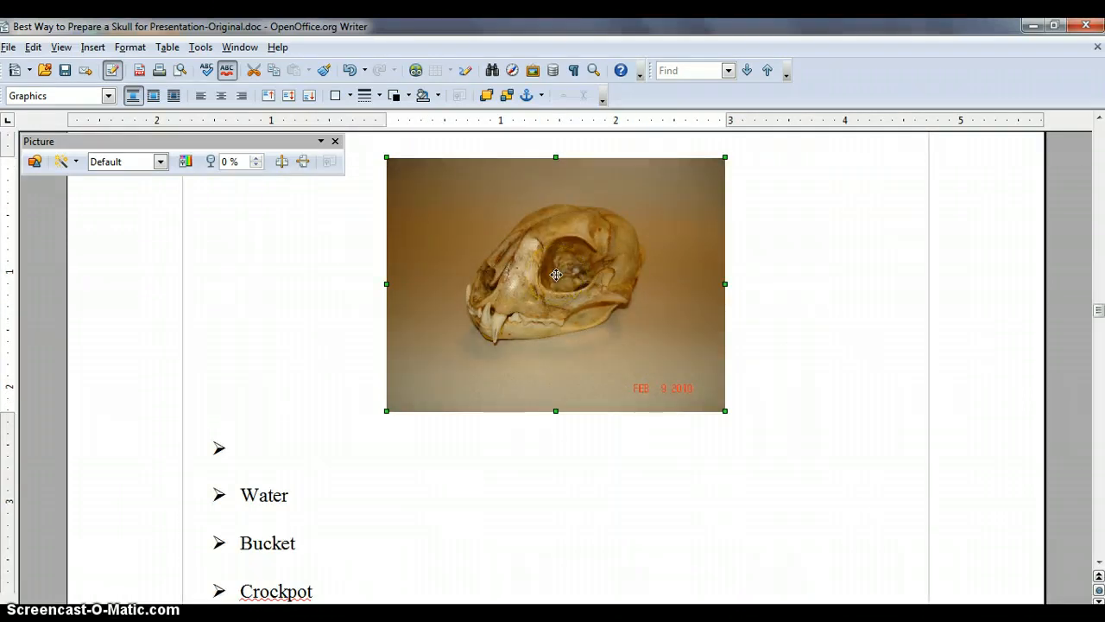
# - Caption the skull photo 'Illustration 1: Lynx Skull'
pyautogui.rightClick(556, 279)
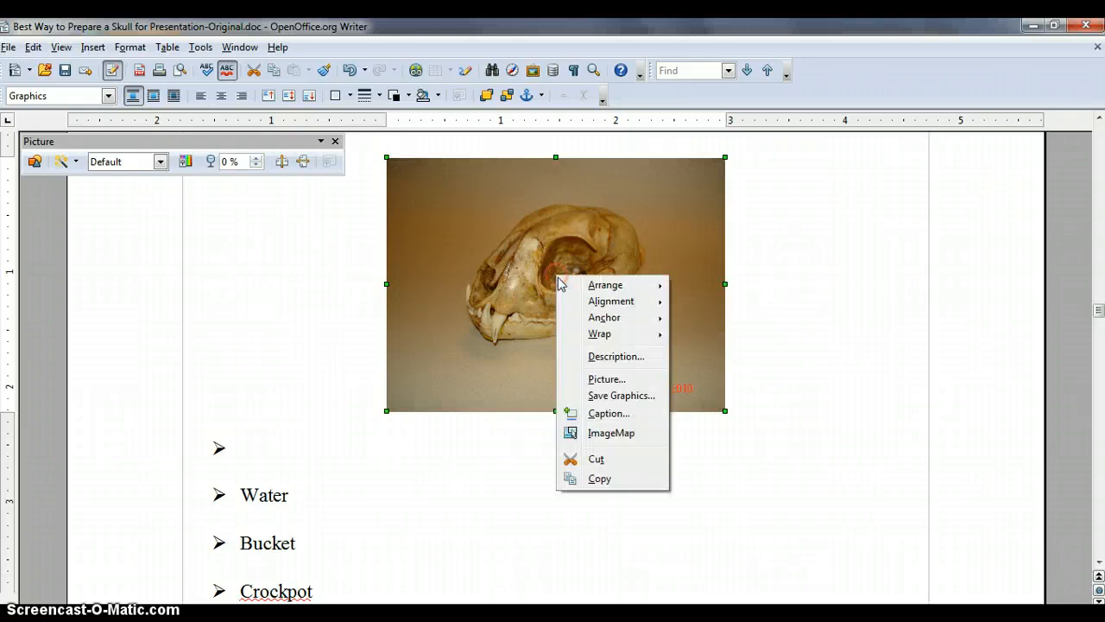
pyautogui.click(607, 413)
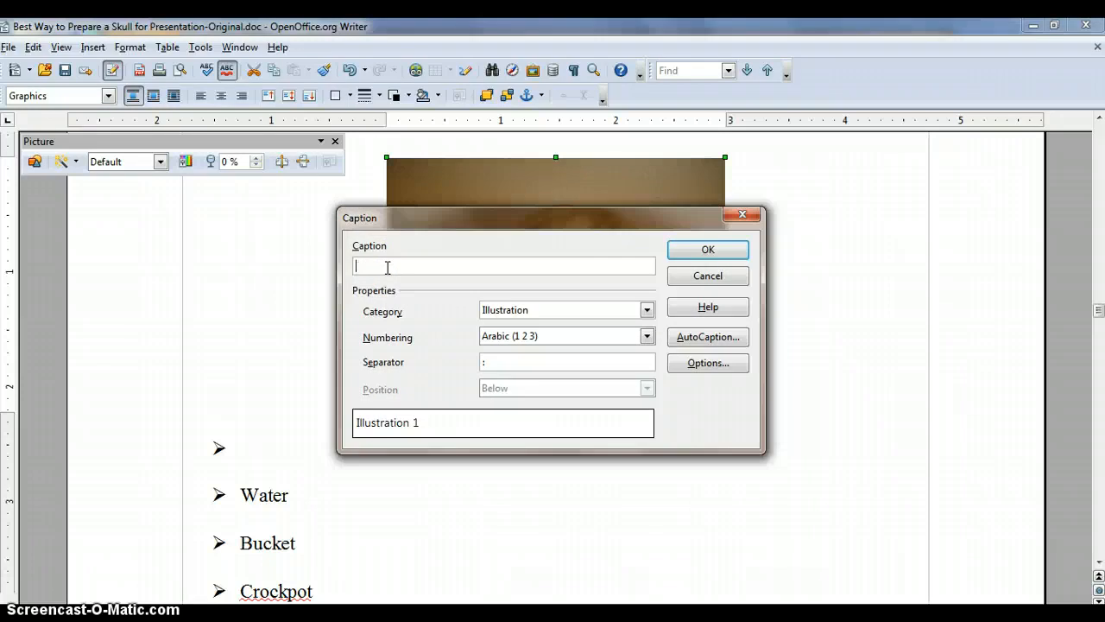
pyautogui.write('Lynx Skull')
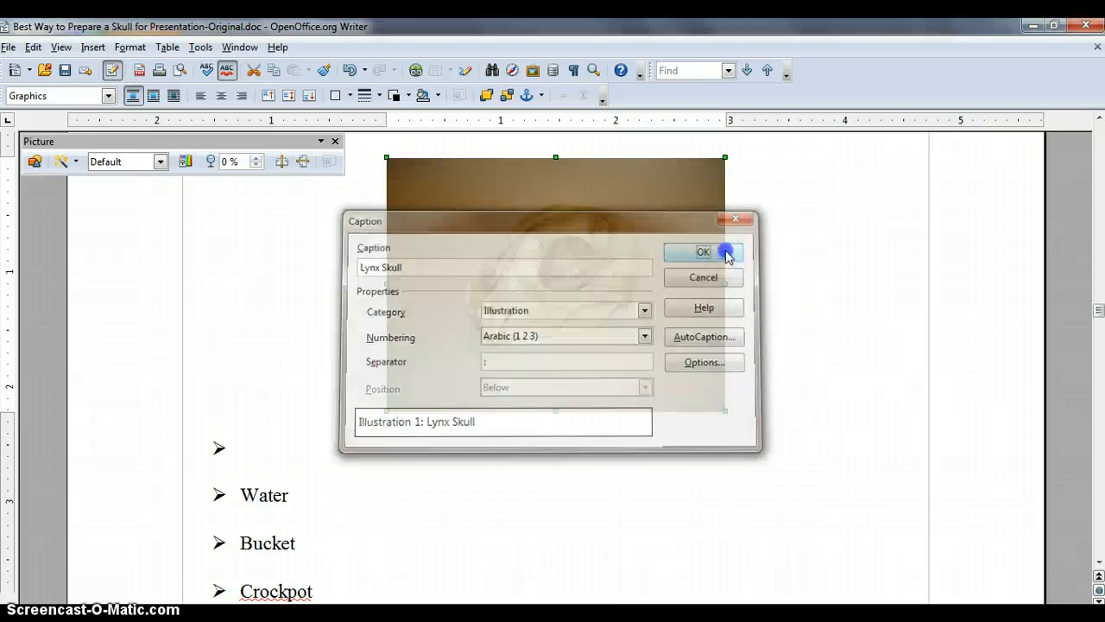
pyautogui.click(703, 252)
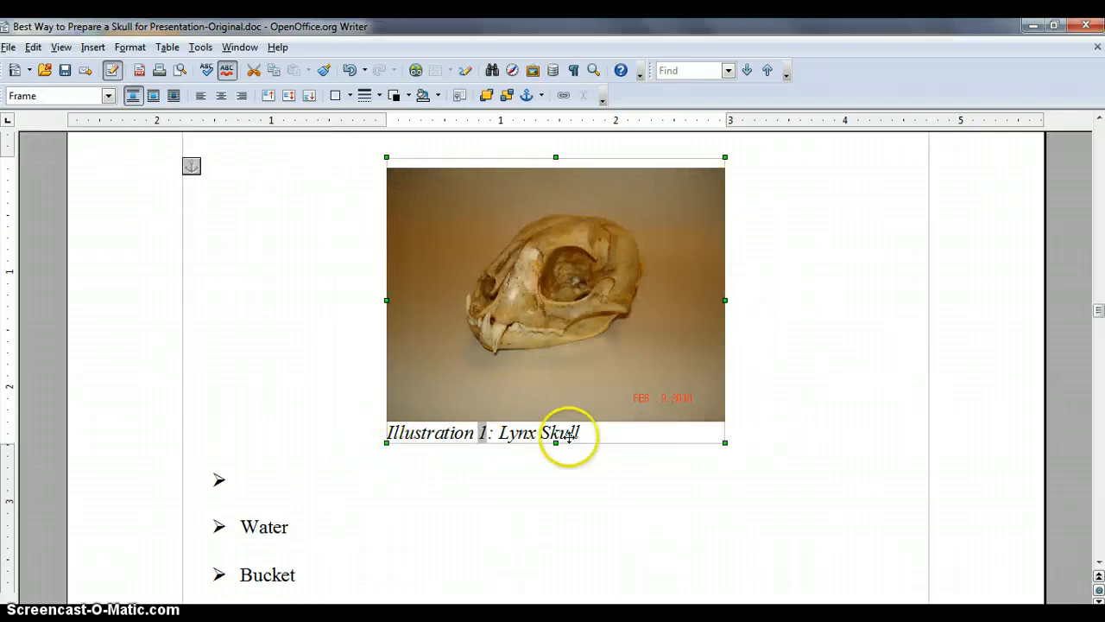
pyautogui.moveTo(534, 317)
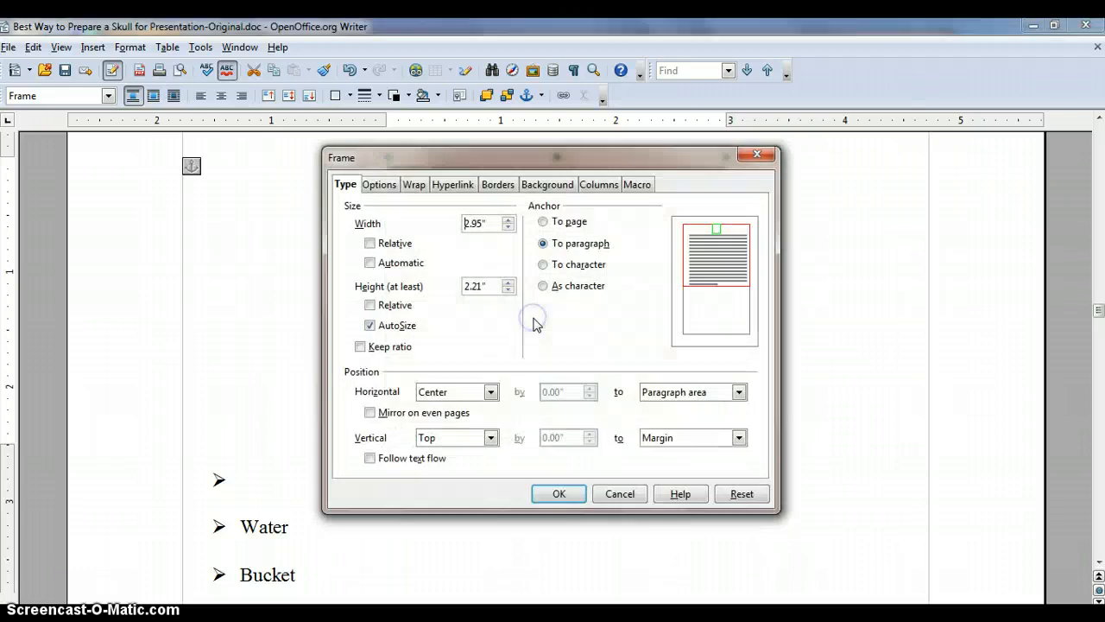
# - Set the photo frame to Optimal wrap with spacing raised to 0.20" on its sides
pyautogui.click(414, 183)
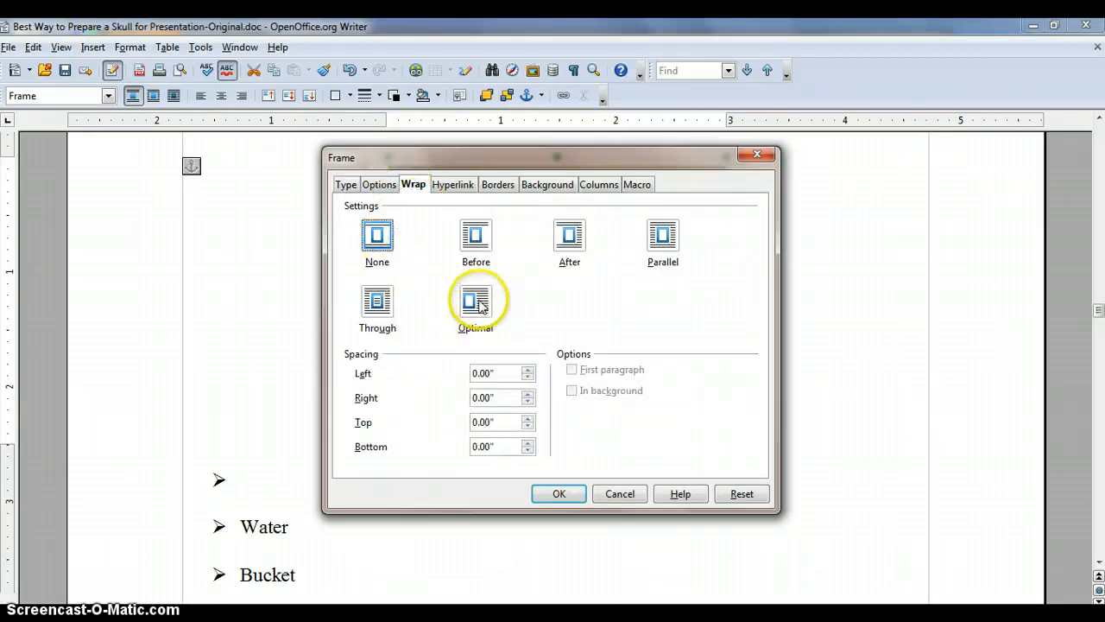
pyautogui.click(476, 307)
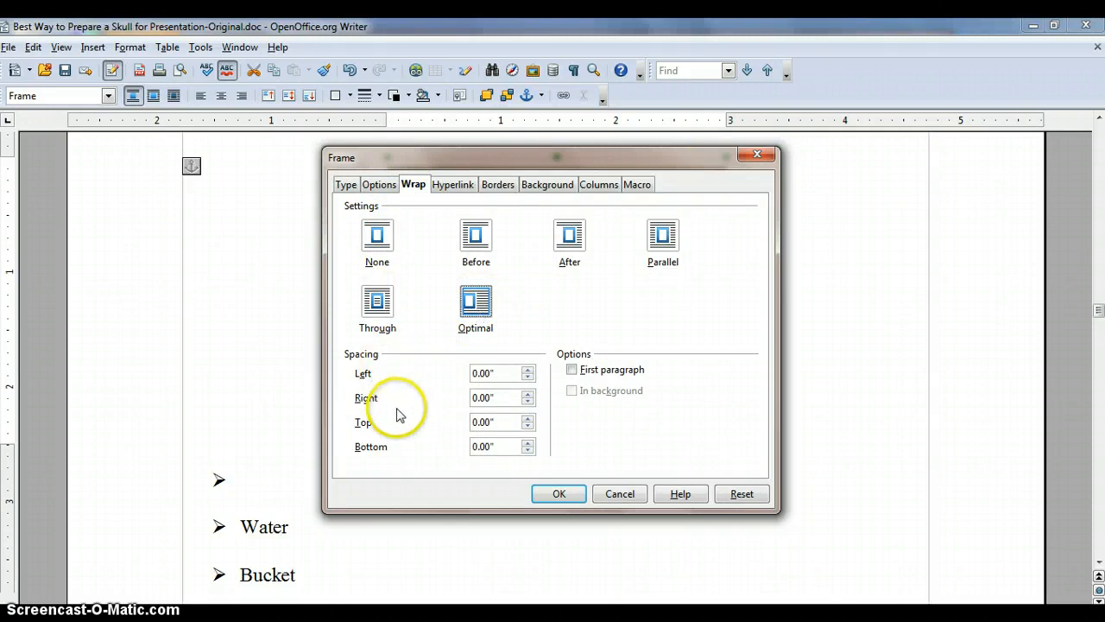
pyautogui.moveTo(383, 407)
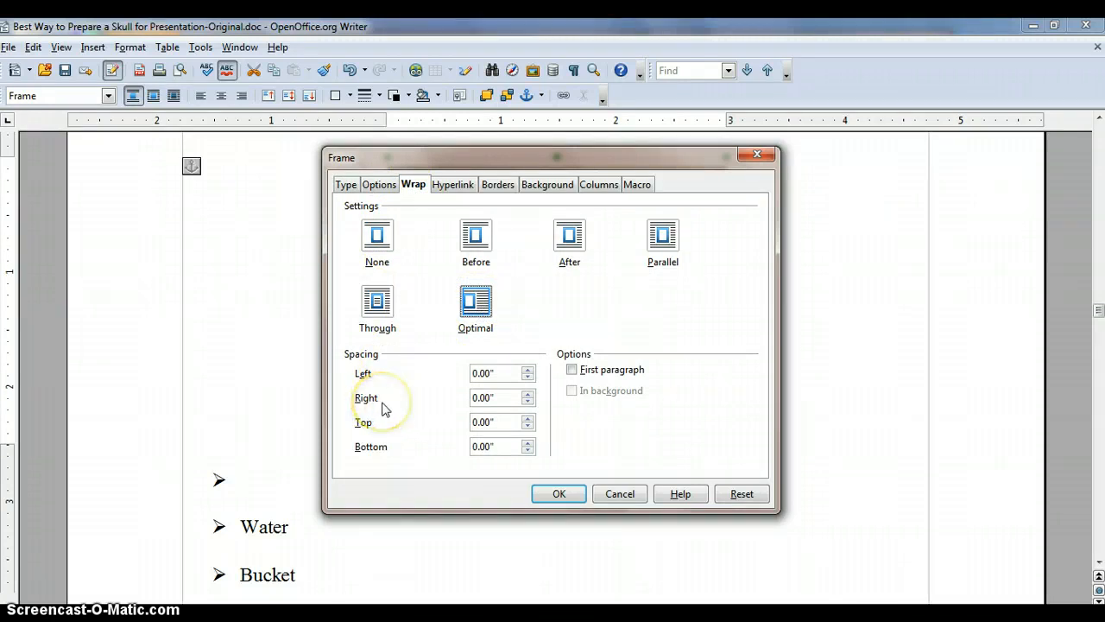
pyautogui.moveTo(383, 408)
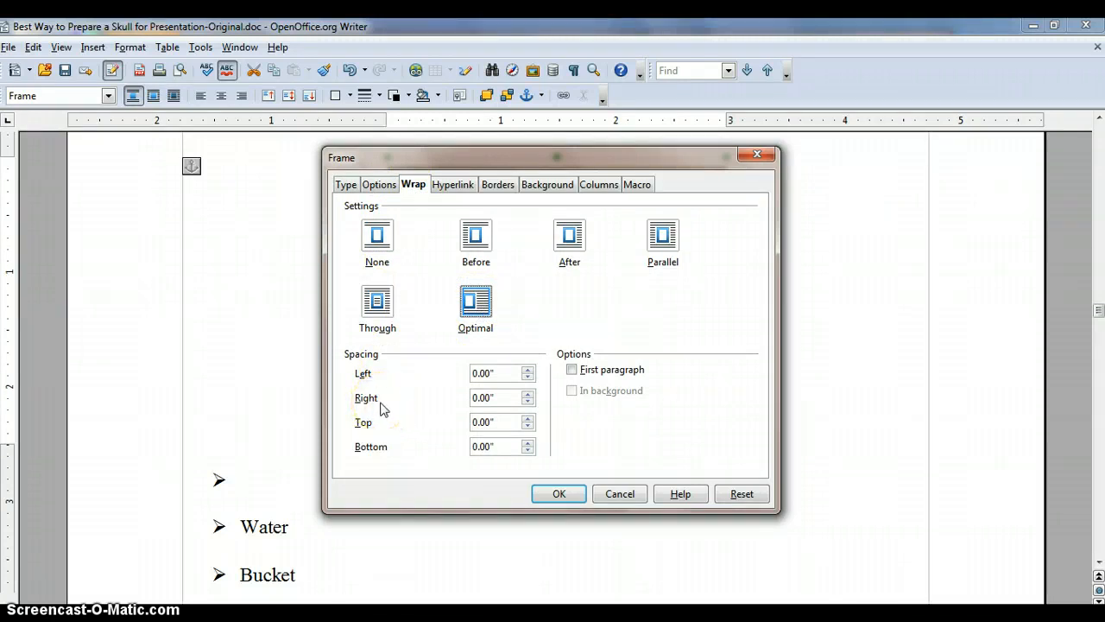
pyautogui.click(528, 370)
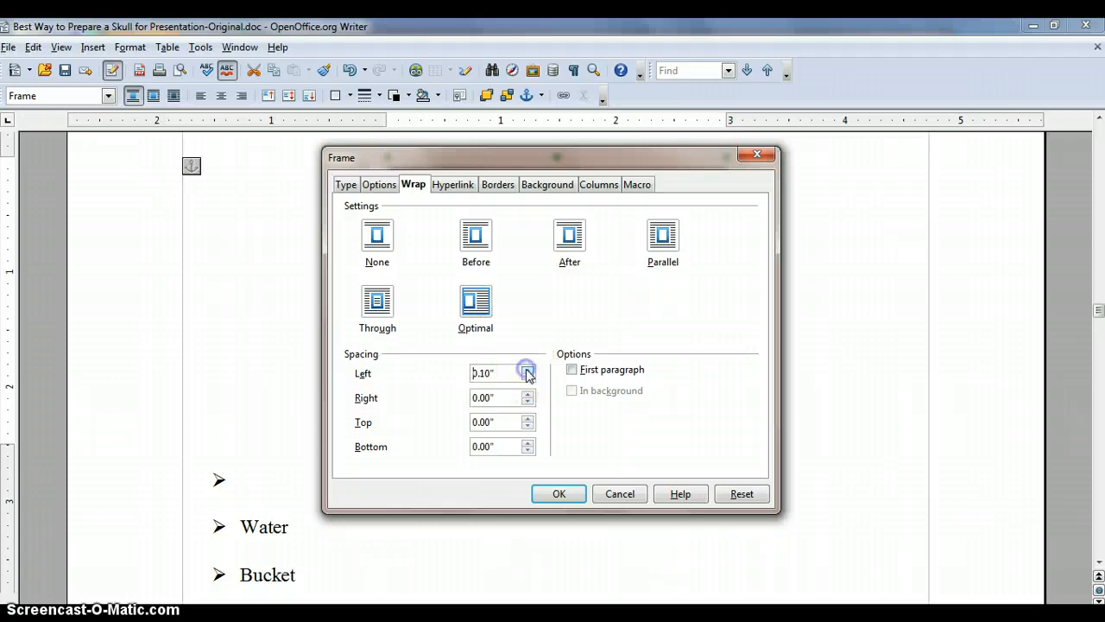
pyautogui.click(528, 394)
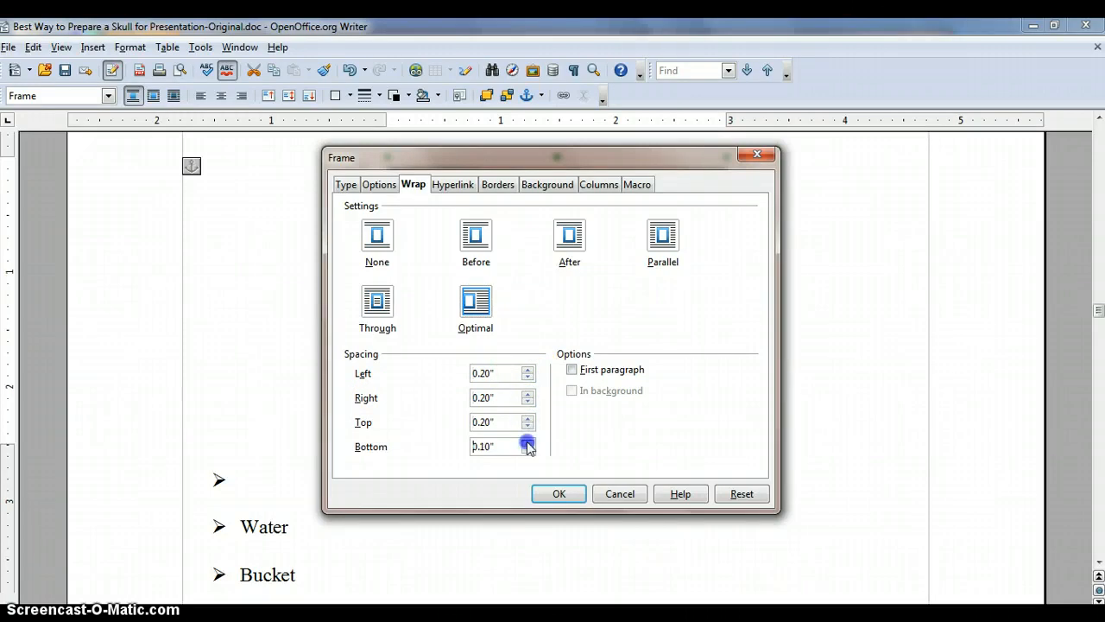
pyautogui.click(557, 494)
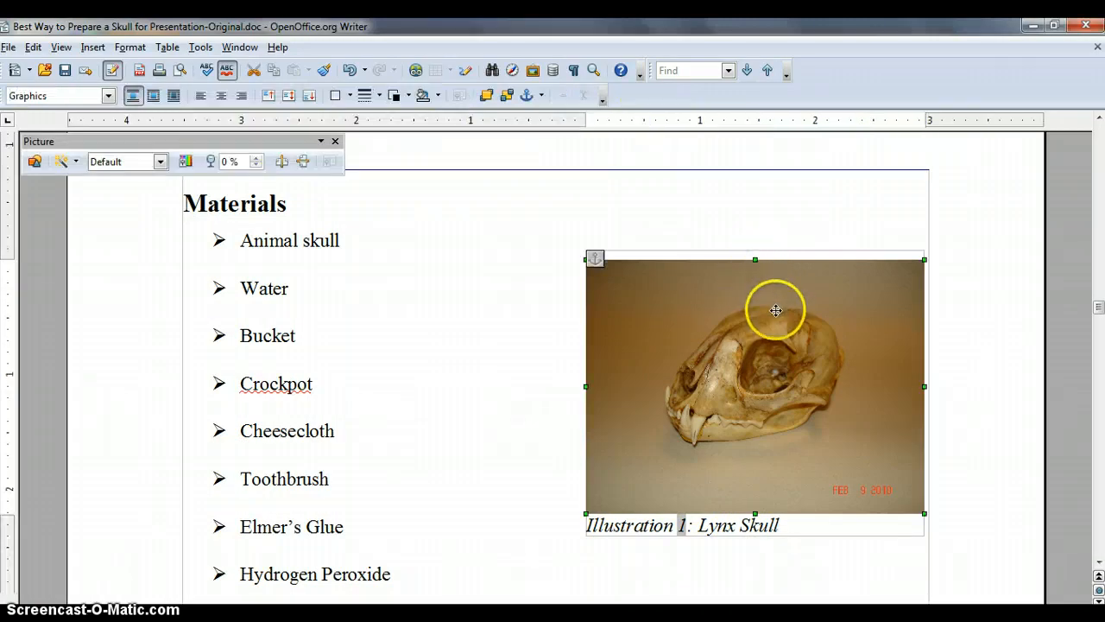
# - Drag the captioned skull photo to sit right of the Materials bullets
pyautogui.moveTo(775, 310); pyautogui.dragTo(663, 355)
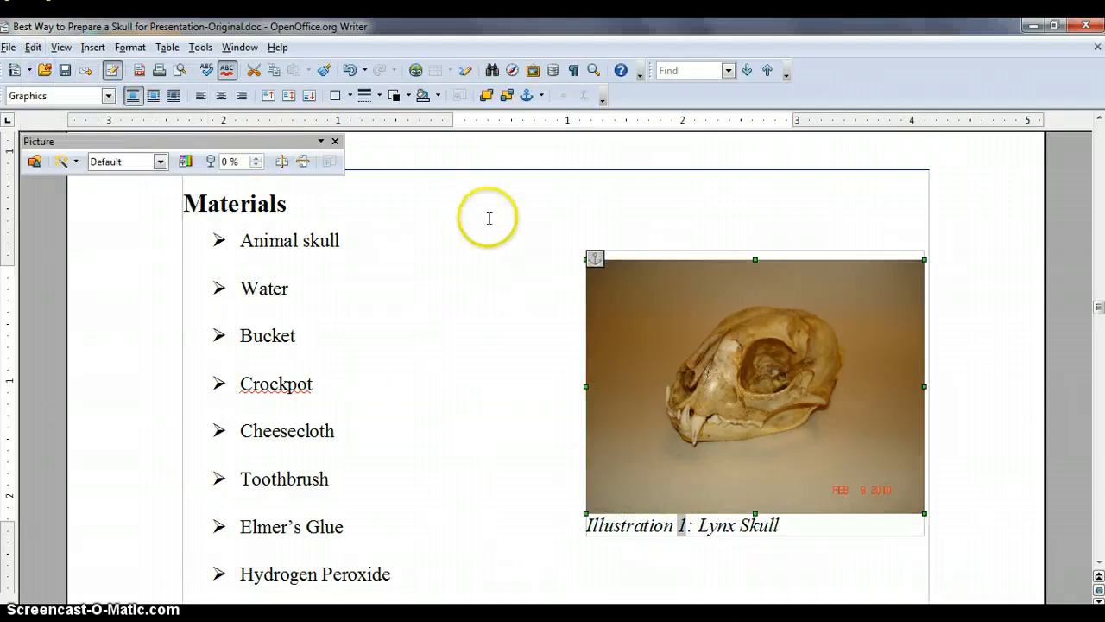
pyautogui.moveTo(708, 252)
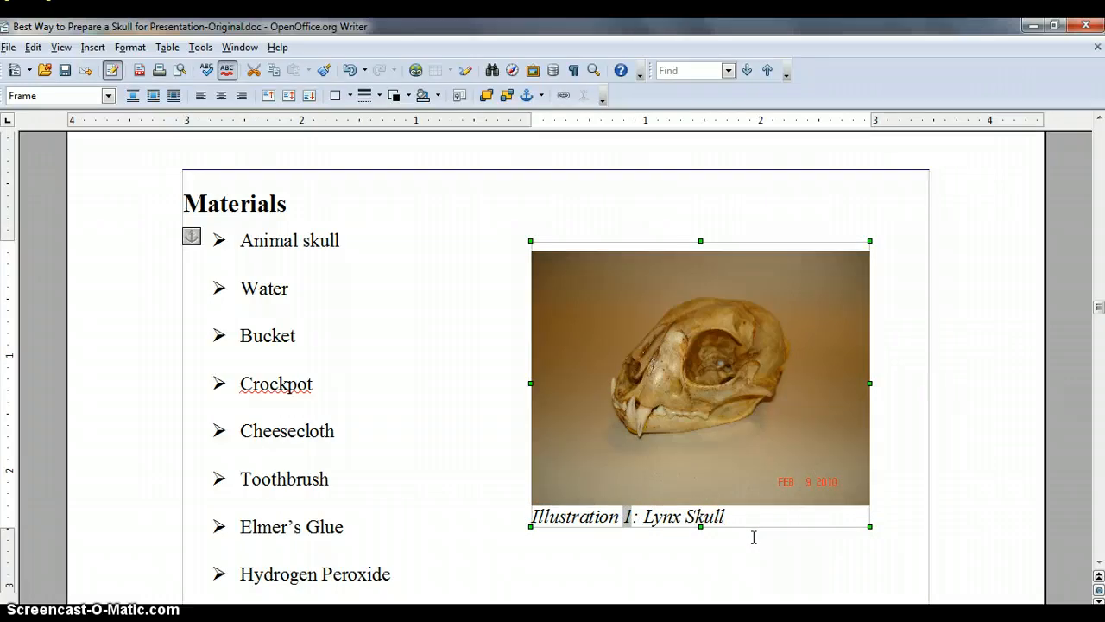
pyautogui.scroll(-3)
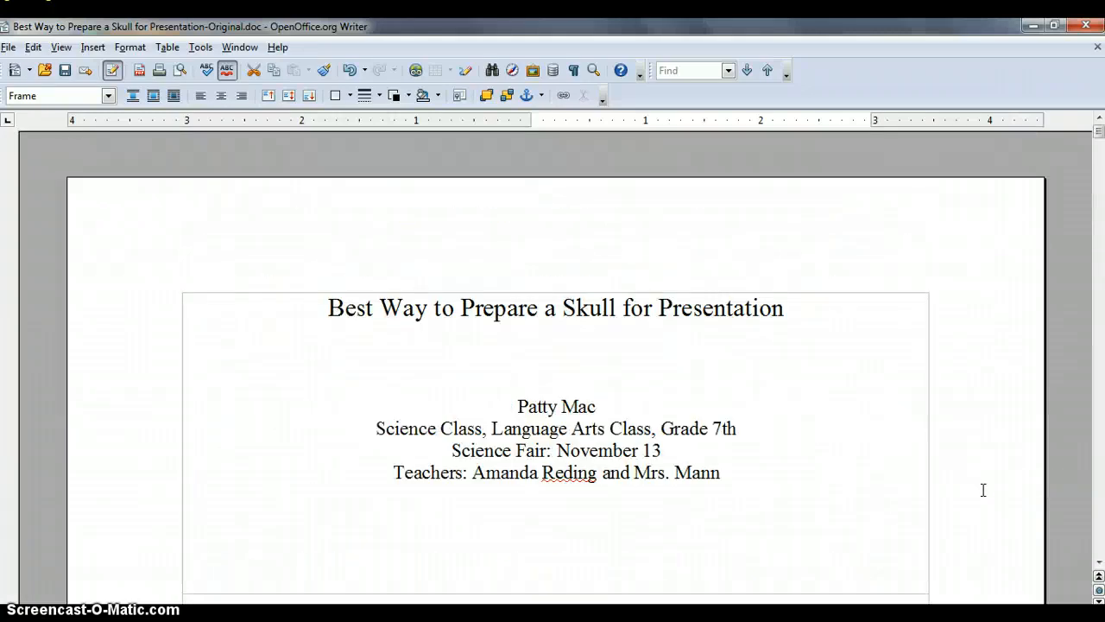
# - Insert a manual page break above the Table of Contents so it starts its own page
pyautogui.scroll(-3)
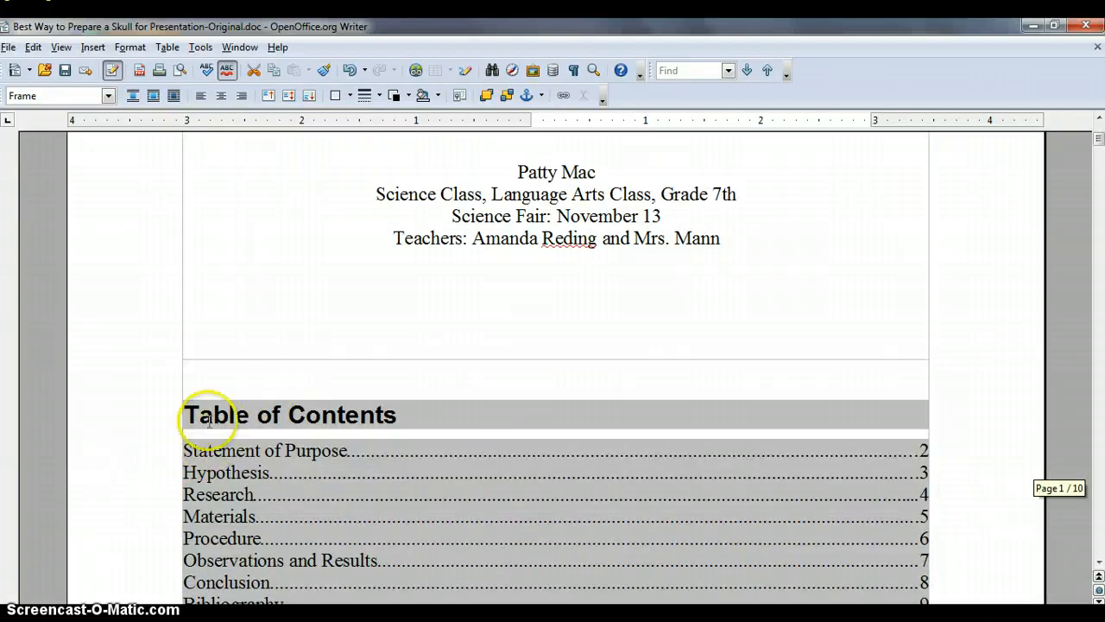
pyautogui.click(211, 415)
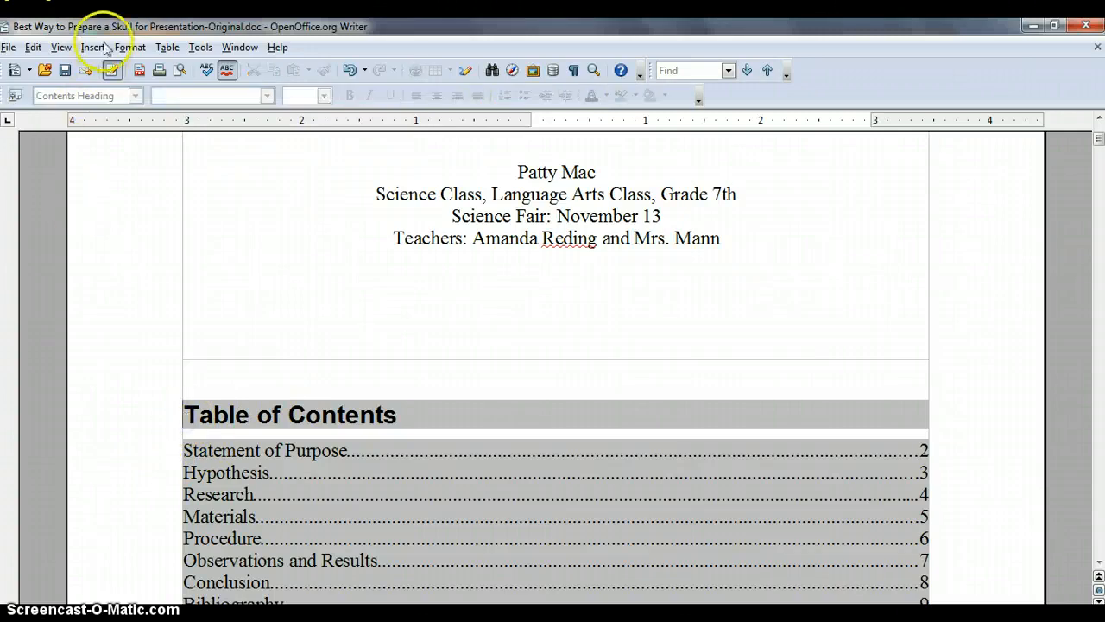
pyautogui.click(93, 46)
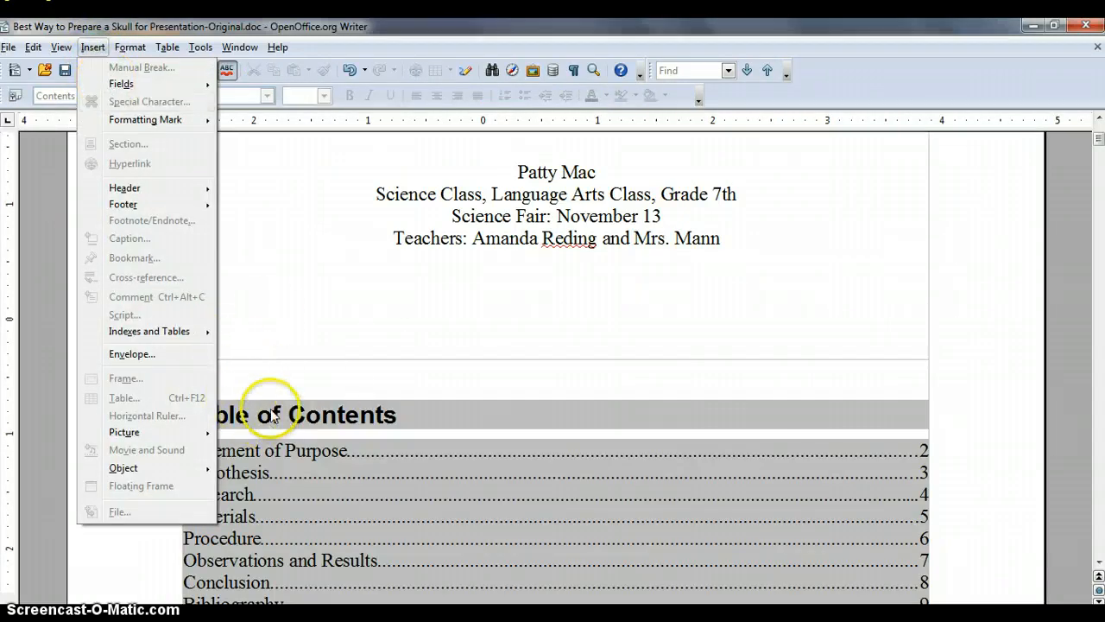
pyautogui.click(262, 366)
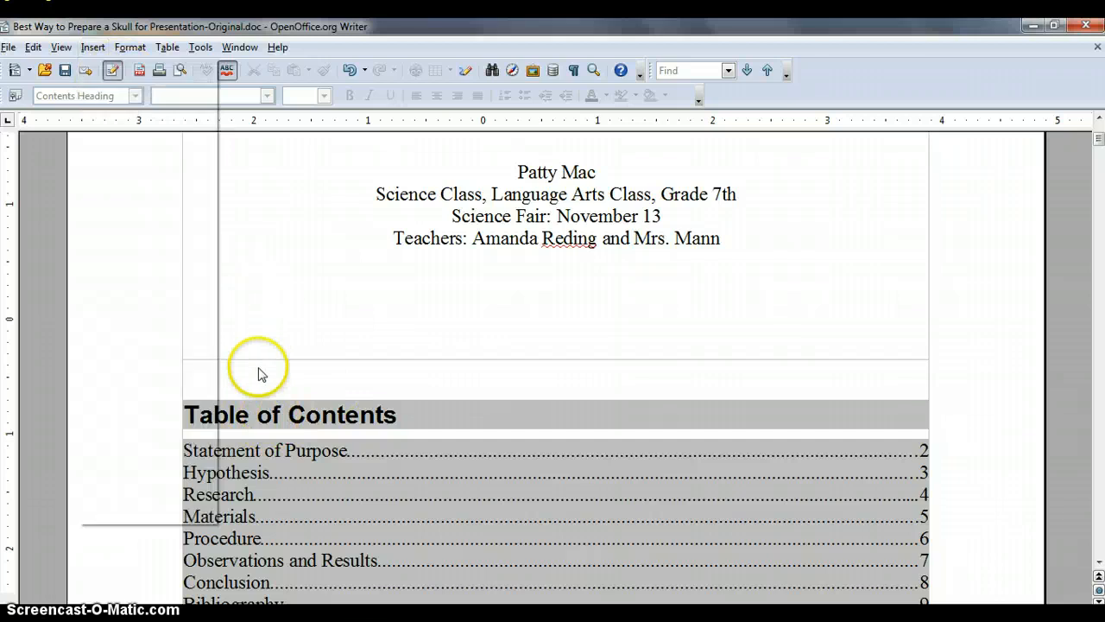
pyautogui.click(259, 371)
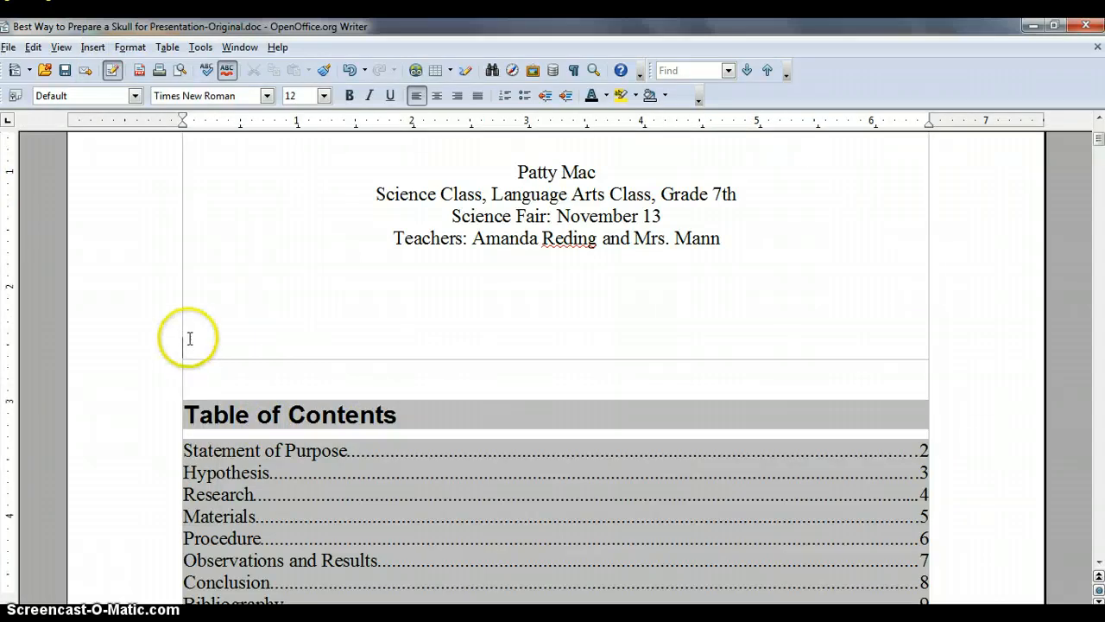
pyautogui.click(93, 46)
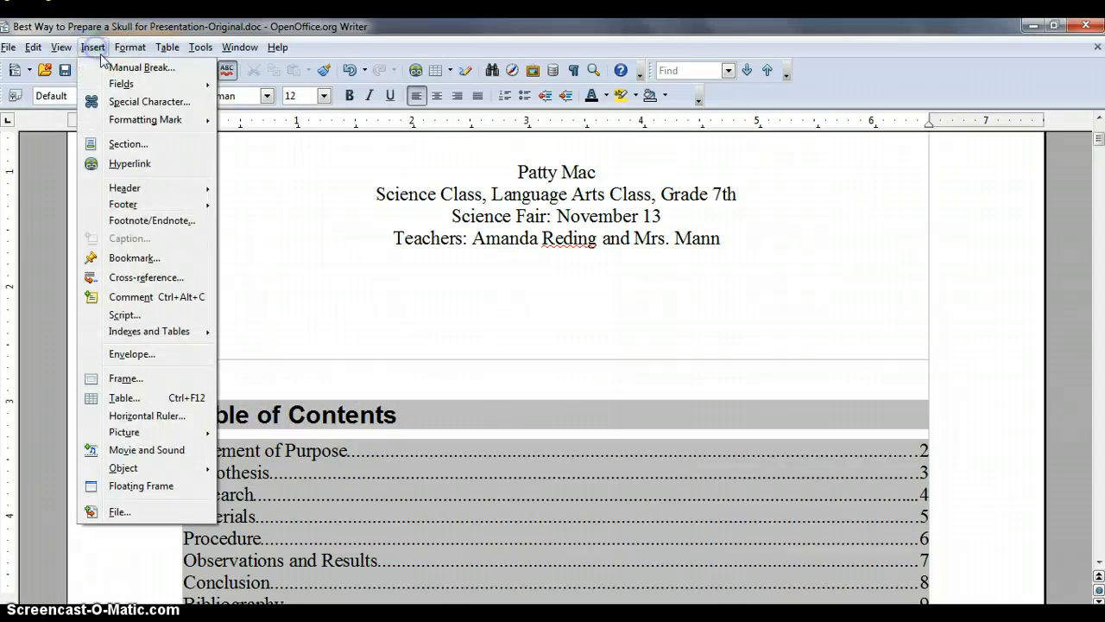
pyautogui.click(142, 67)
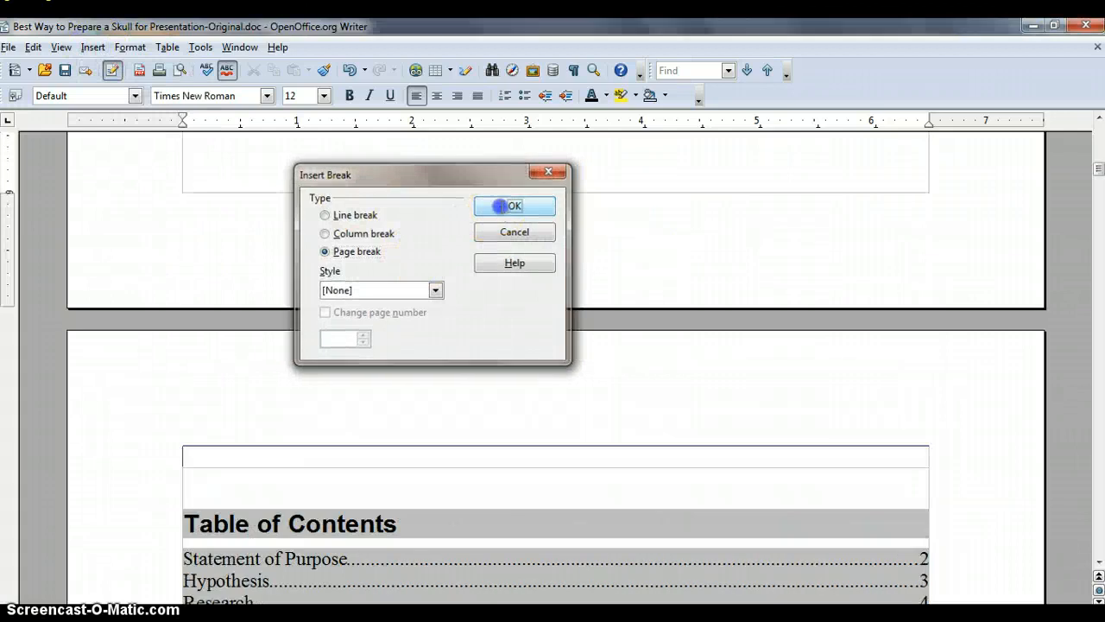
pyautogui.click(514, 206)
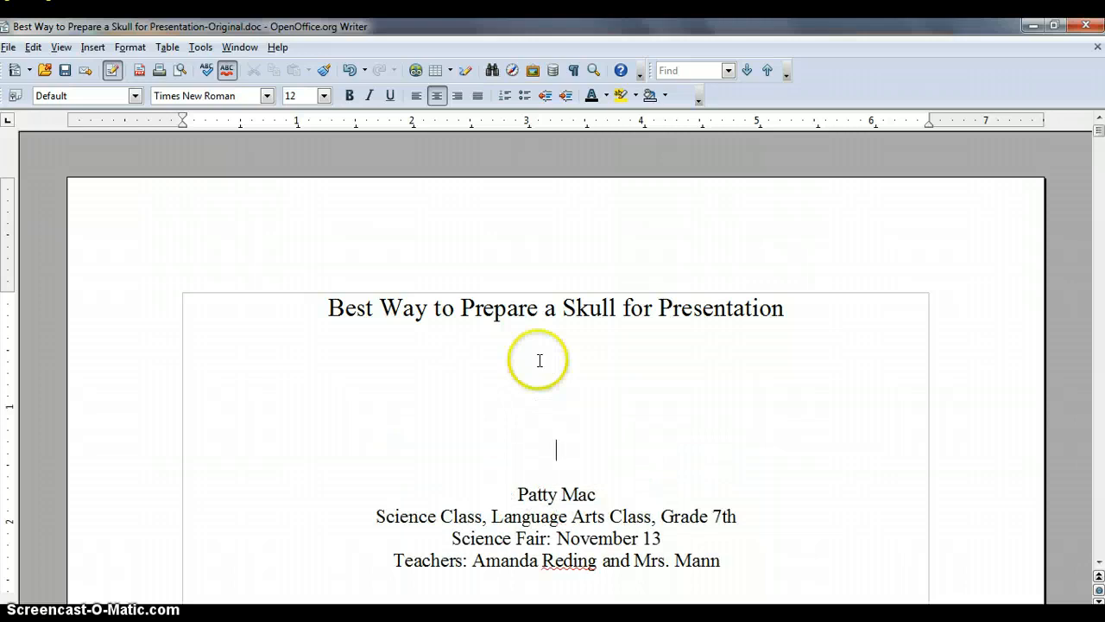
pyautogui.scroll(-3)
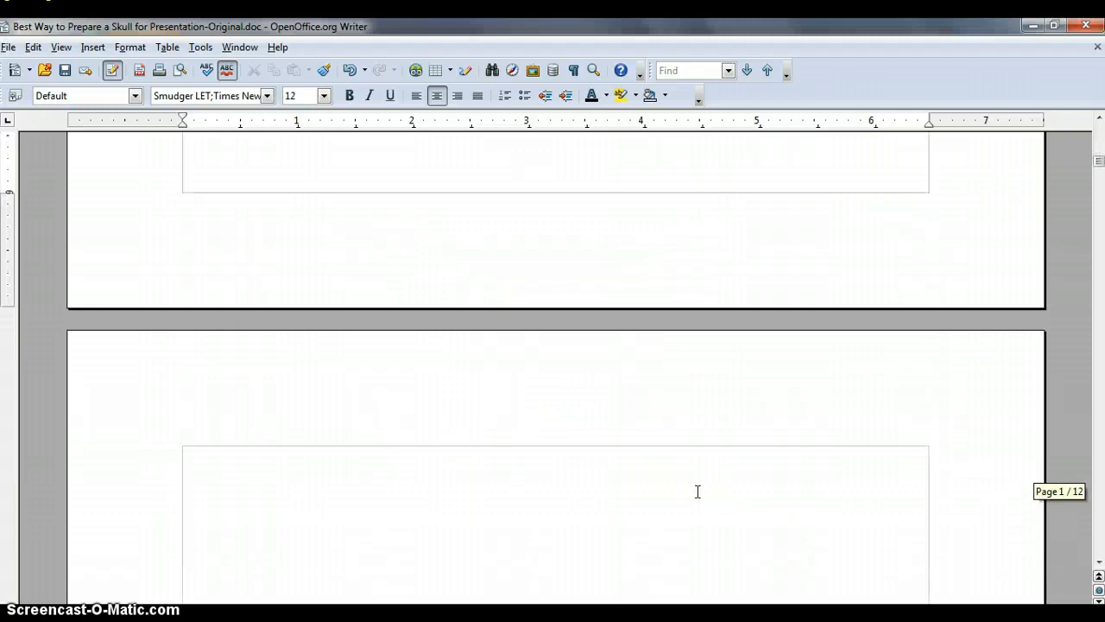
pyautogui.scroll(-3)
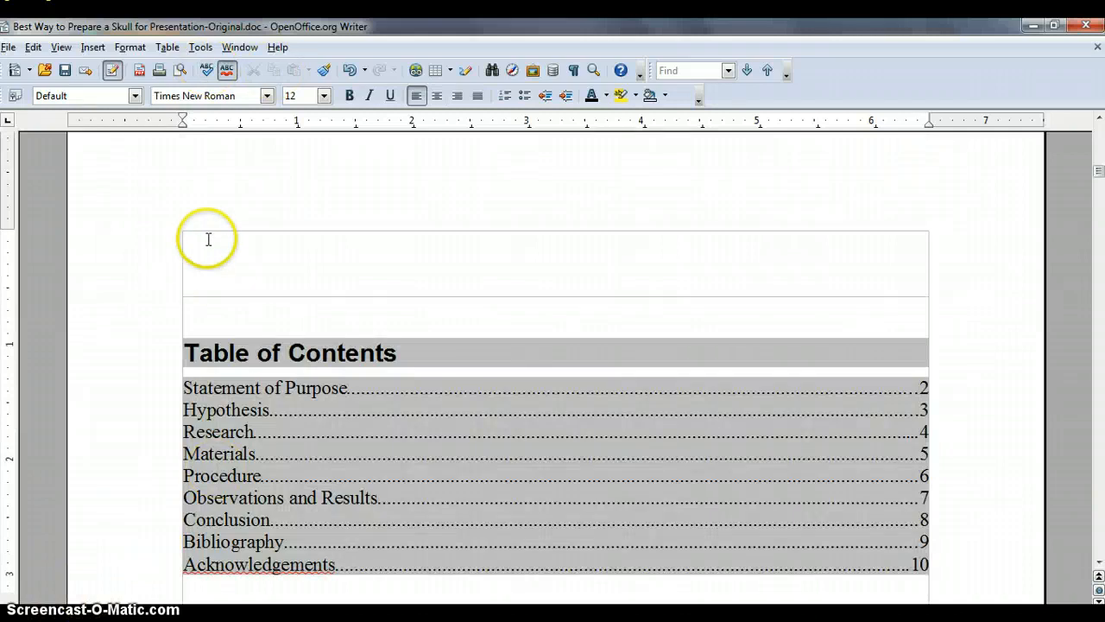
# - Add a default header and insert a Page Number field into it
pyautogui.click(94, 46)
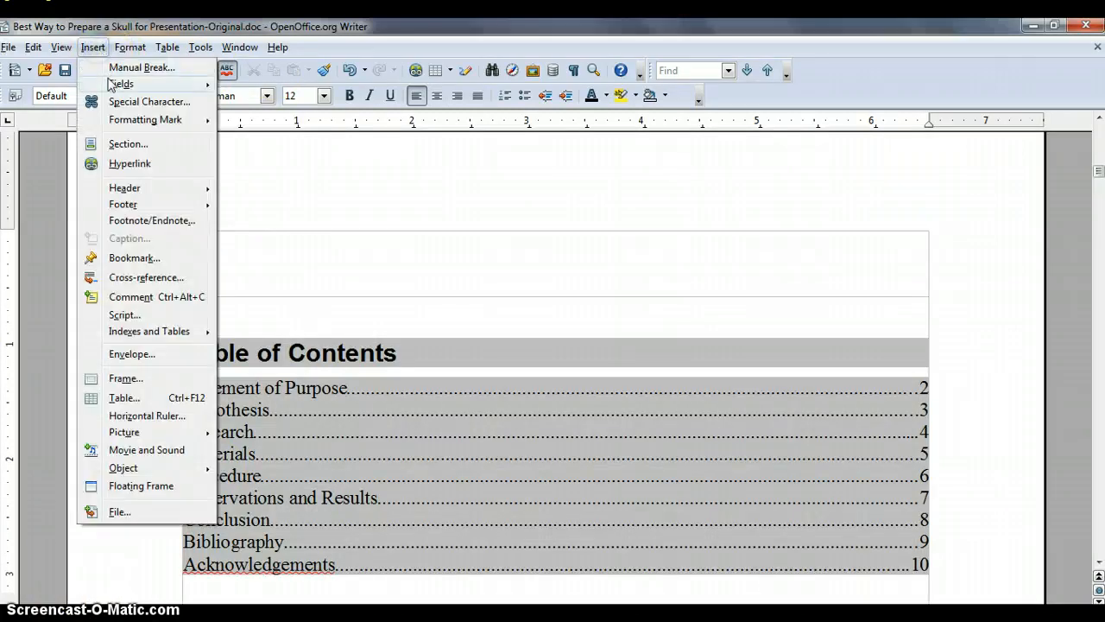
pyautogui.moveTo(127, 356)
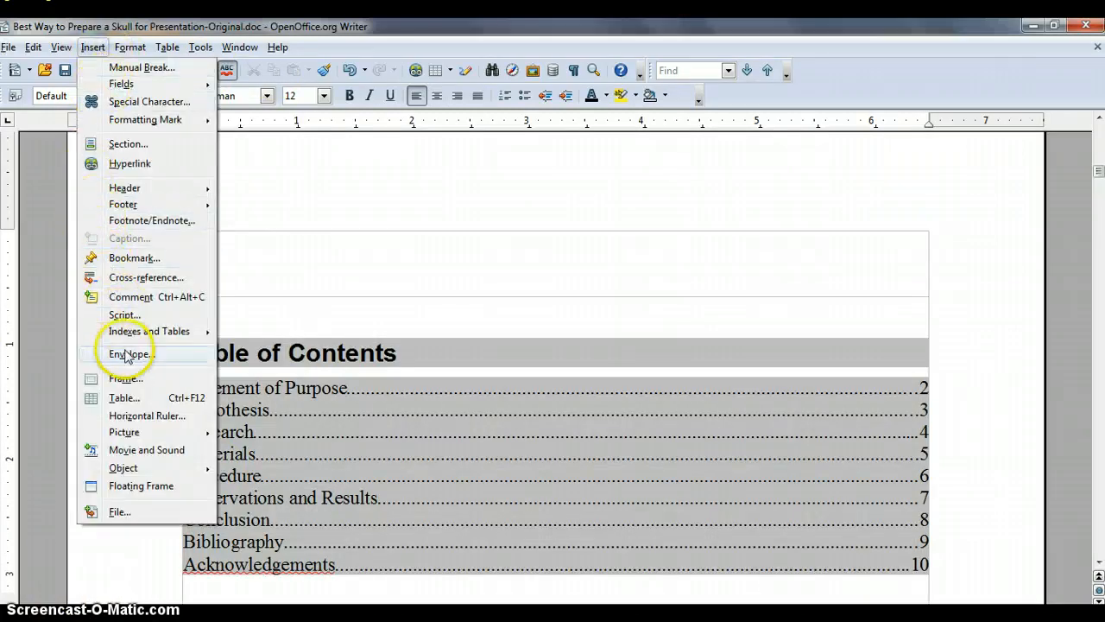
pyautogui.moveTo(125, 187)
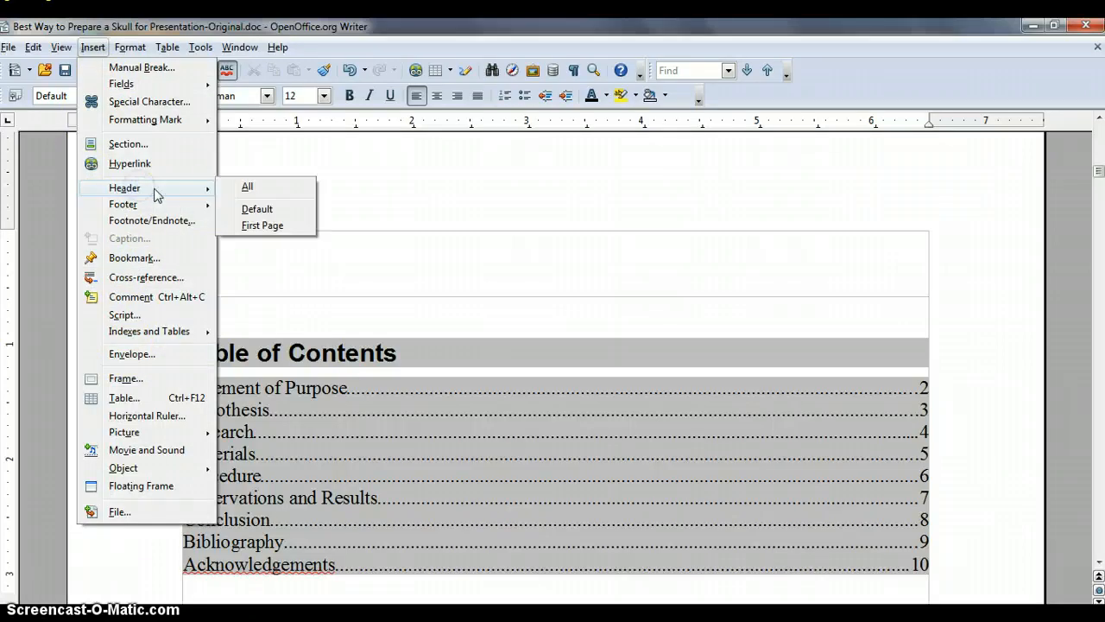
pyautogui.click(255, 207)
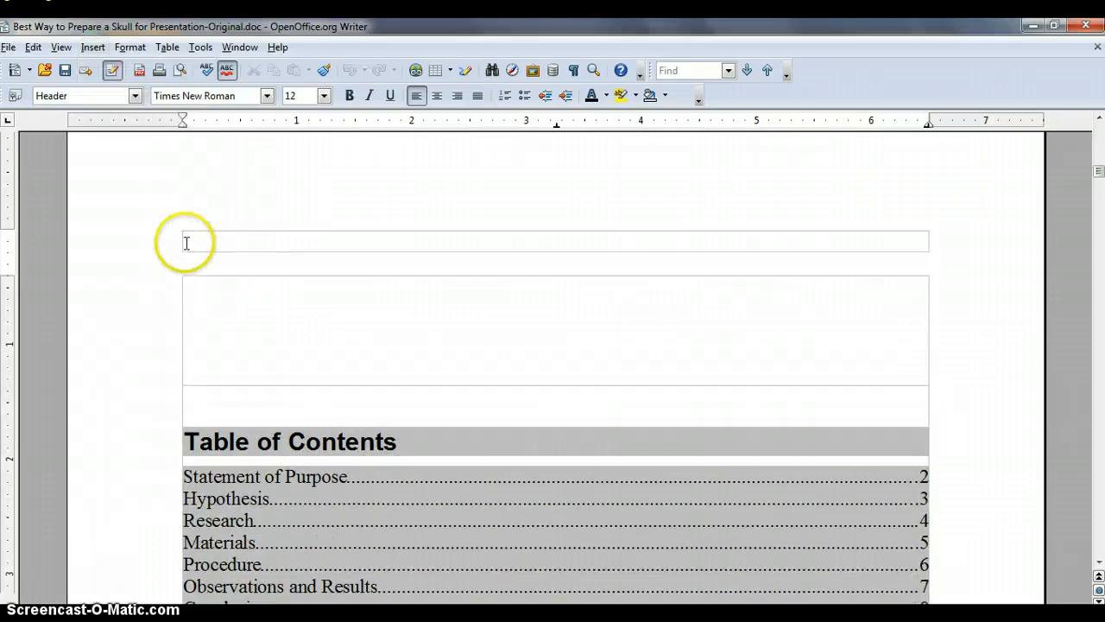
pyautogui.click(93, 46)
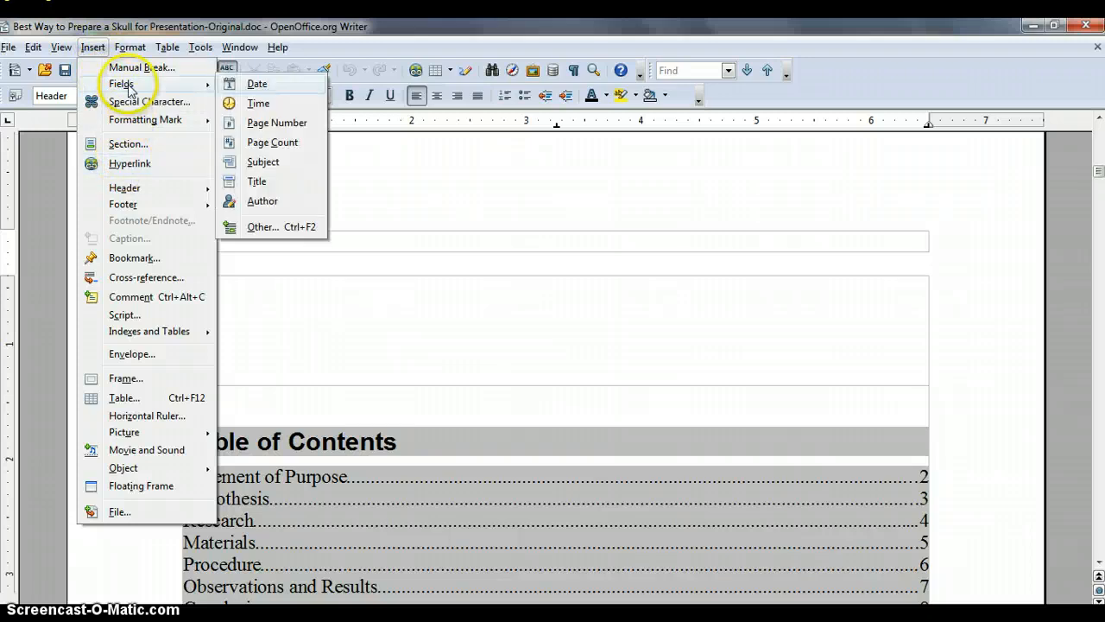
pyautogui.click(276, 123)
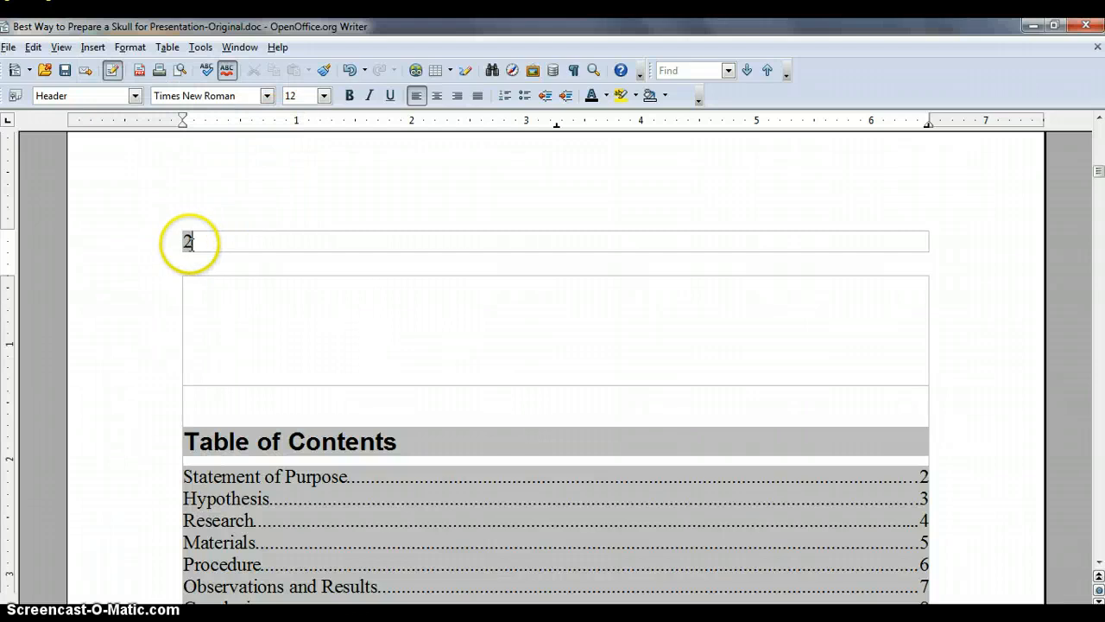
# - Align the header page number to the right and verify the alignment
pyautogui.click(455, 95)
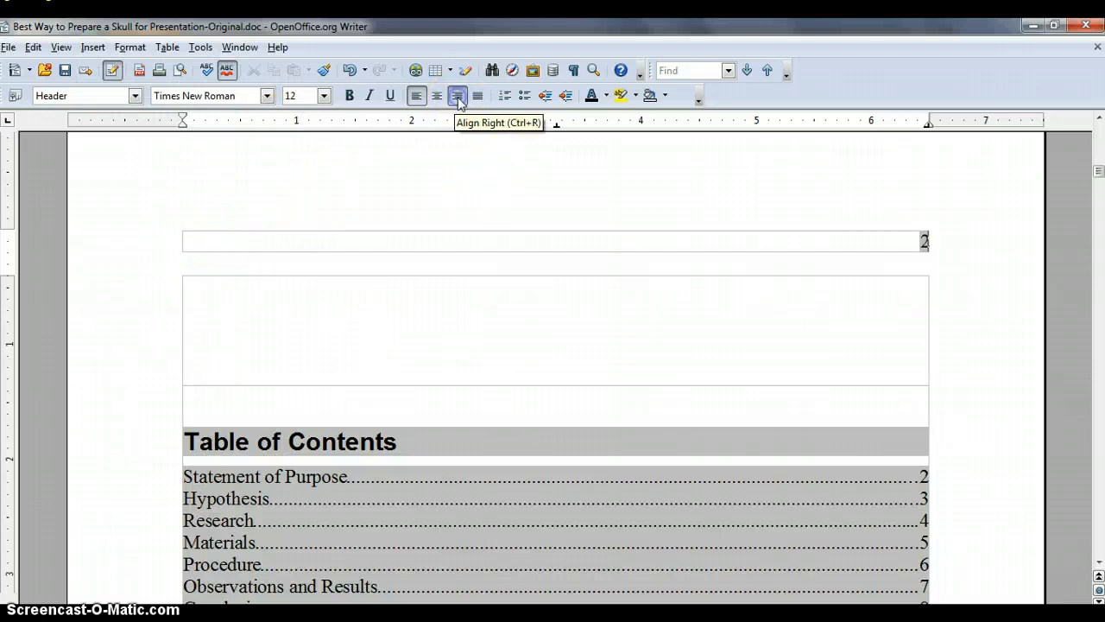
pyautogui.click(437, 95)
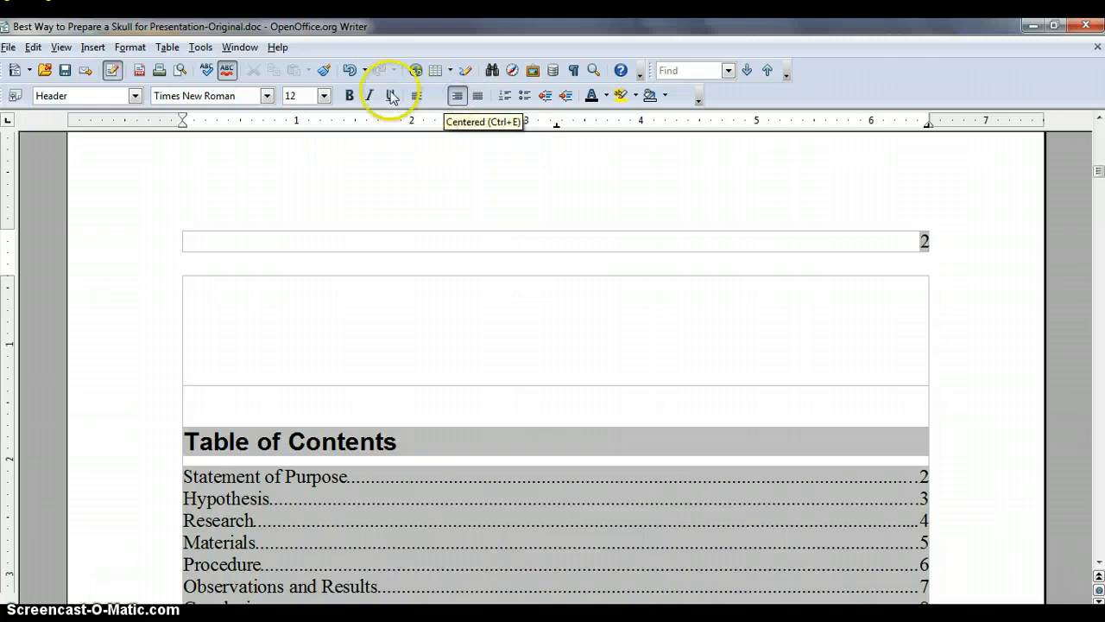
pyautogui.click(129, 46)
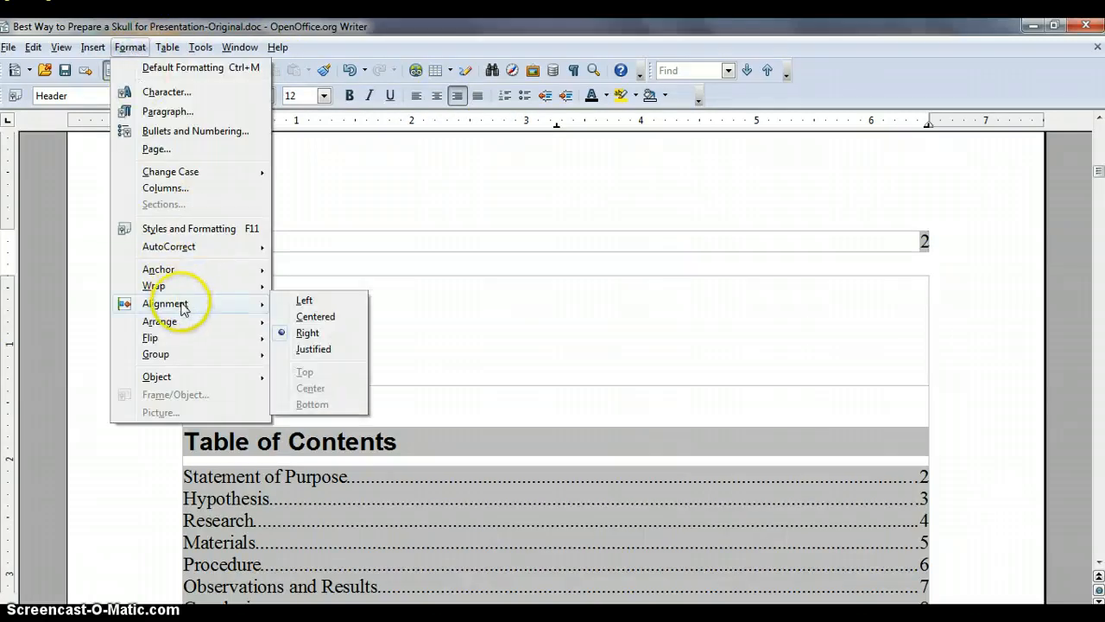
pyautogui.moveTo(189, 124)
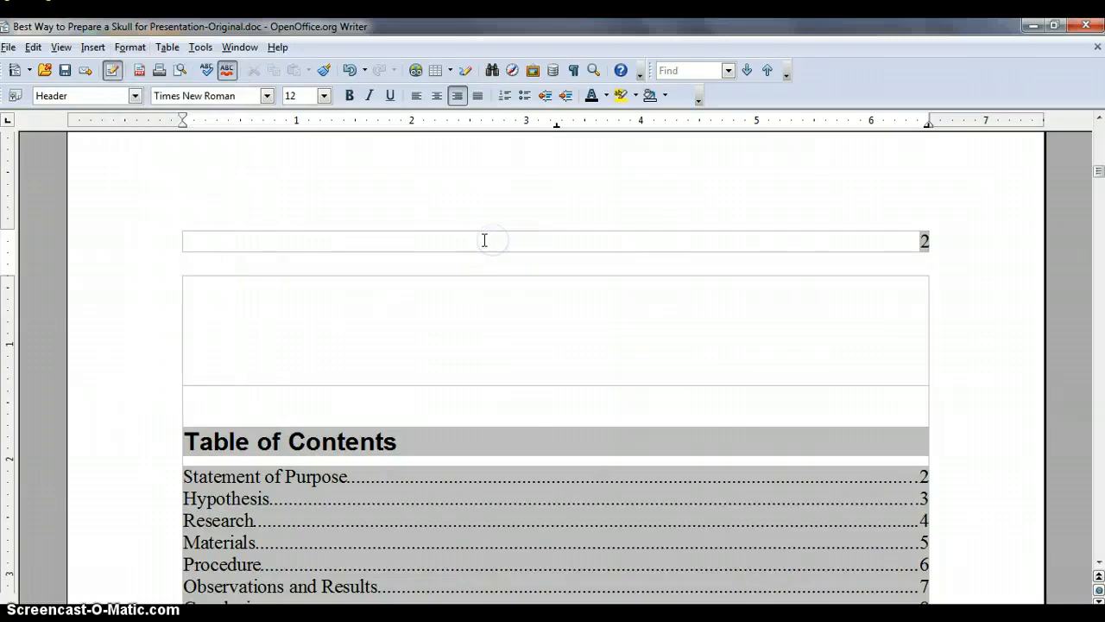
pyautogui.scroll(-3)
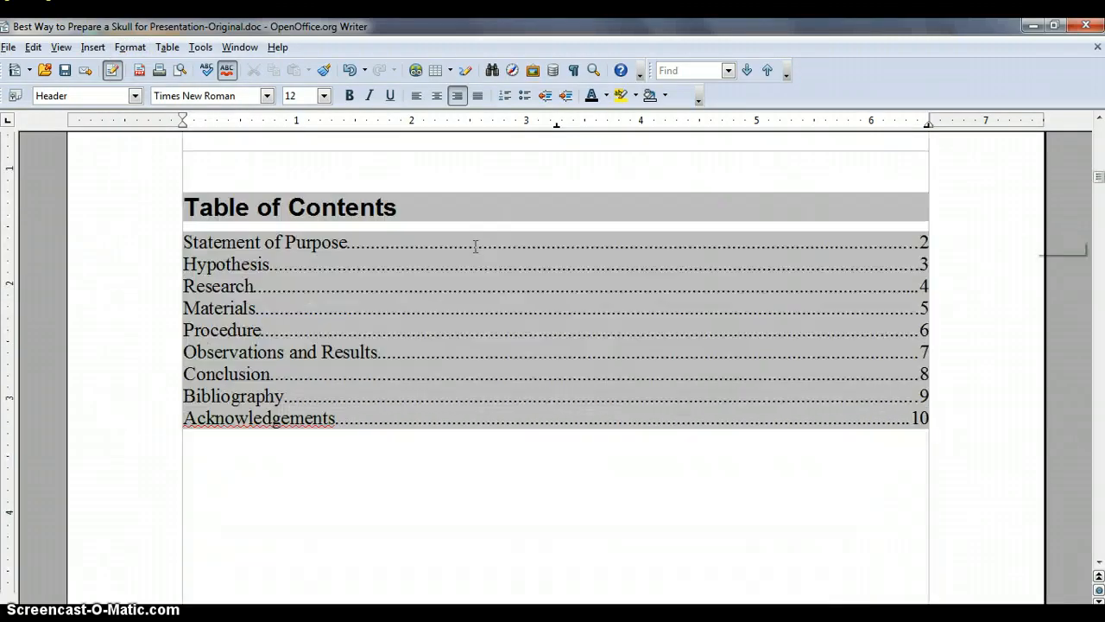
pyautogui.scroll(-3)
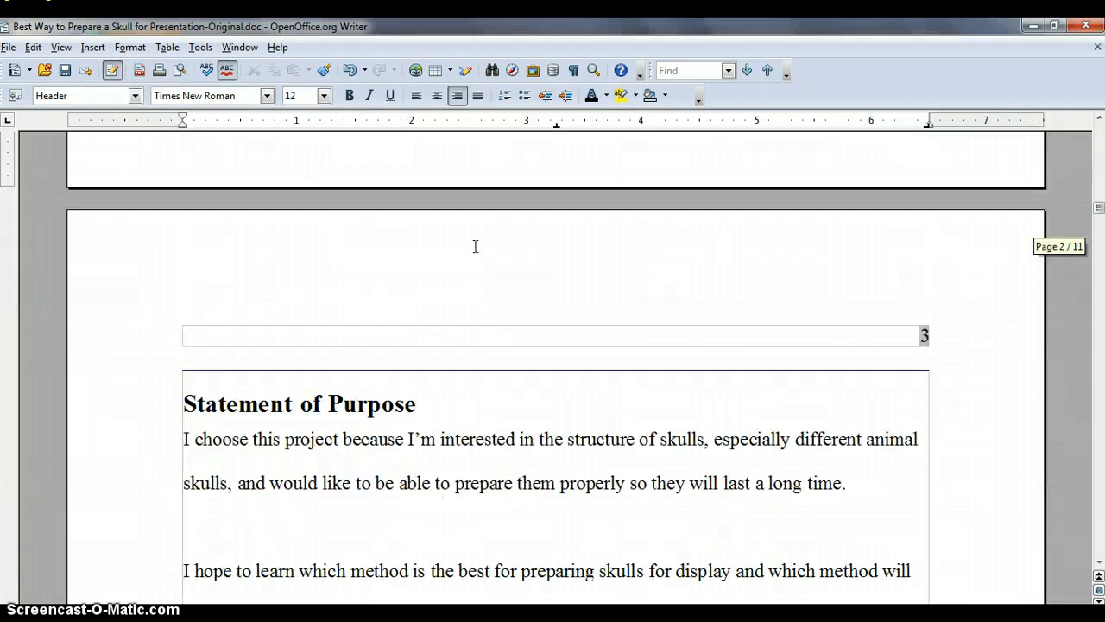
pyautogui.scroll(3)
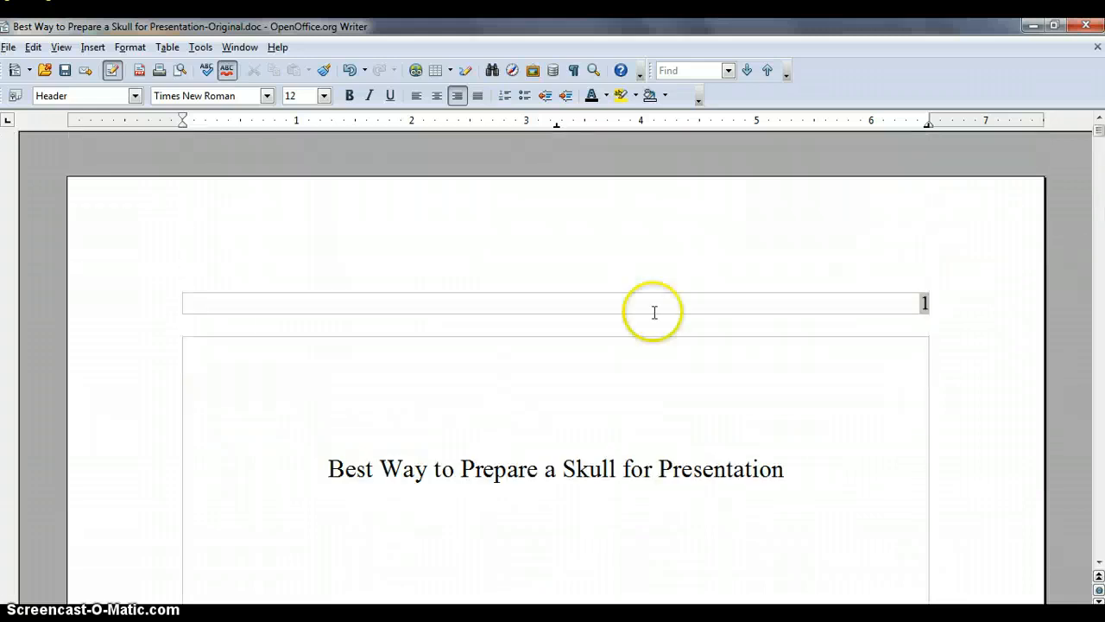
pyautogui.moveTo(788, 301)
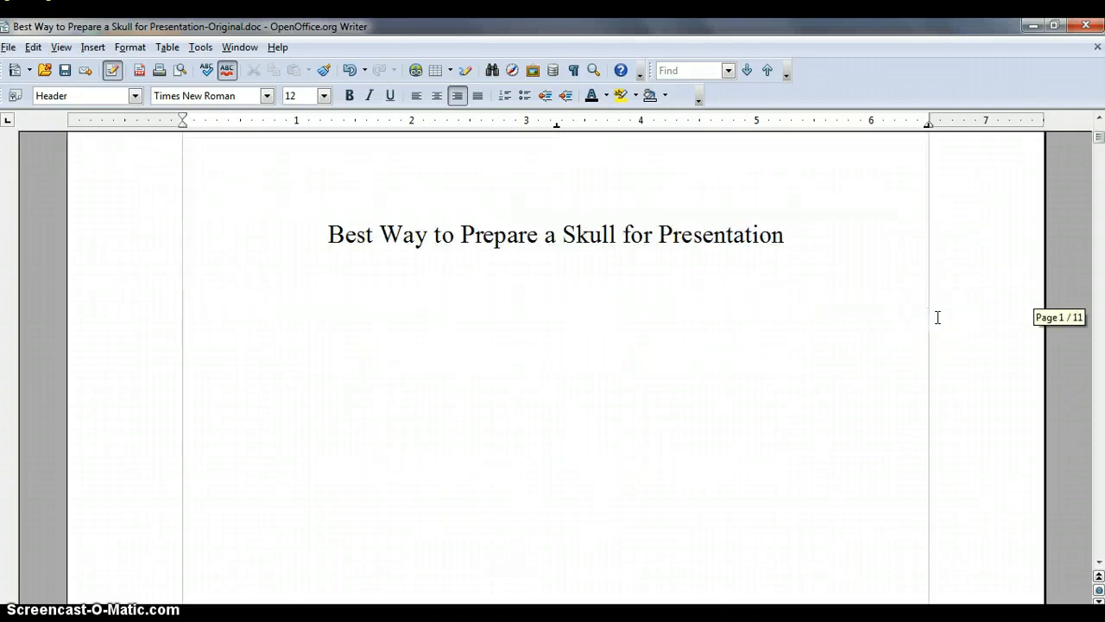
pyautogui.scroll(-3)
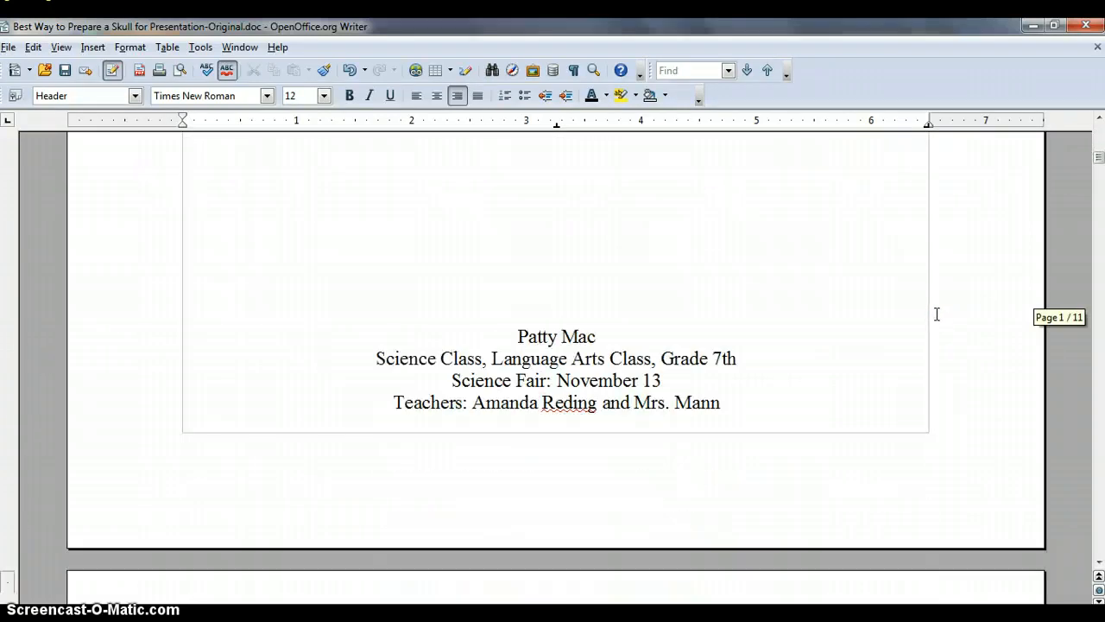